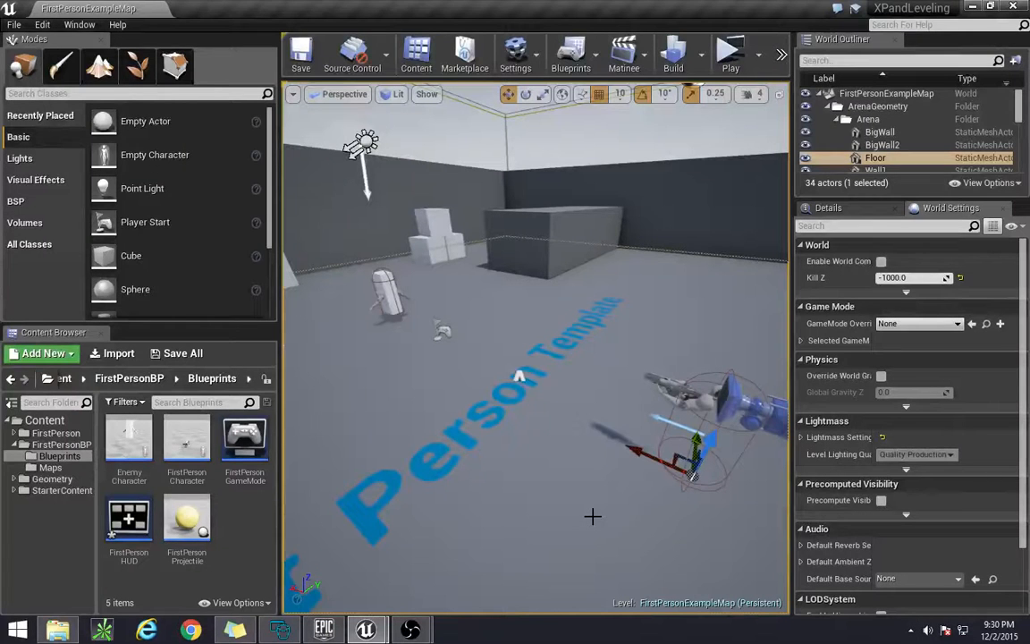
mouse_move(587, 513)
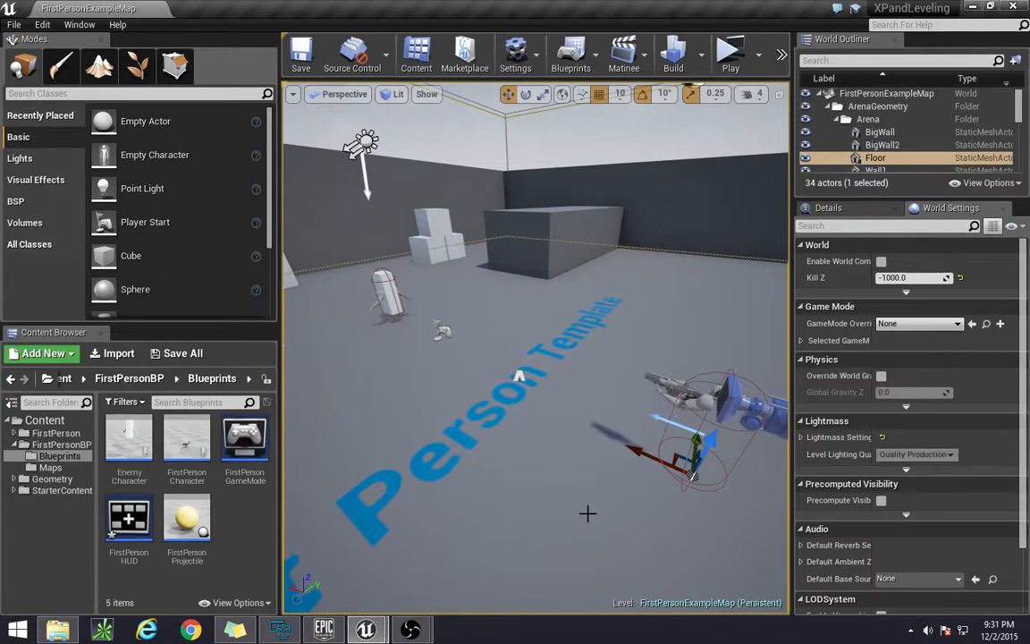
mouse_move(526, 264)
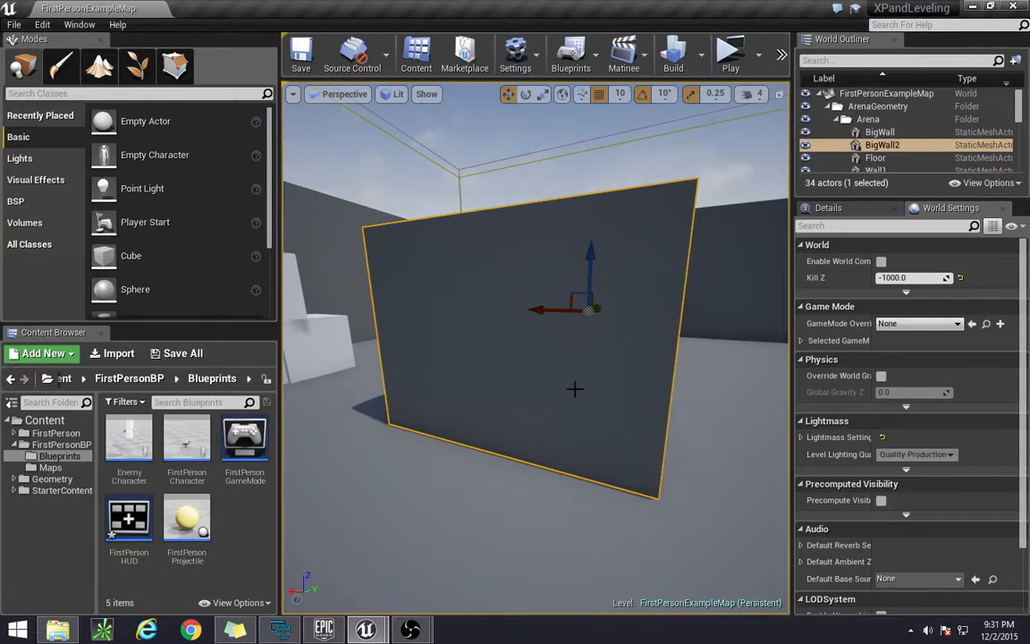
mouse_move(583, 409)
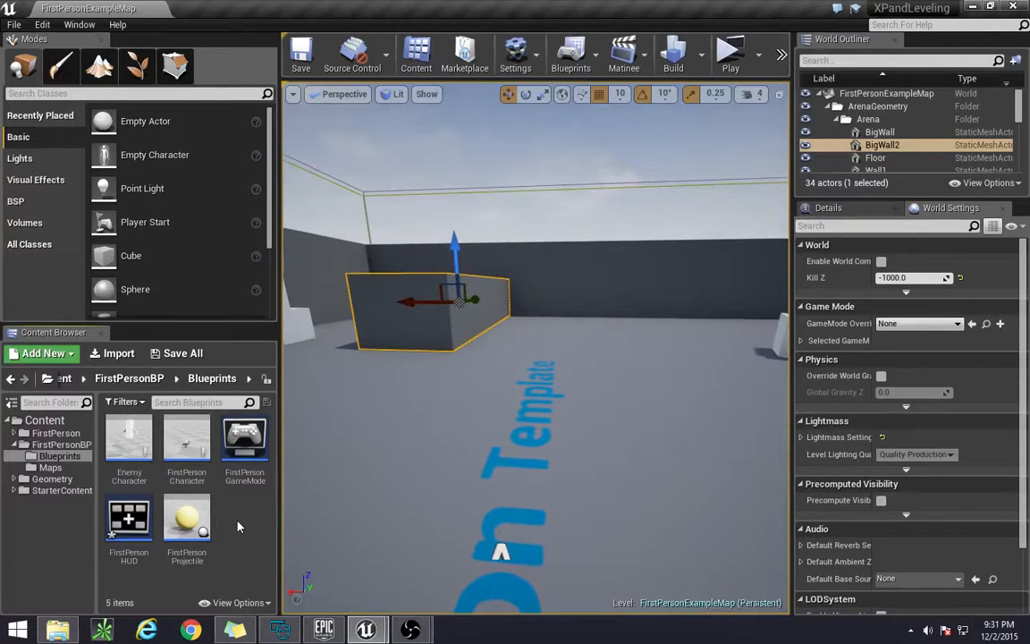
- Bring up the new-asset menu in the FirstPersonBP Blueprints folder
click(43, 352)
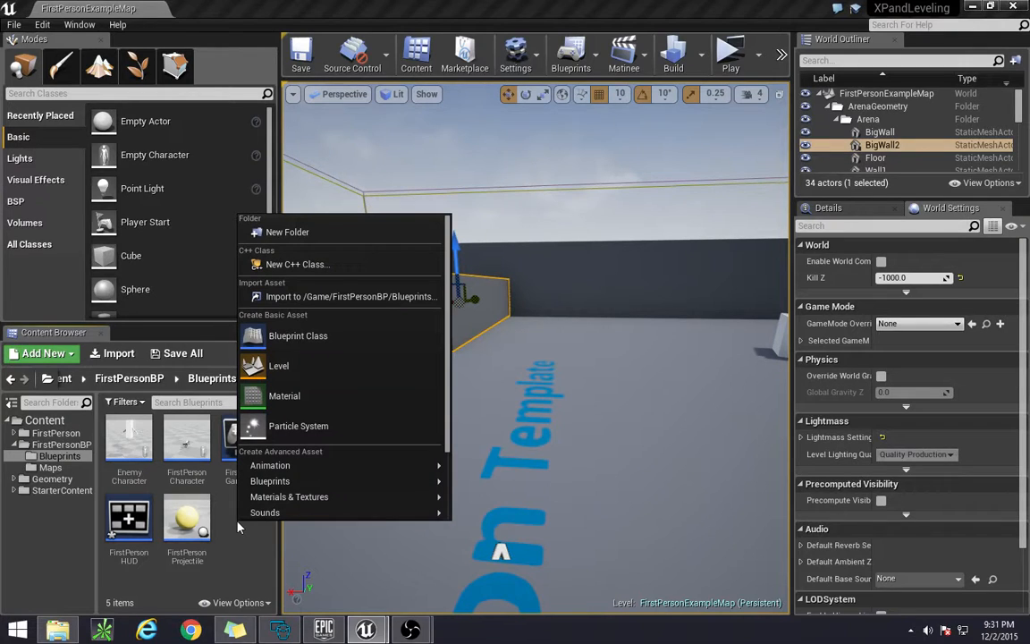
mouse_move(375, 408)
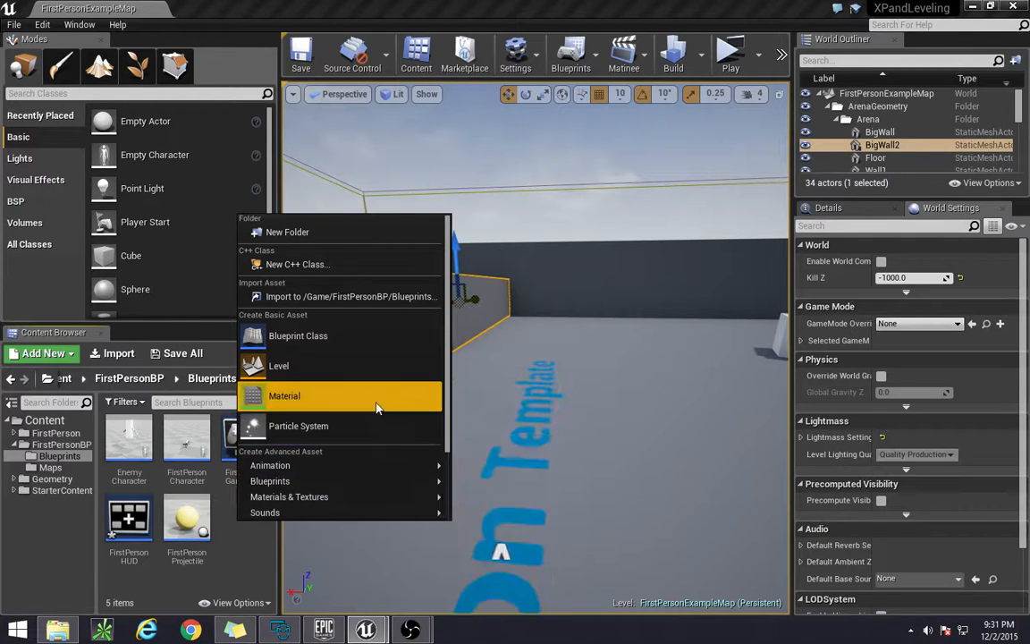
mouse_move(290, 511)
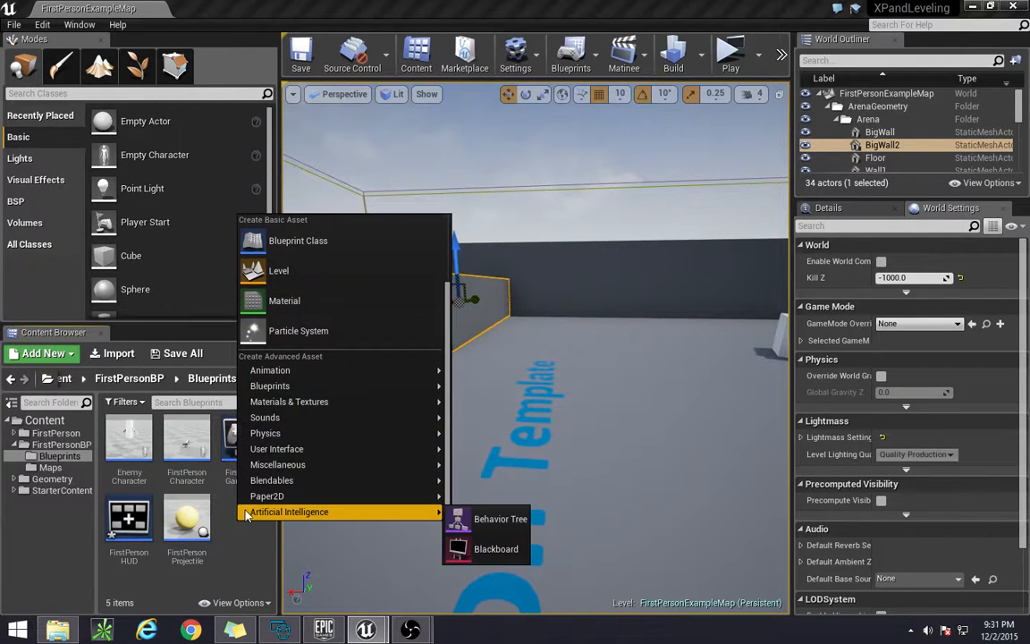
mouse_move(319, 430)
text(BoardWid)
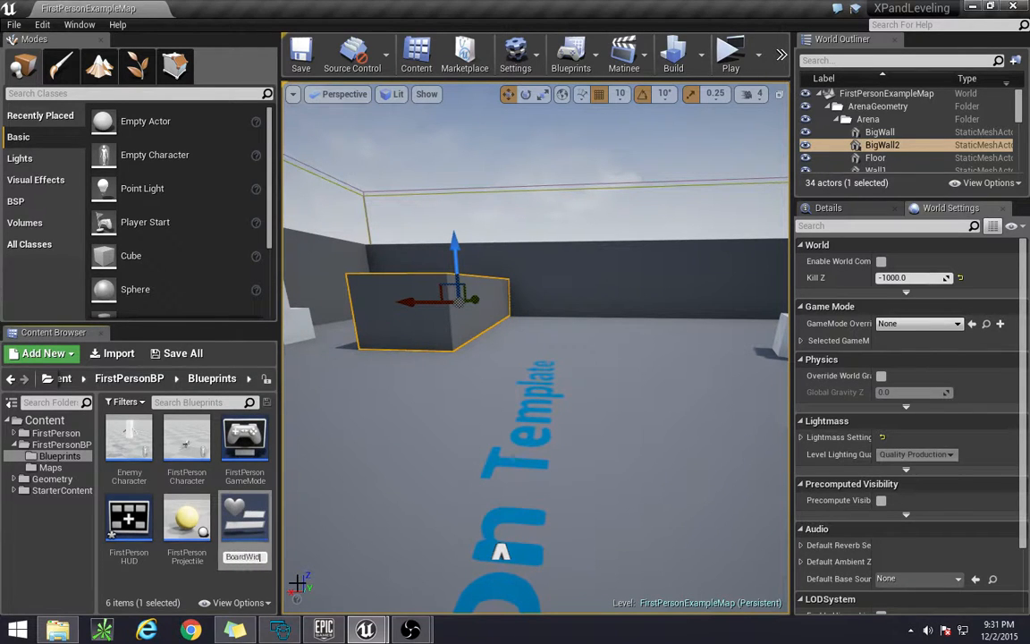
mouse_move(129, 438)
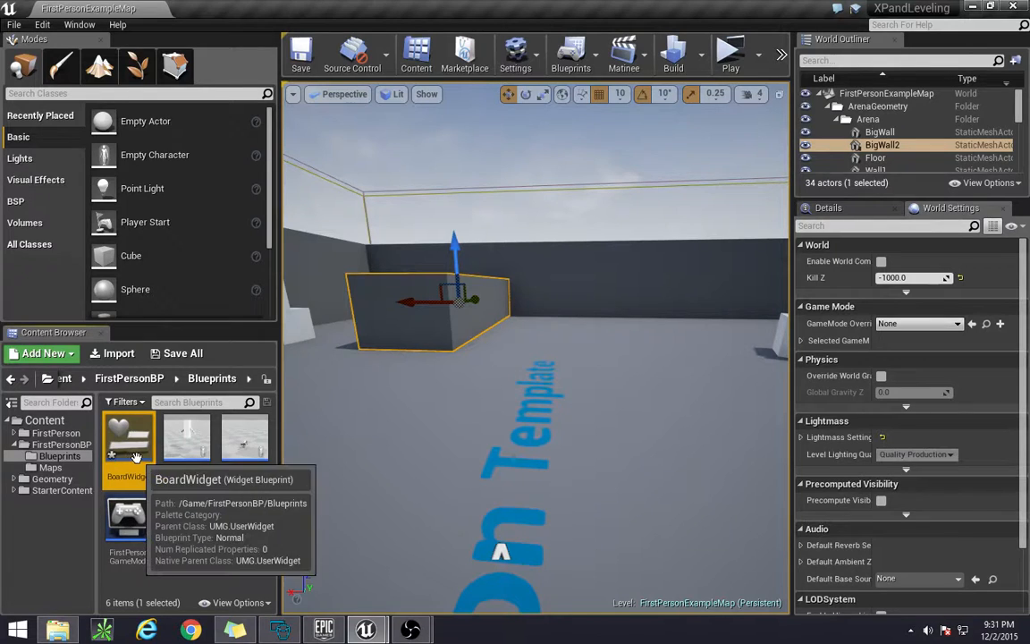
- Open BoardWidget in the designer, browse Common and Primitive categories and drop a Circular Throbber
double_click(129, 438)
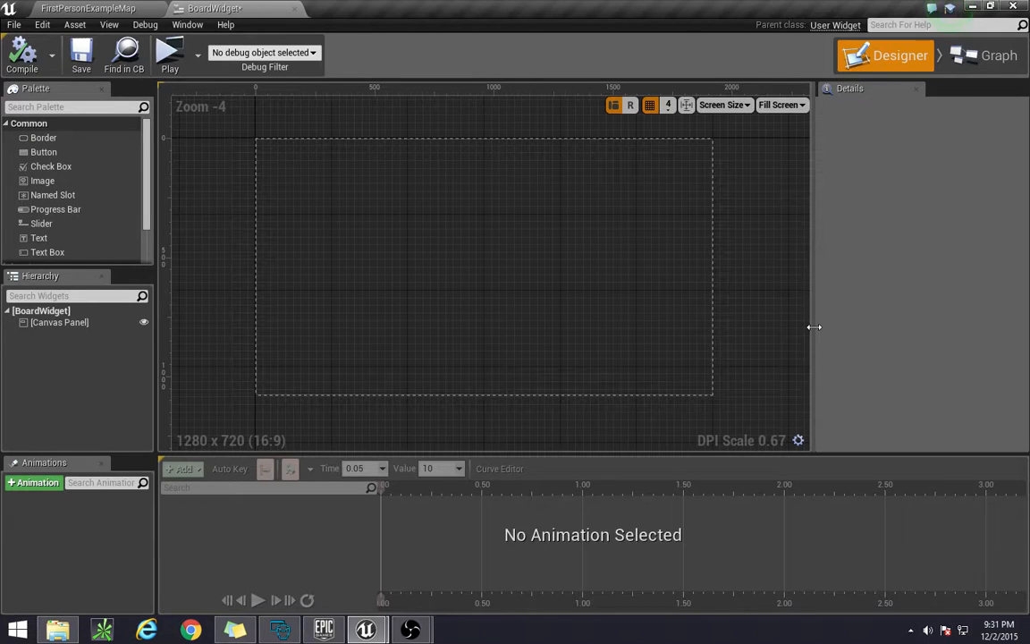
mouse_move(258, 129)
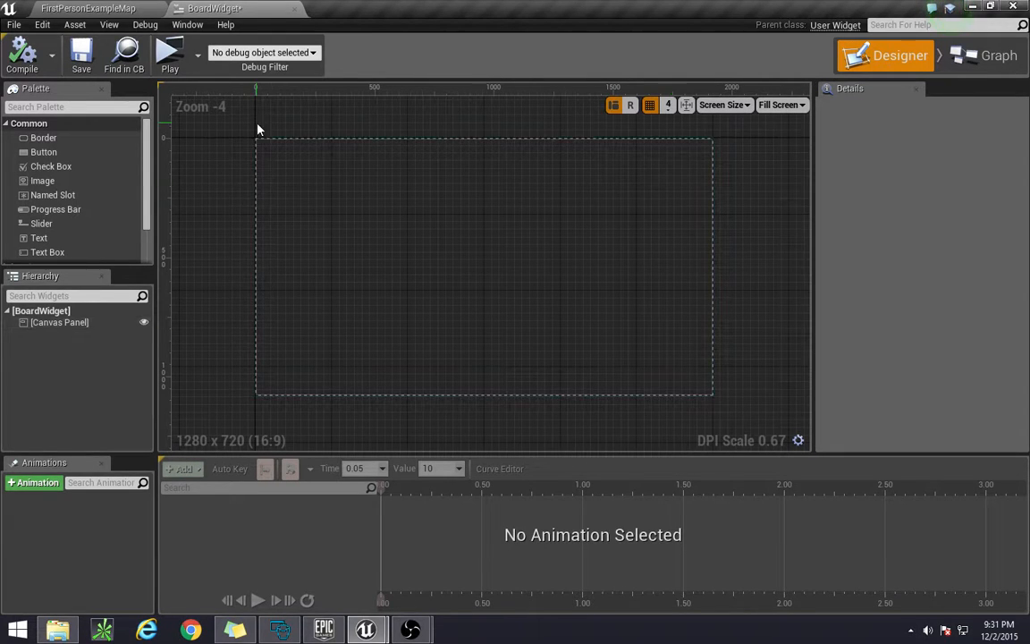
mouse_move(761, 261)
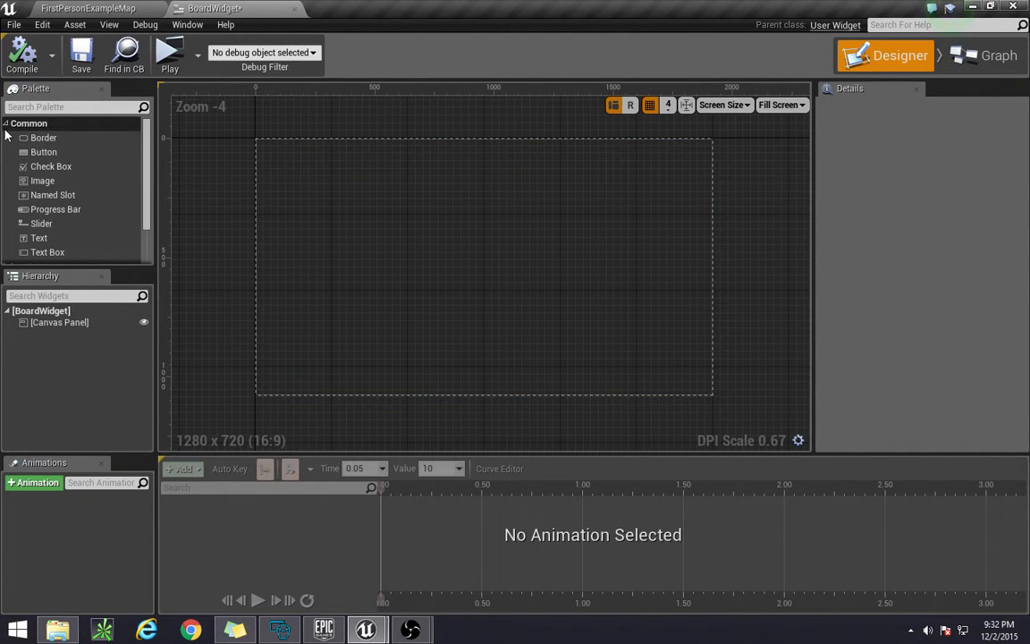
click(28, 123)
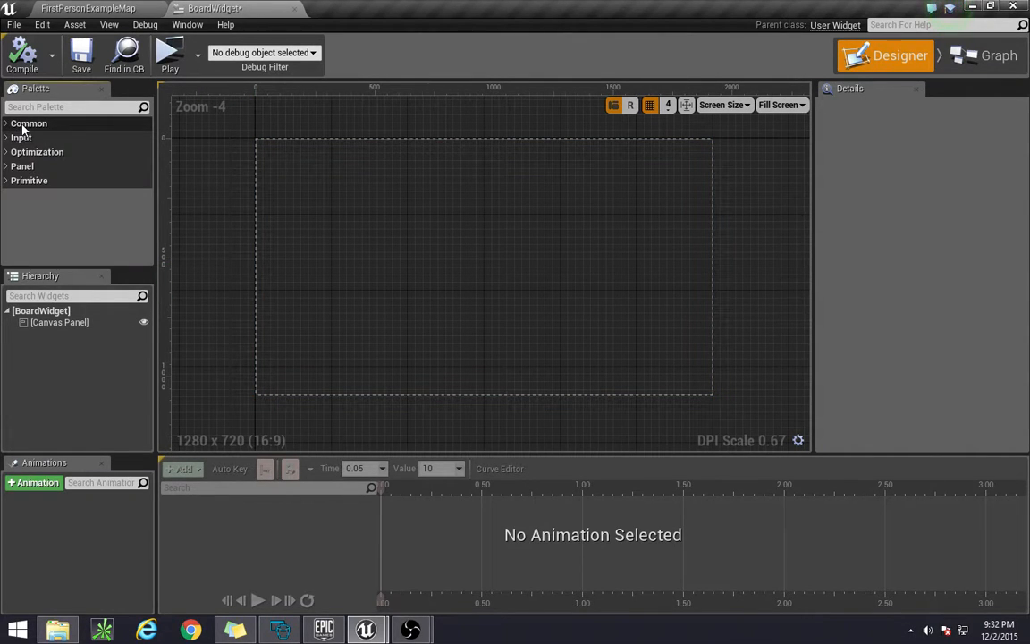
click(28, 122)
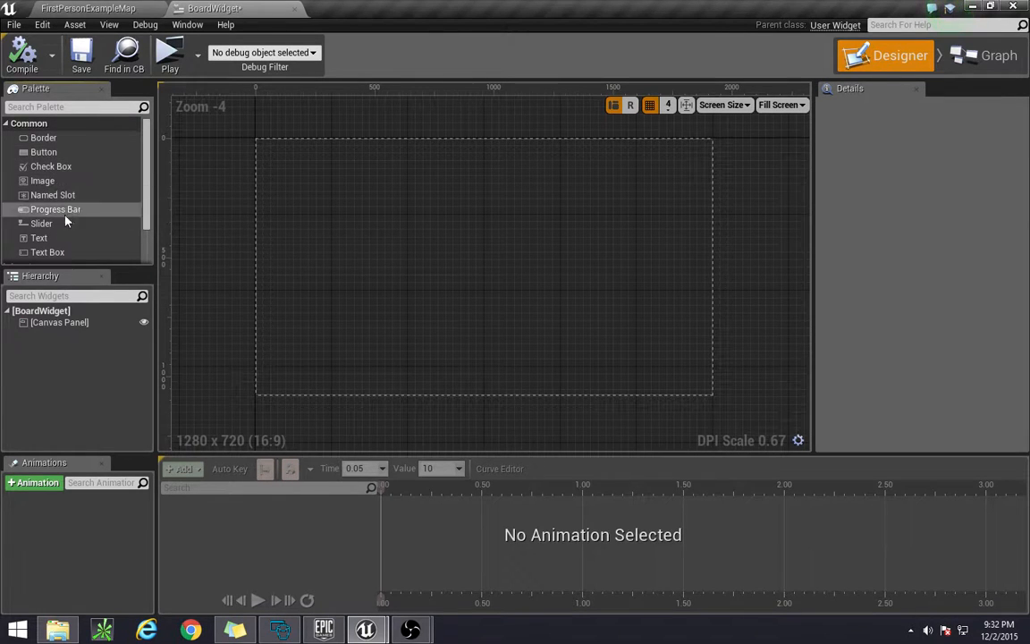
mouse_move(40, 238)
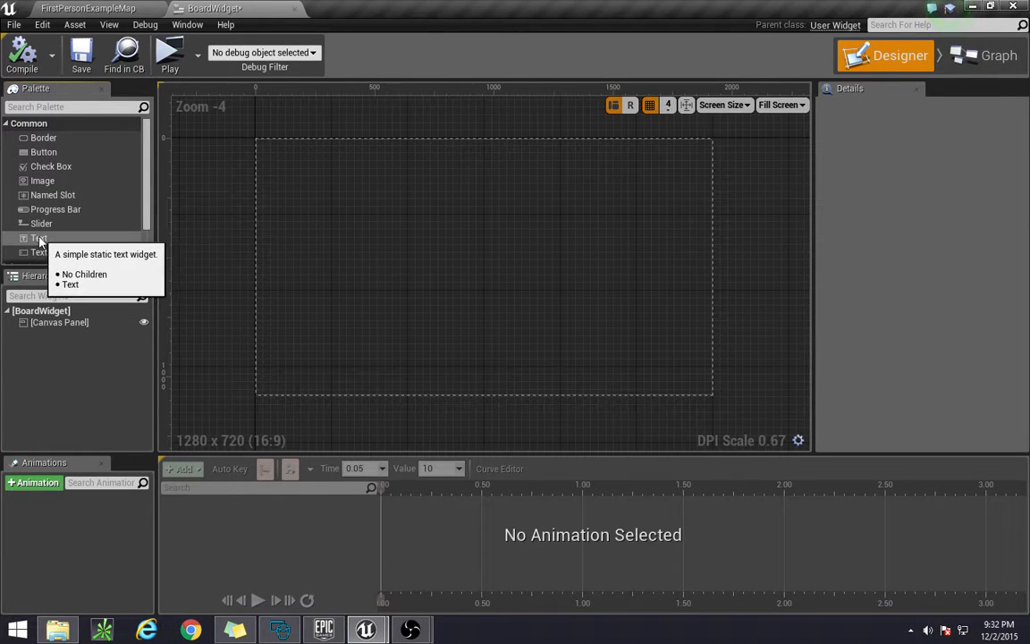
mouse_move(75, 242)
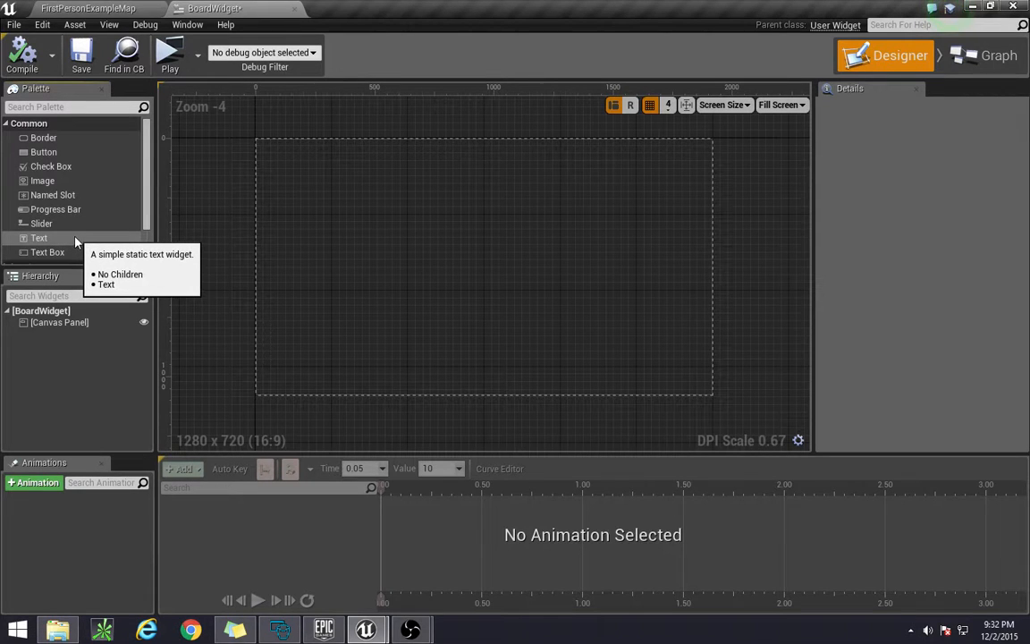
mouse_move(10, 125)
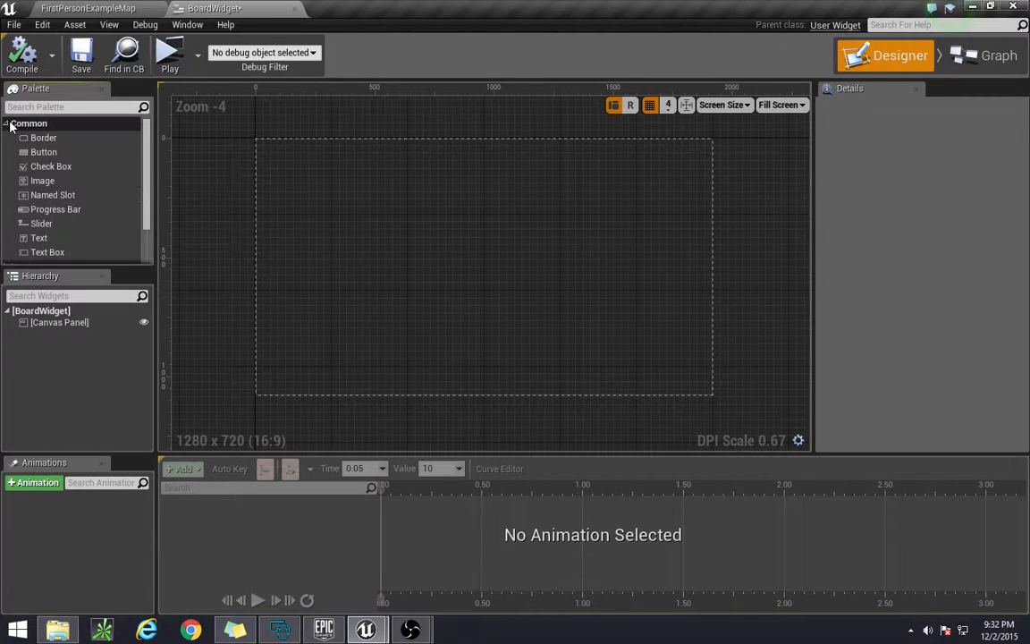
click(29, 123)
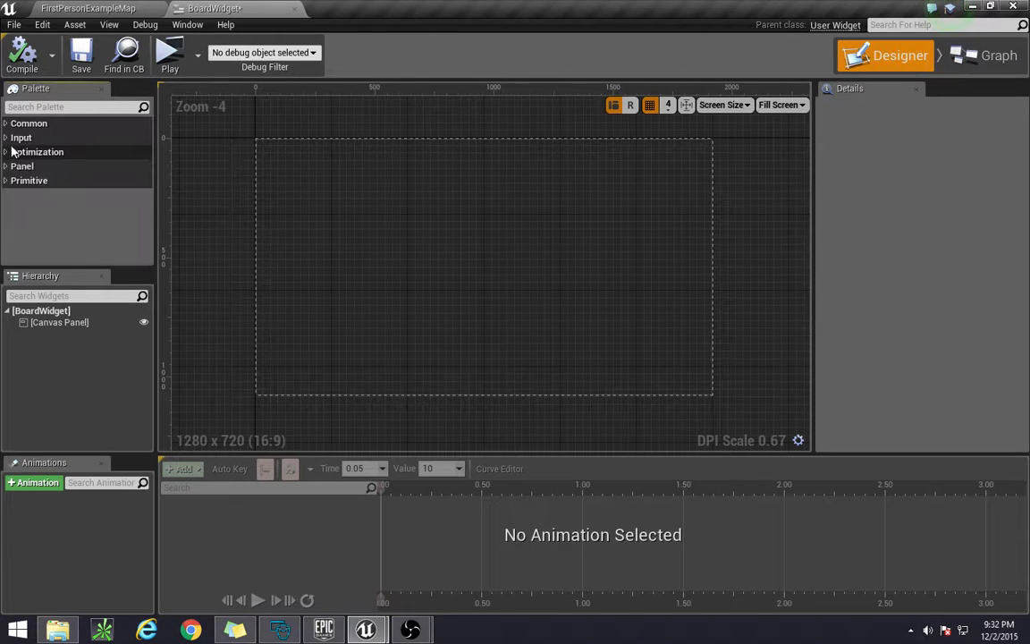
click(28, 179)
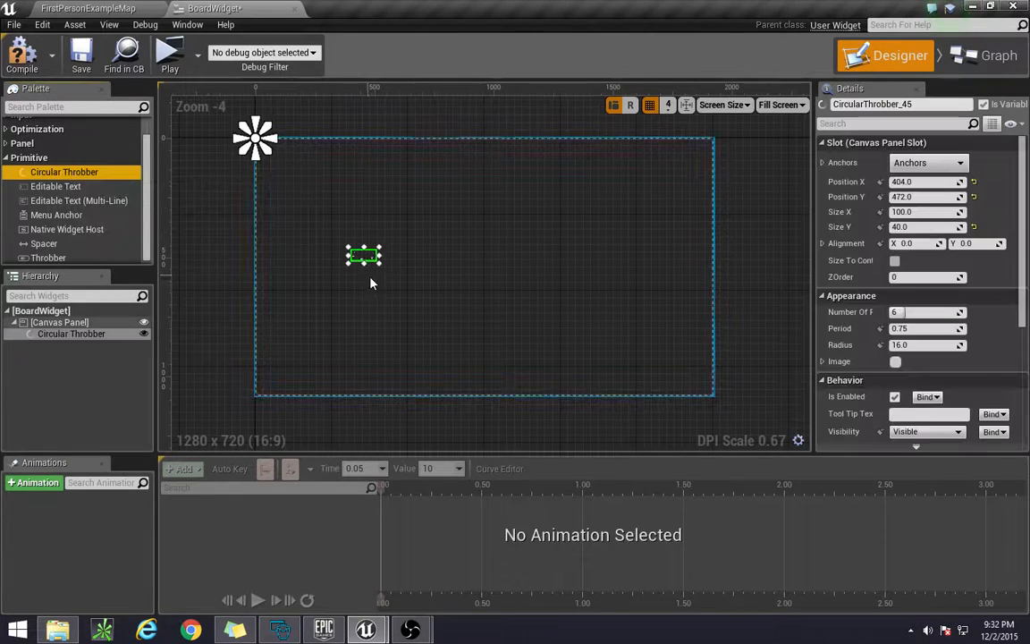
drag(377, 265, 505, 331)
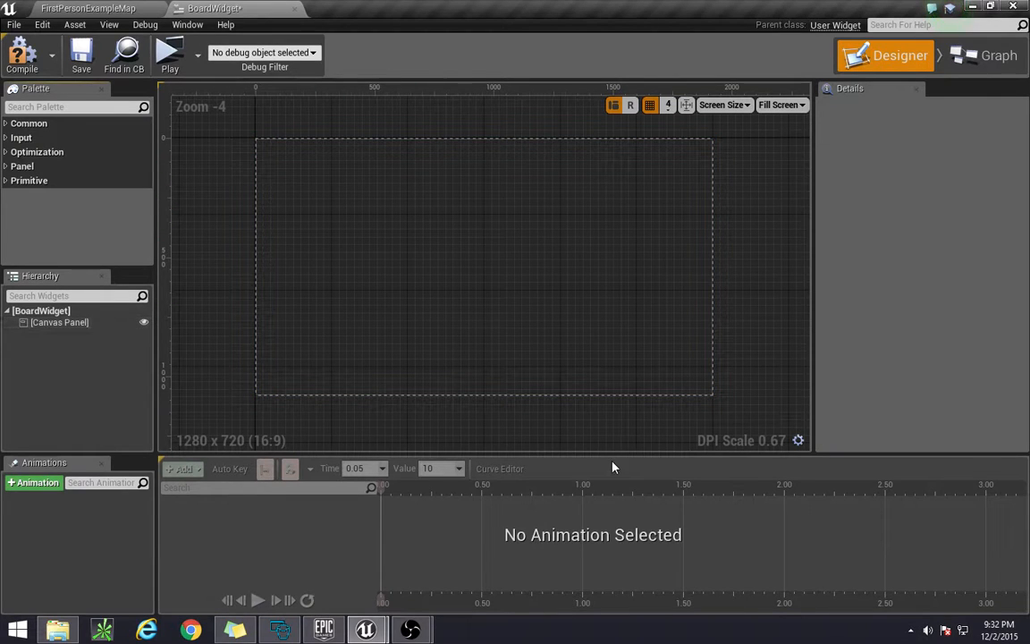
mouse_move(768, 602)
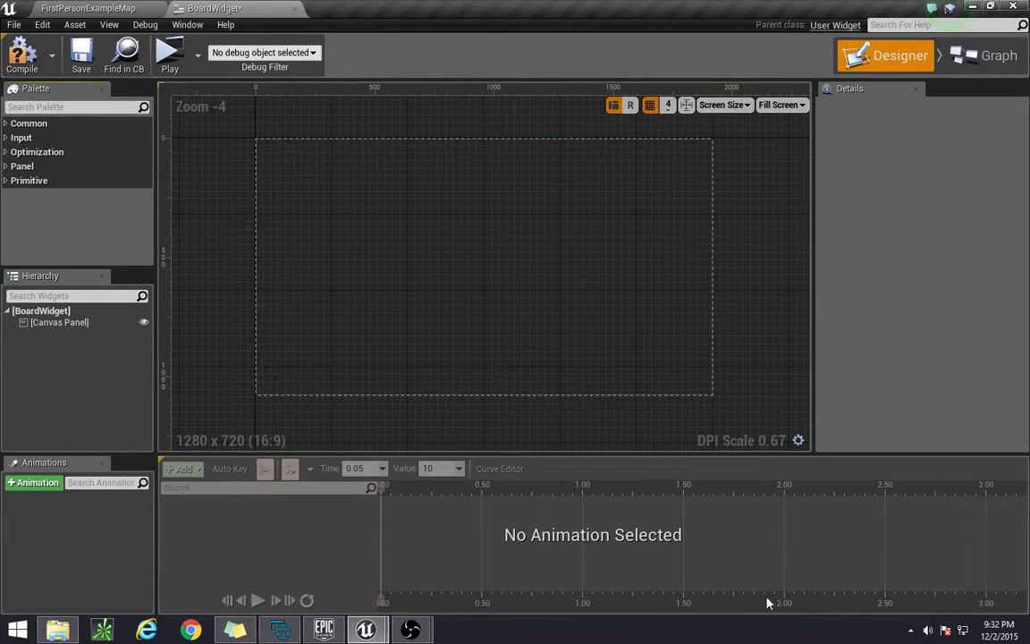
mouse_move(393, 594)
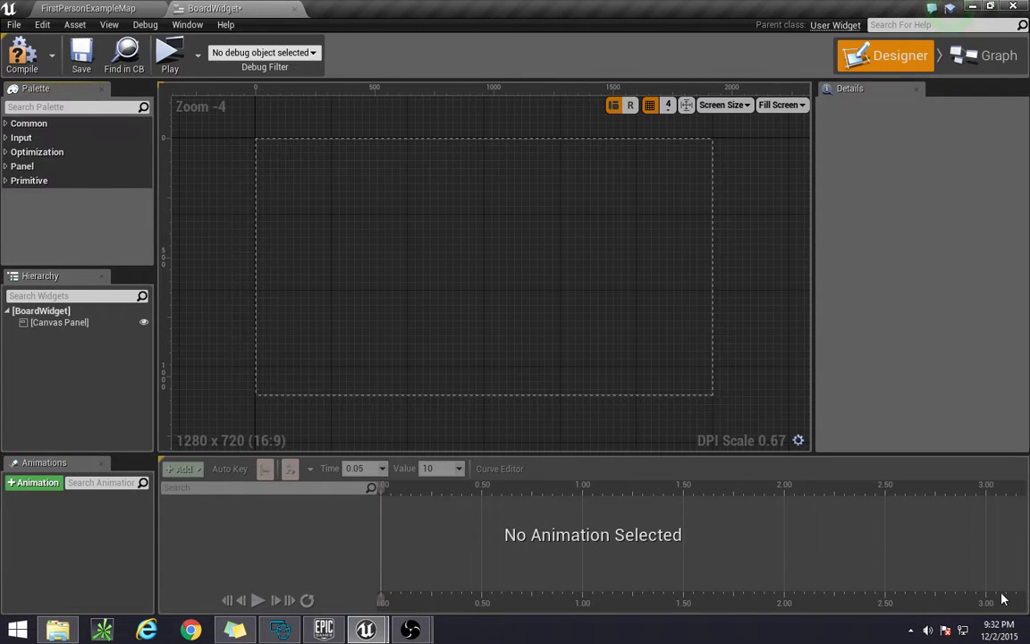
mouse_move(415, 569)
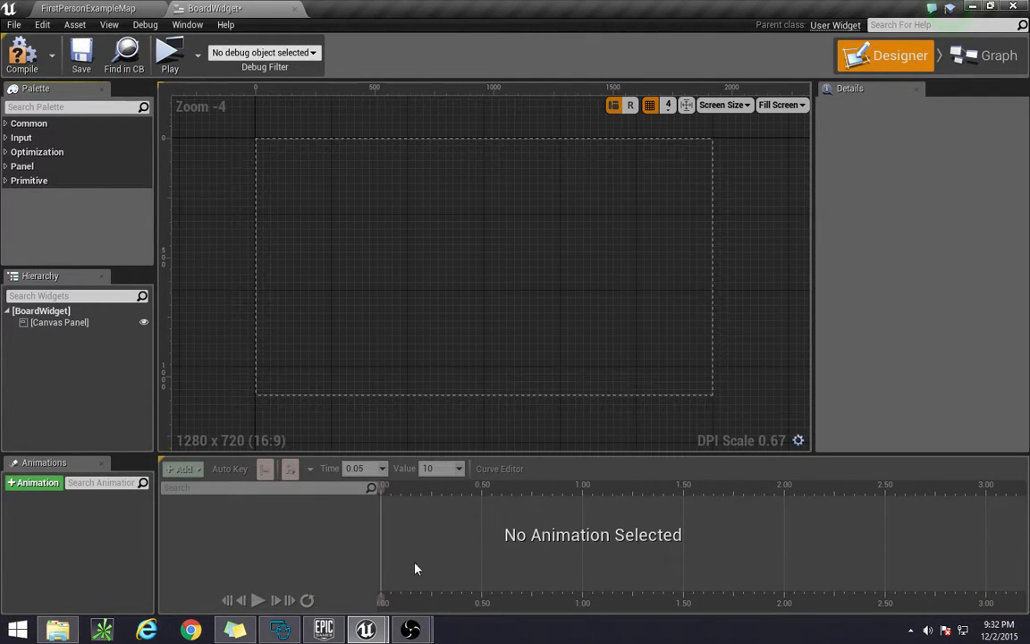
mouse_move(868, 146)
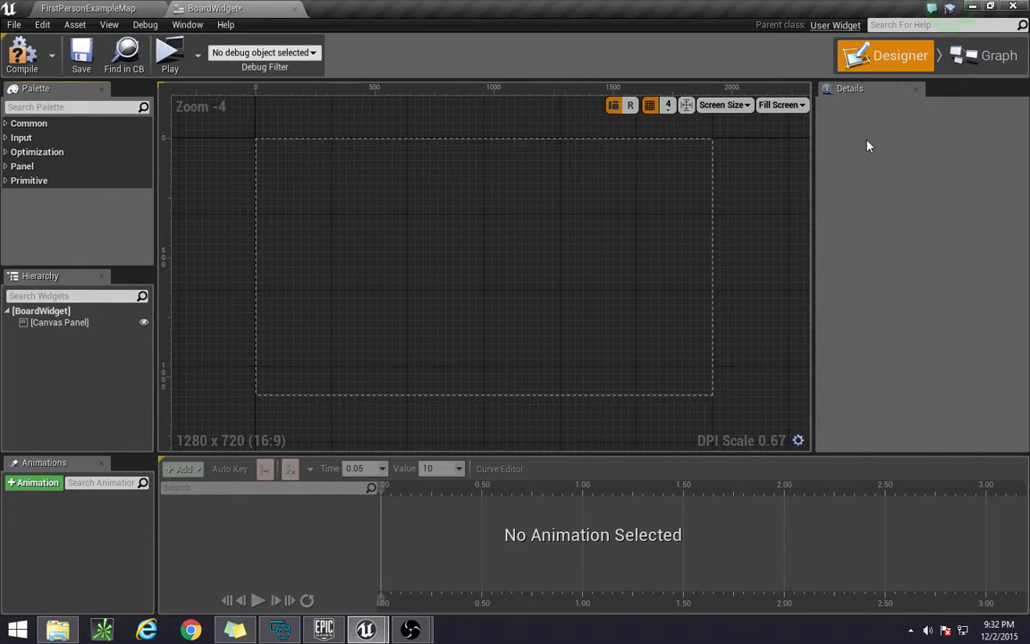
mouse_move(821, 143)
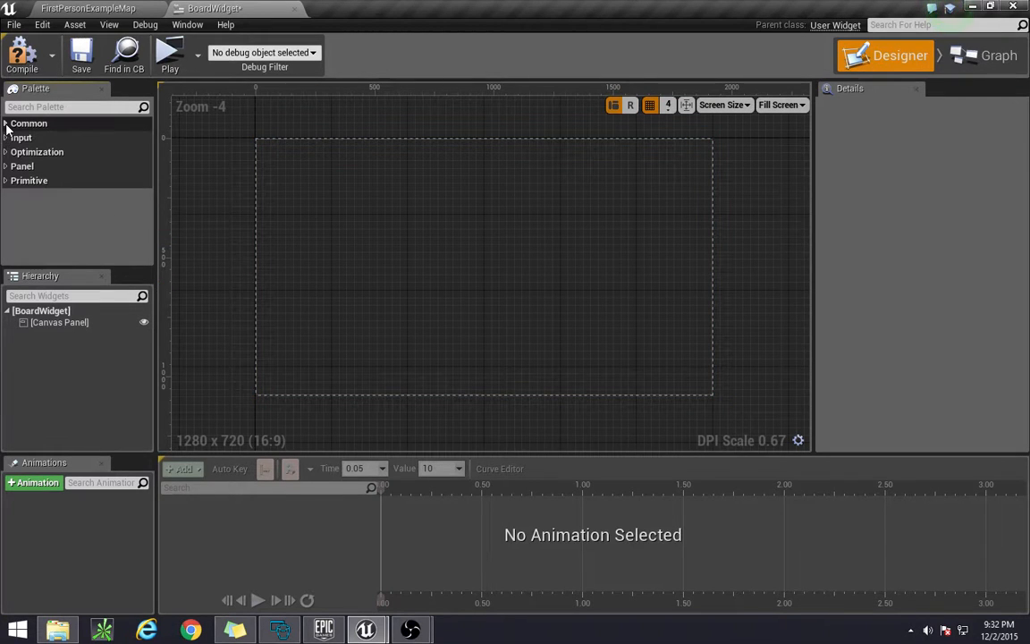
click(28, 122)
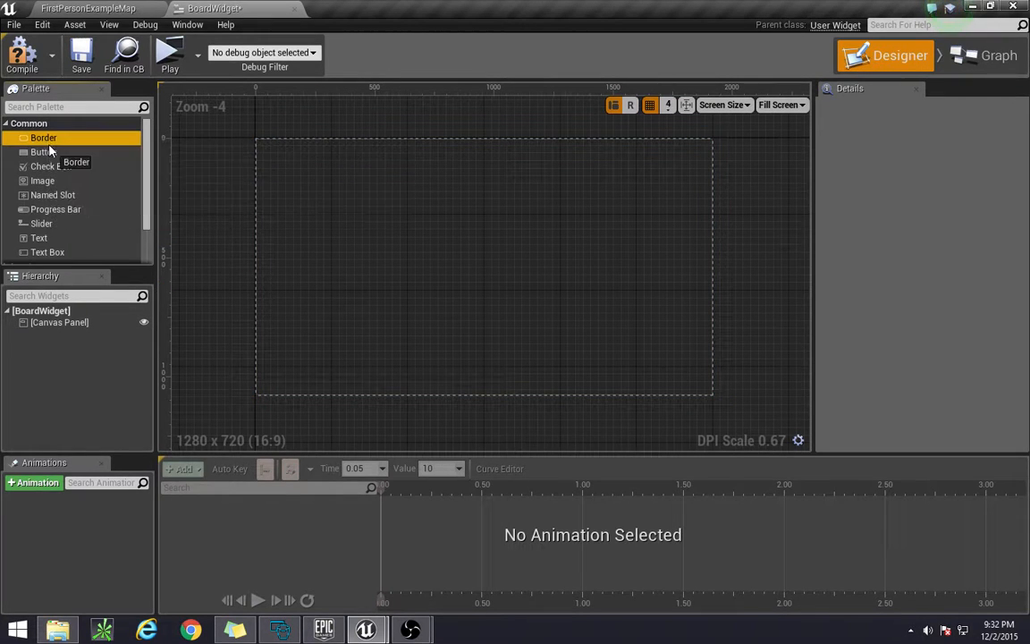
drag(43, 138, 313, 187)
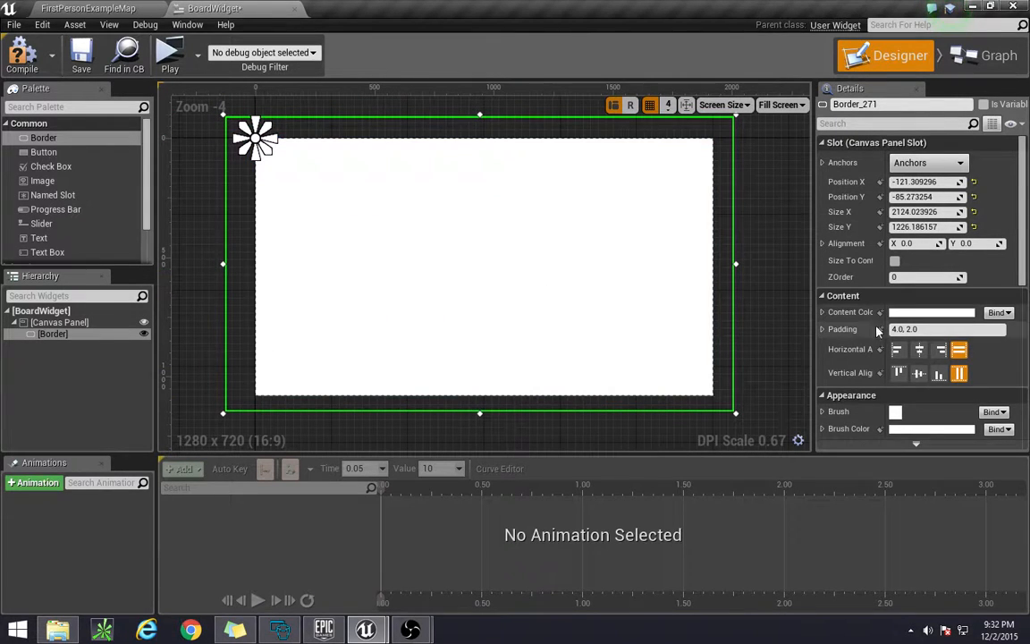
scroll(down, 3)
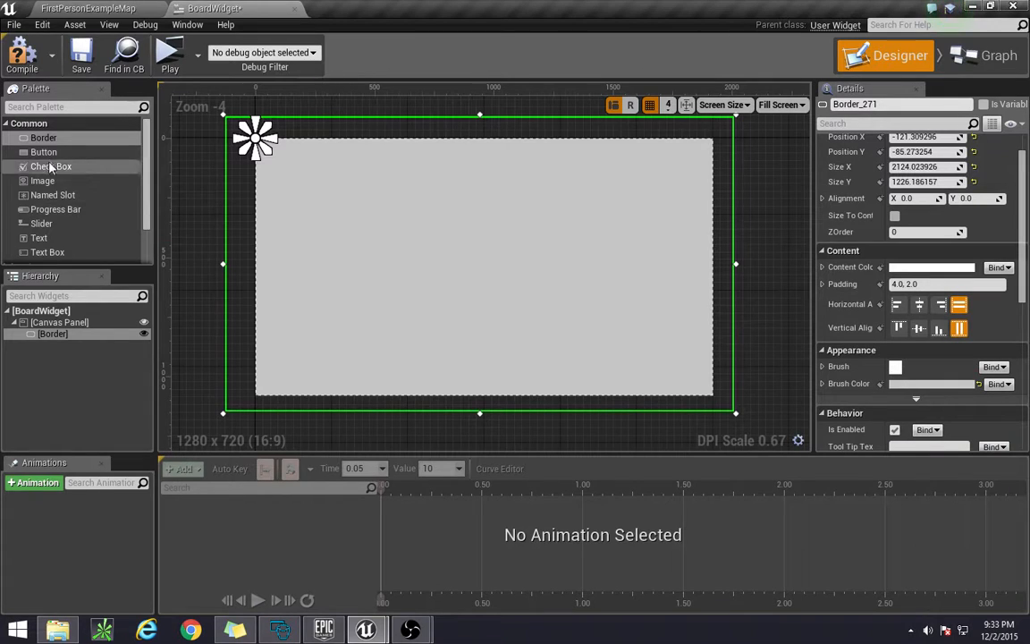
mouse_move(40, 238)
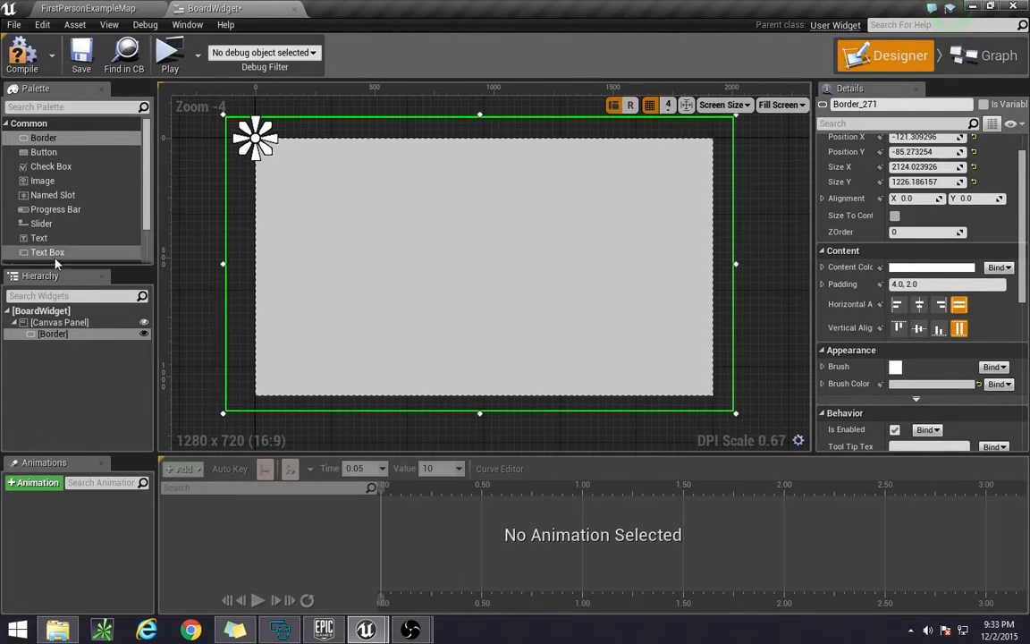
mouse_move(40, 238)
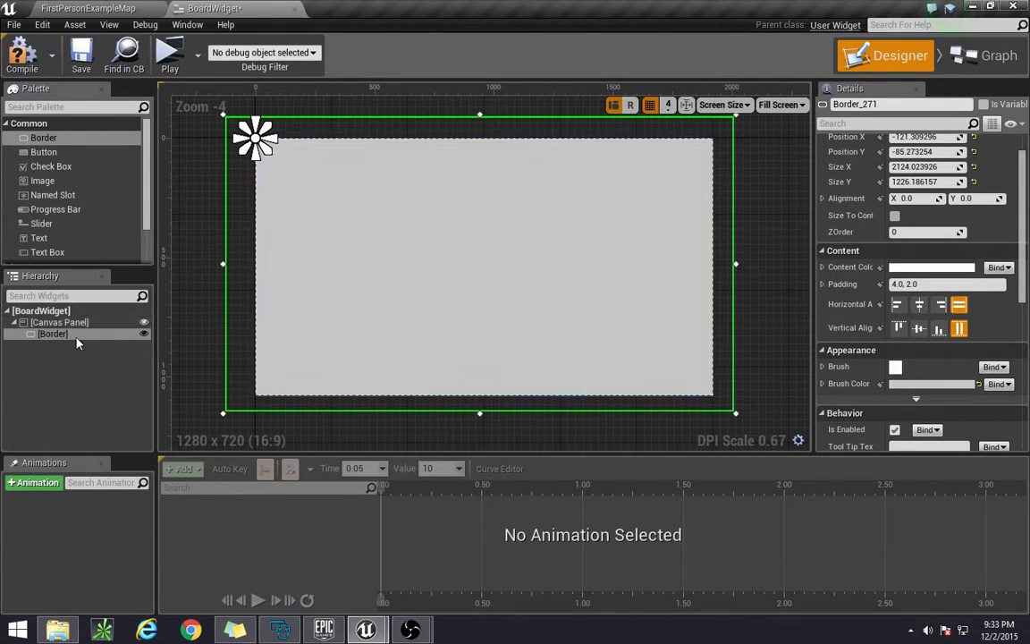
mouse_move(40, 397)
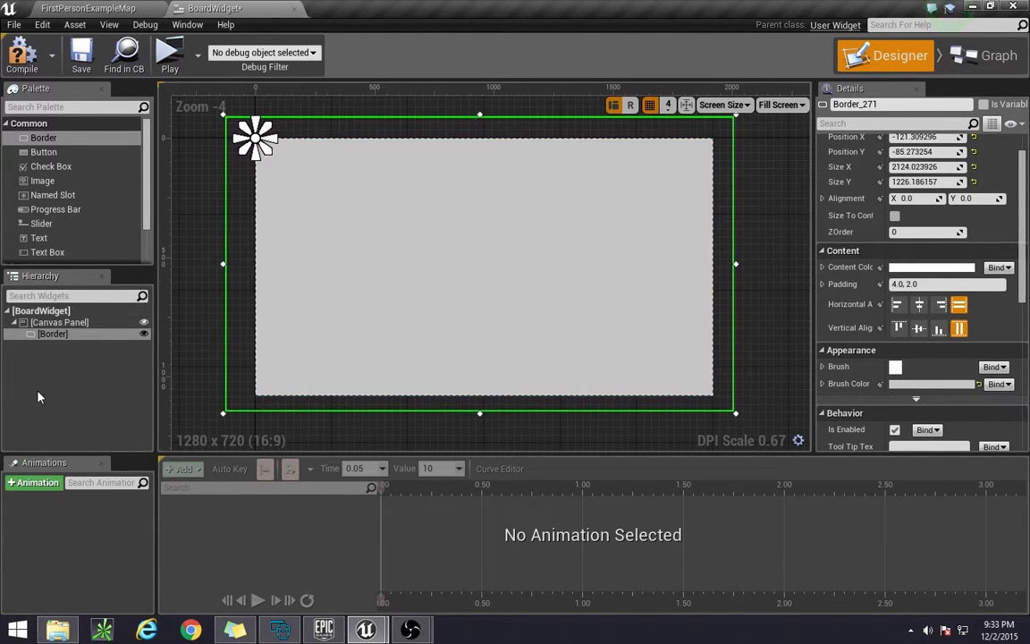
click(59, 322)
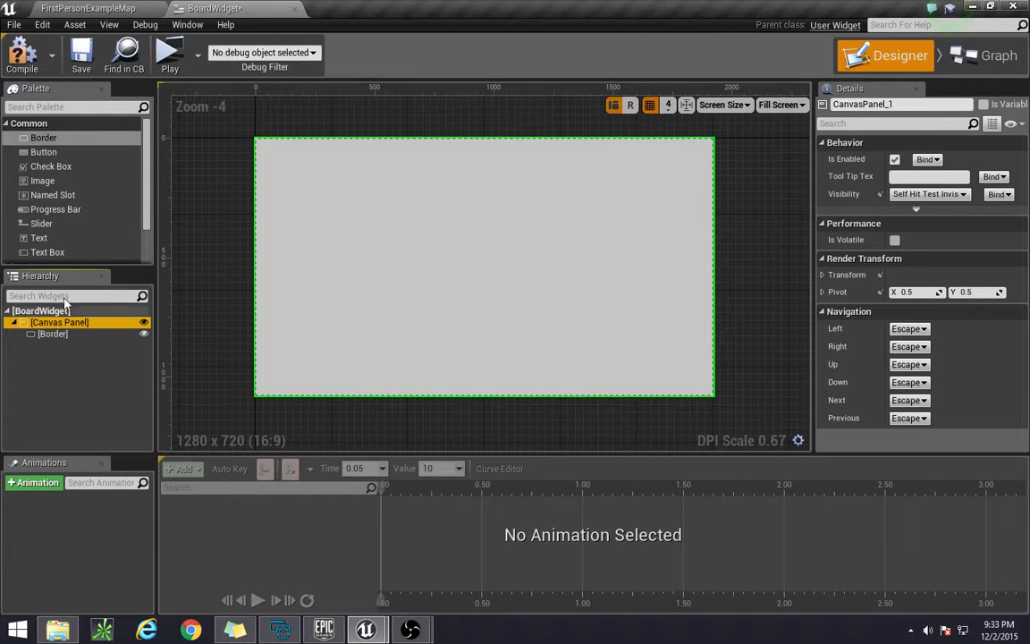
click(54, 335)
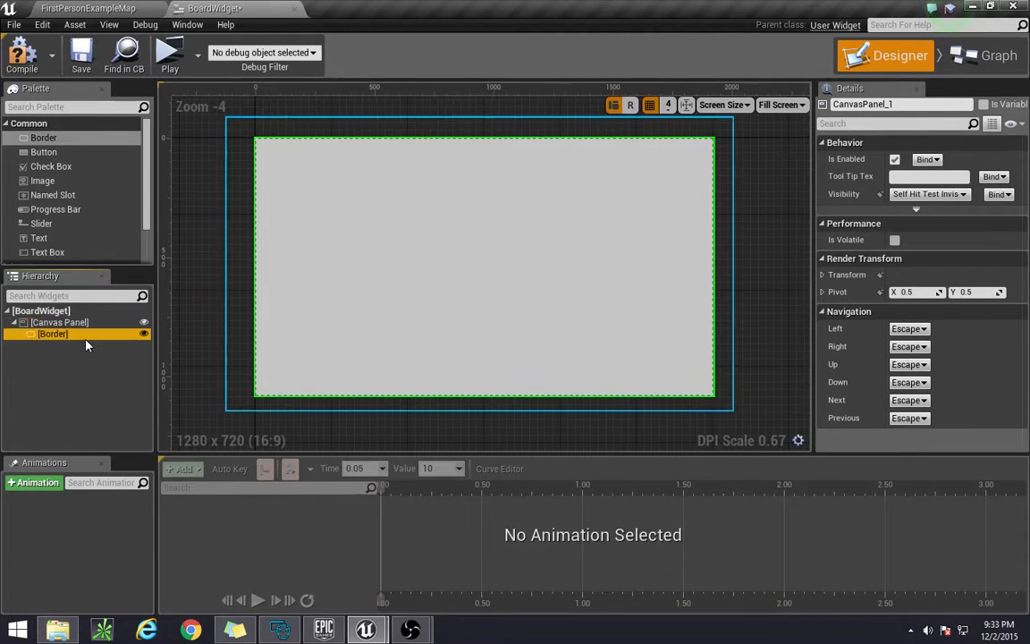
click(59, 322)
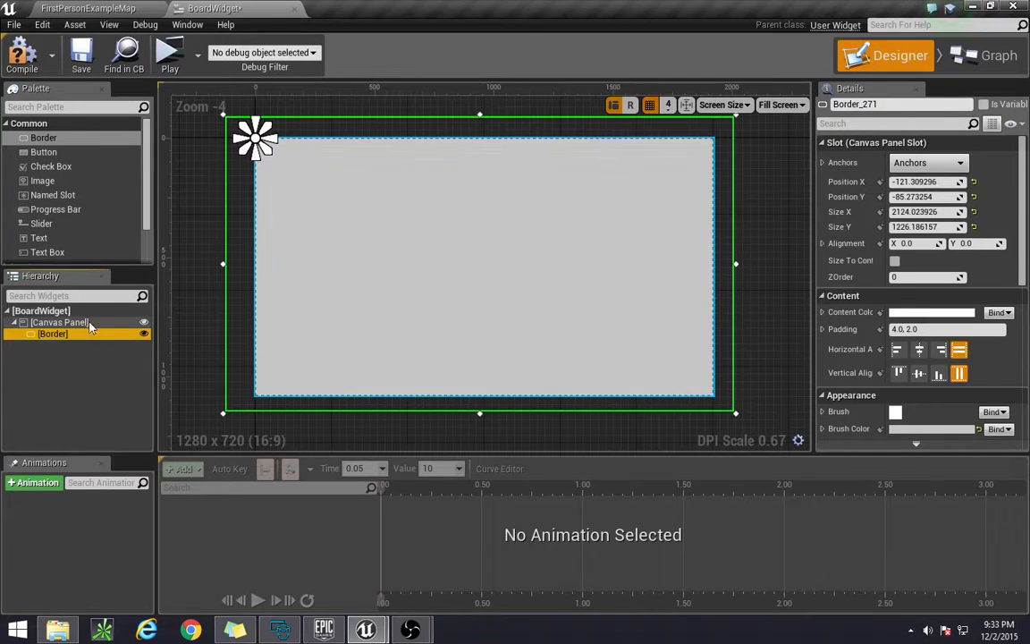
click(61, 322)
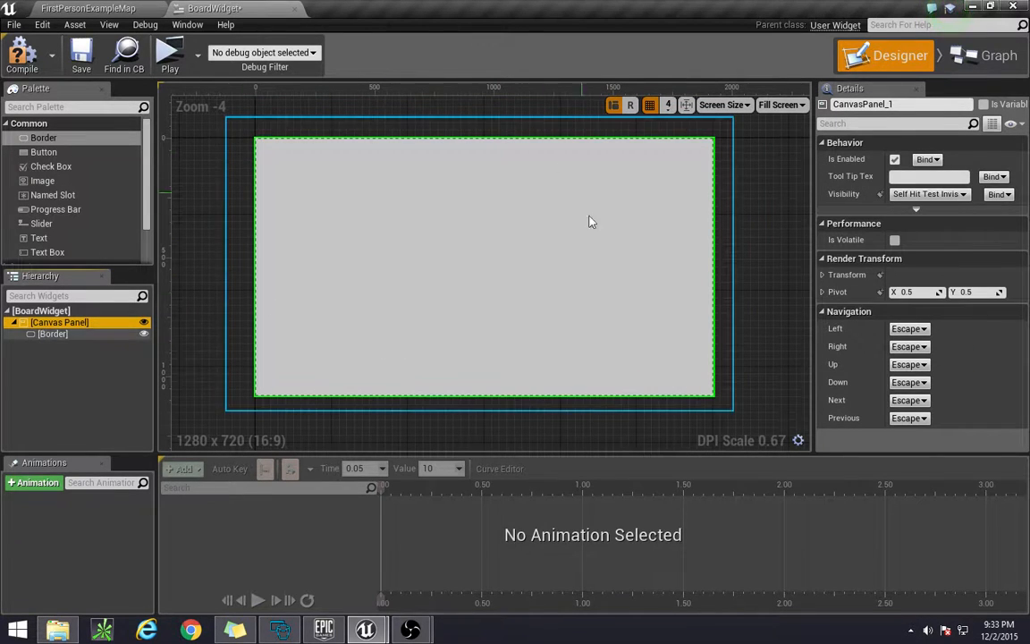
mouse_move(40, 238)
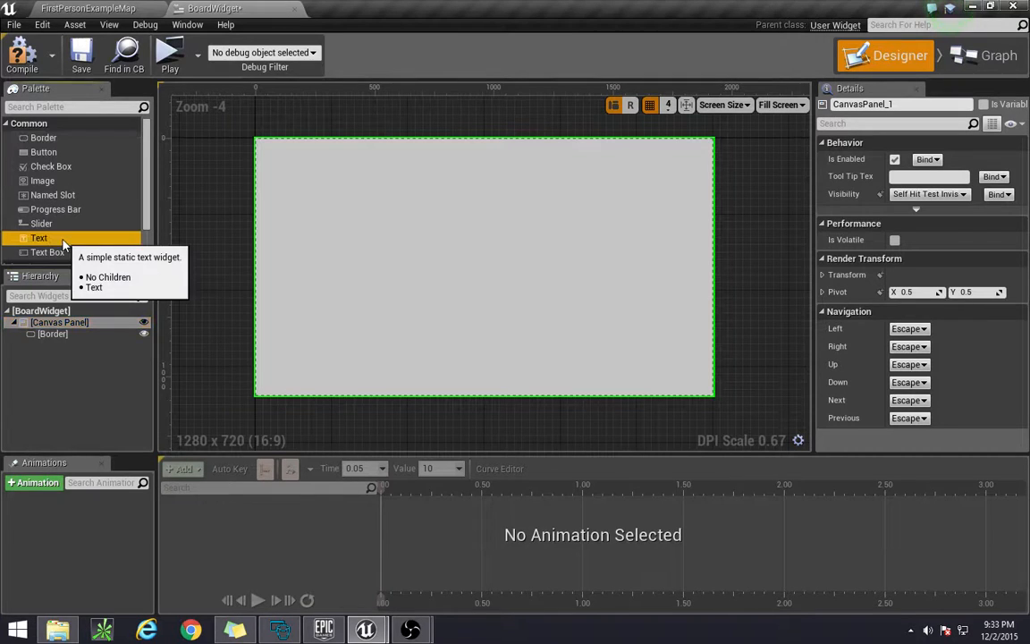
mouse_move(40, 239)
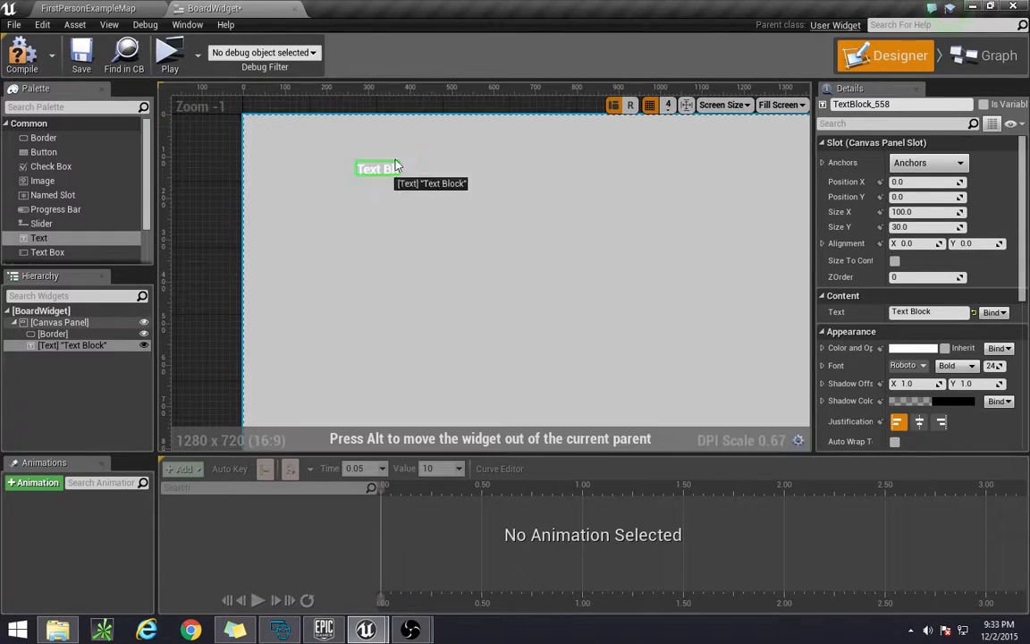
- Add an XP : text block to the canvas and position it lower and to the right
drag(376, 168, 304, 150)
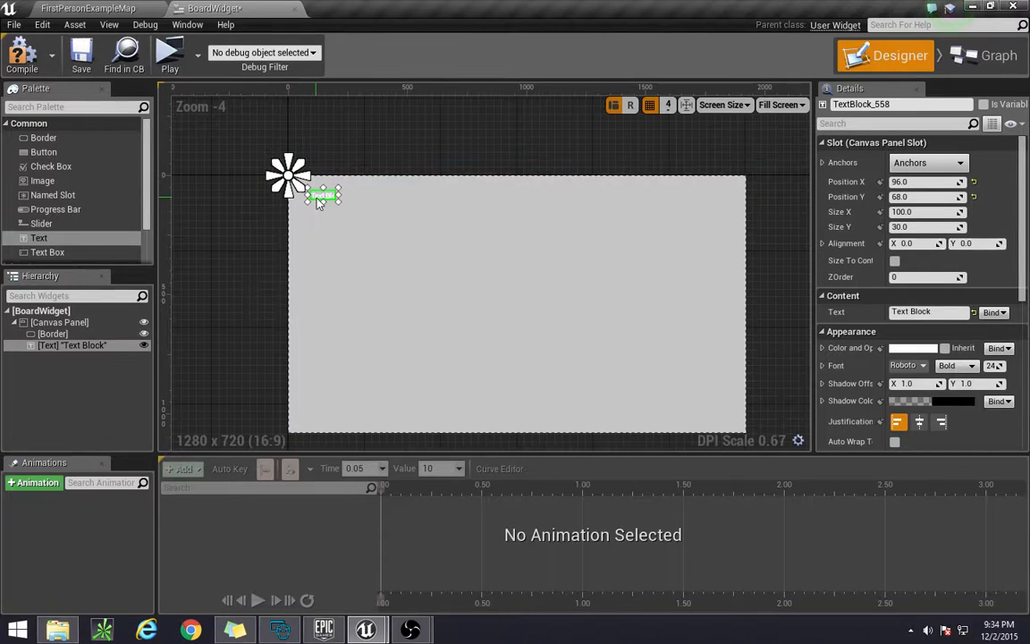
scroll(up, 3)
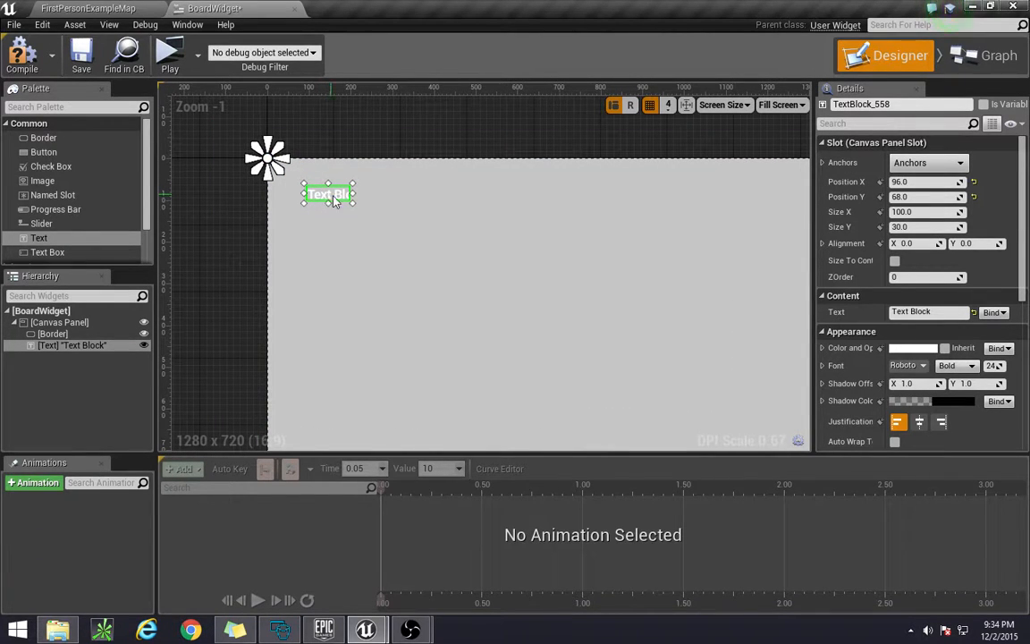
scroll(down, 3)
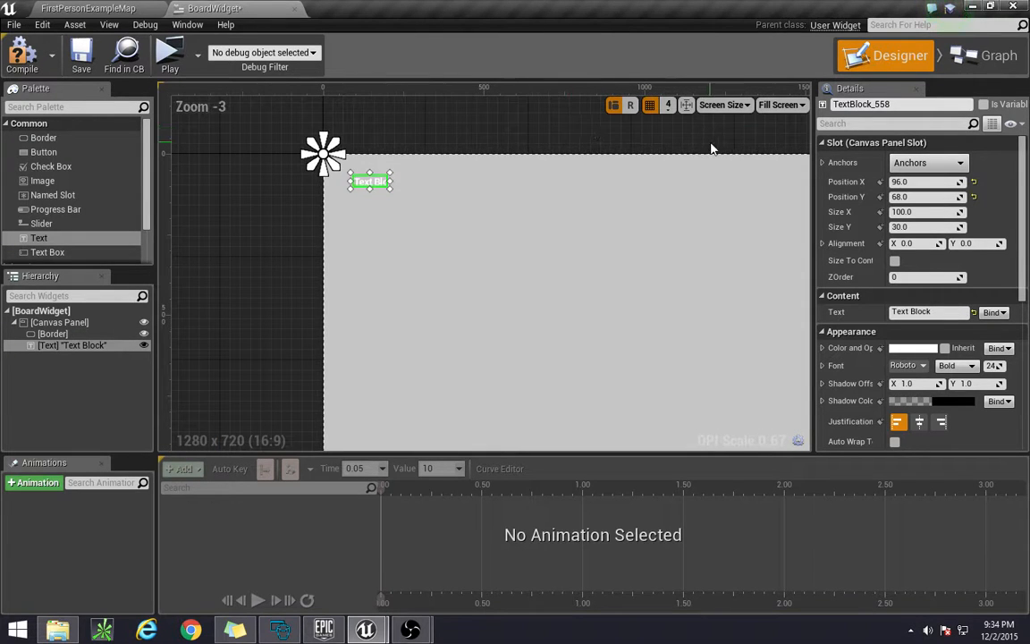
scroll(down, 3)
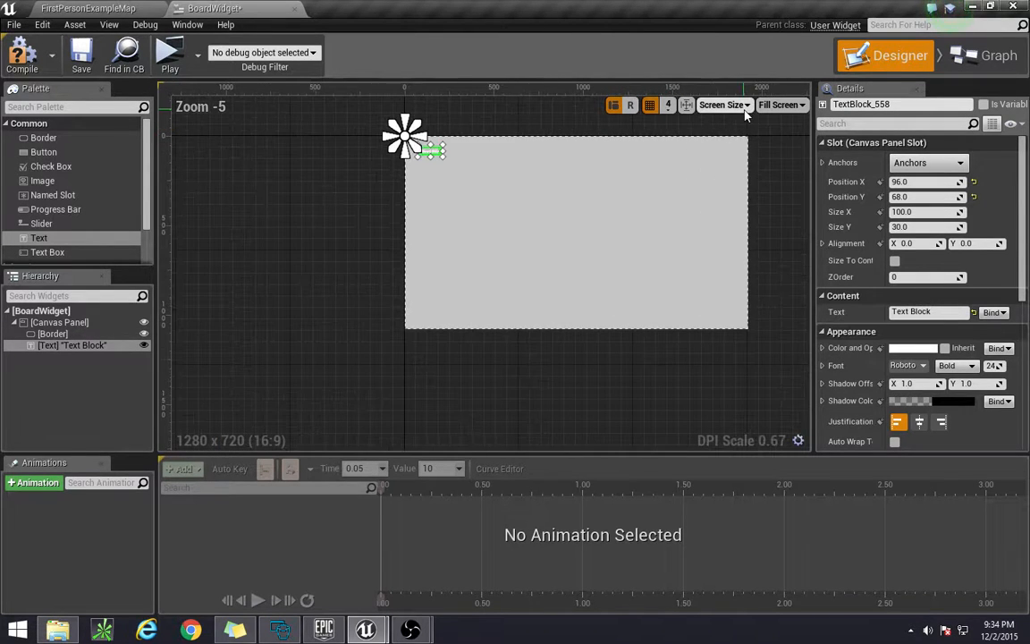
mouse_move(752, 161)
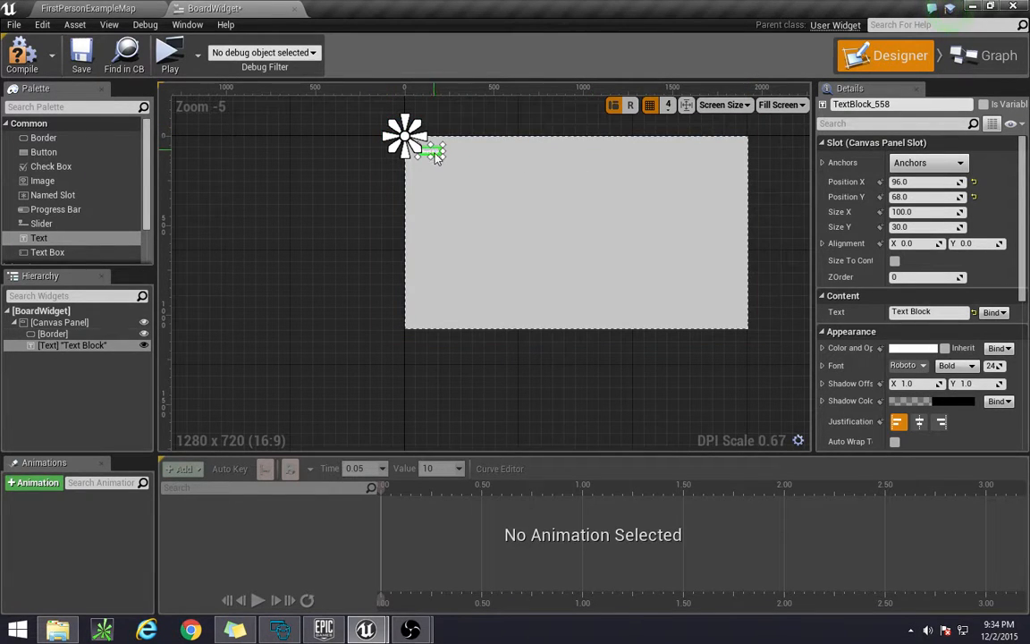
mouse_move(510, 133)
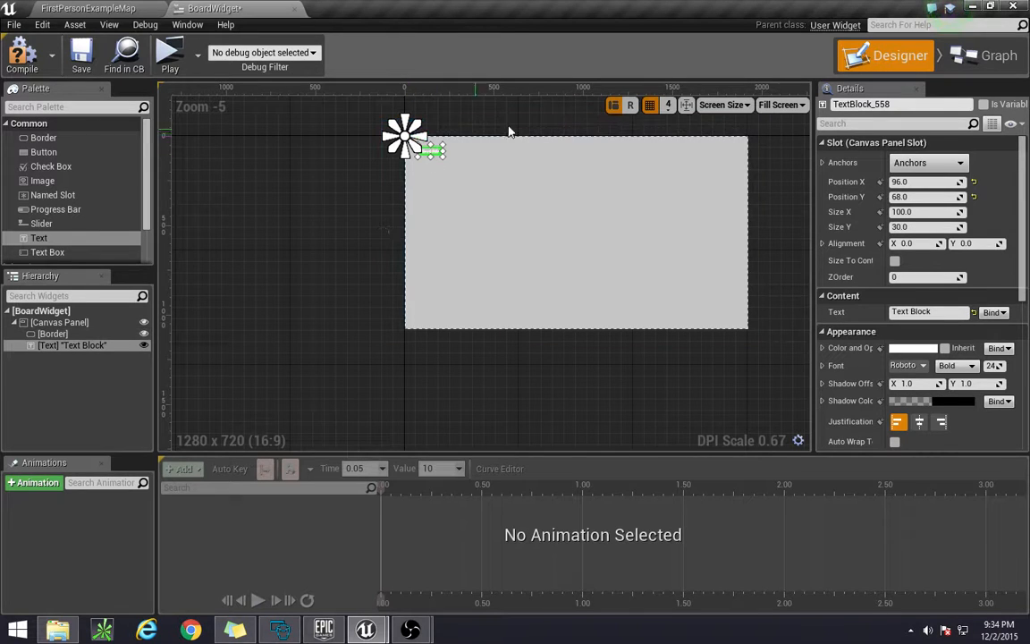
mouse_move(766, 197)
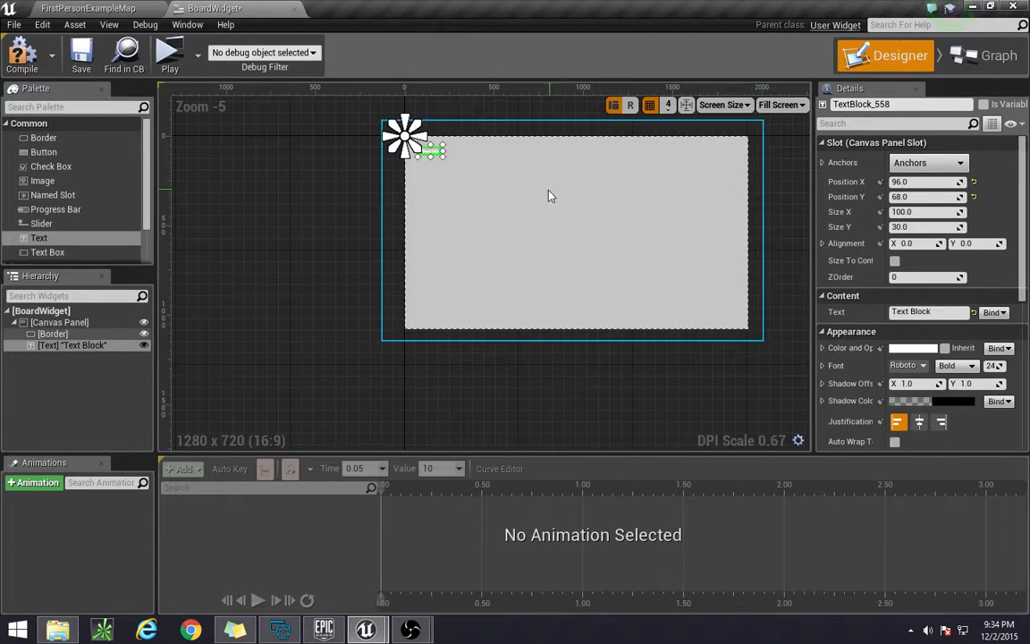
mouse_move(608, 177)
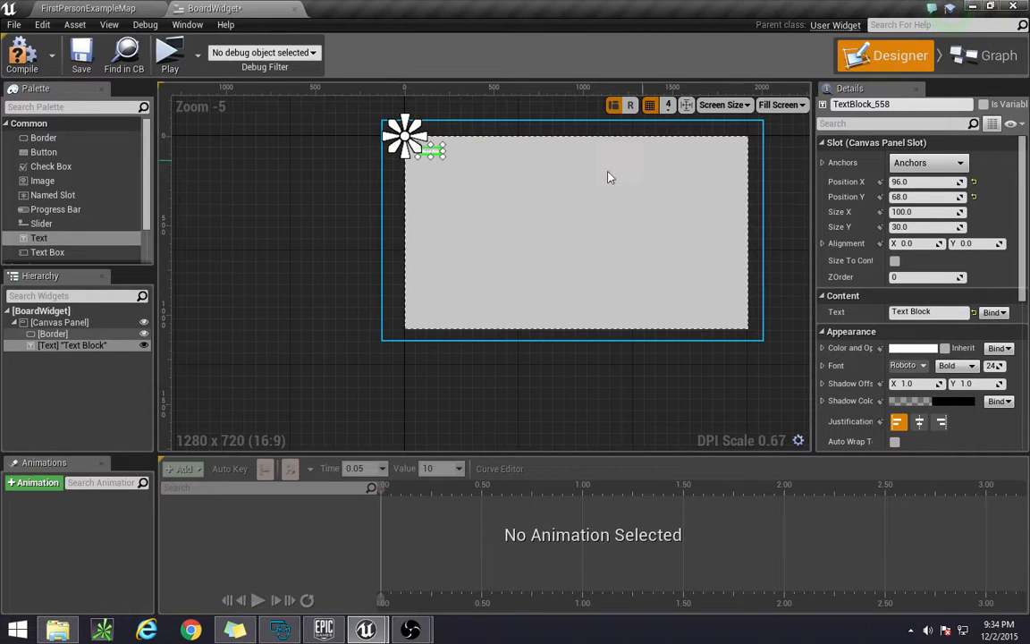
mouse_move(748, 146)
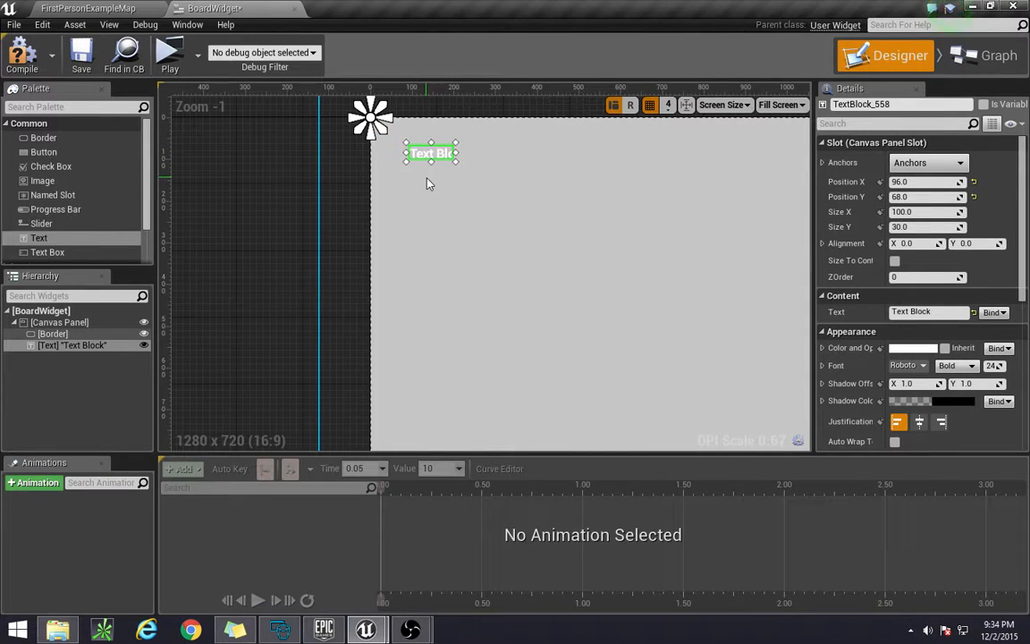
scroll(up, 3)
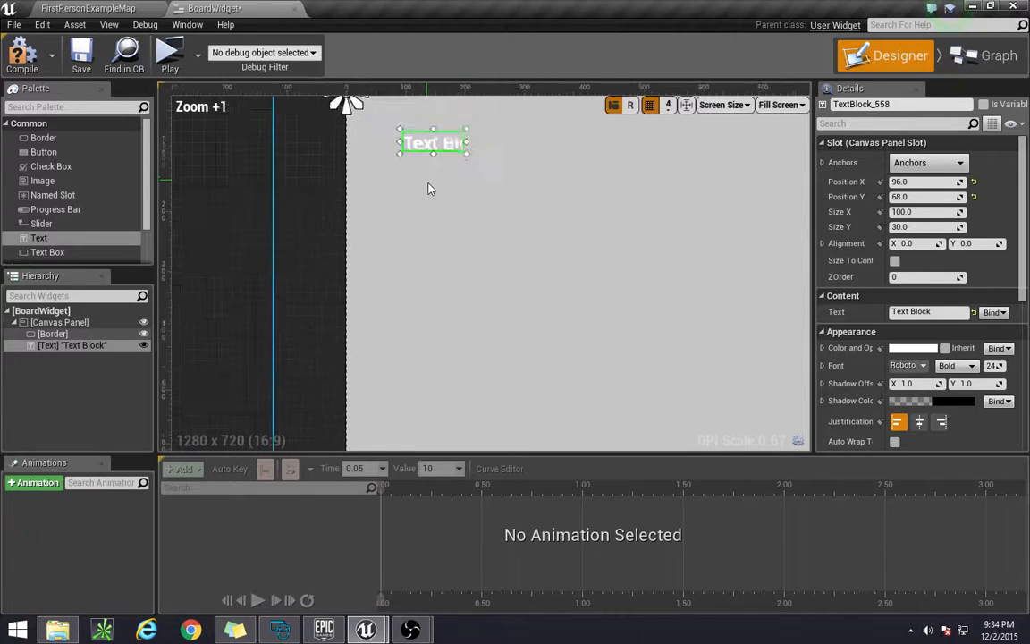
scroll(down, 3)
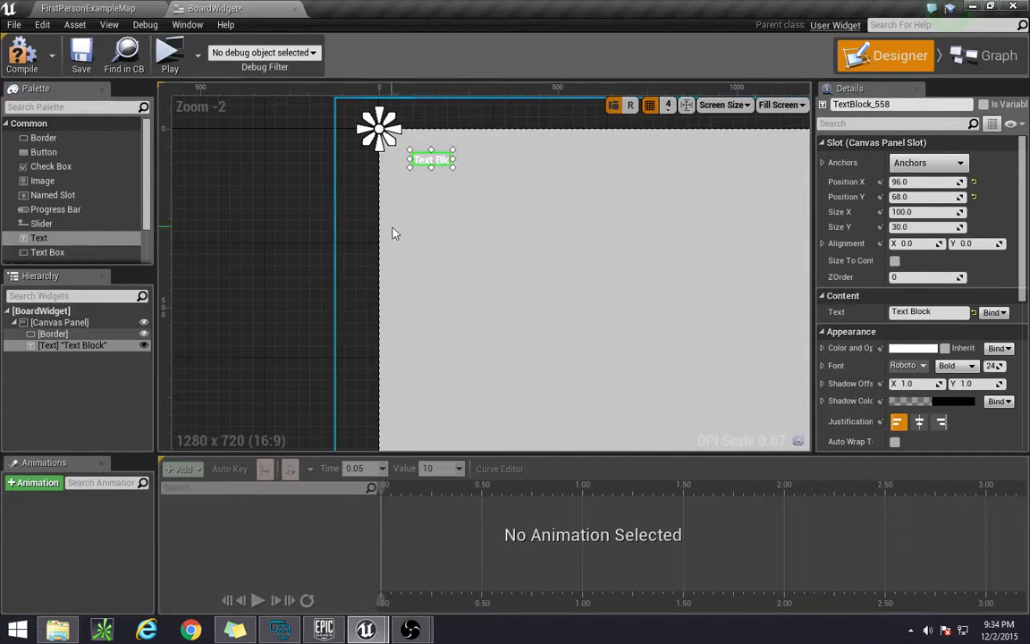
scroll(down, 3)
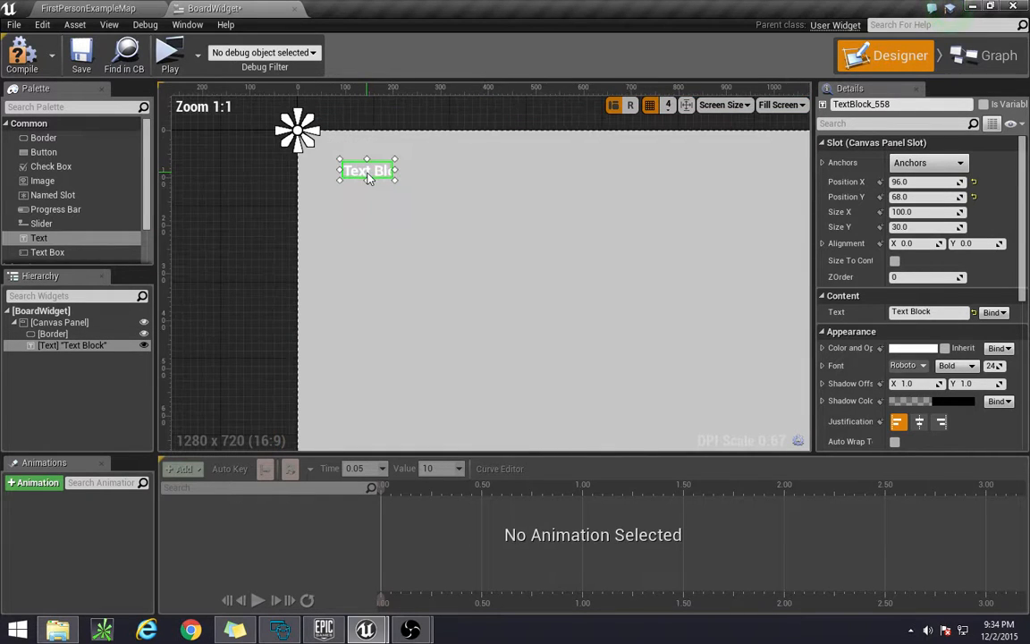
drag(367, 170, 415, 220)
text(XP :)
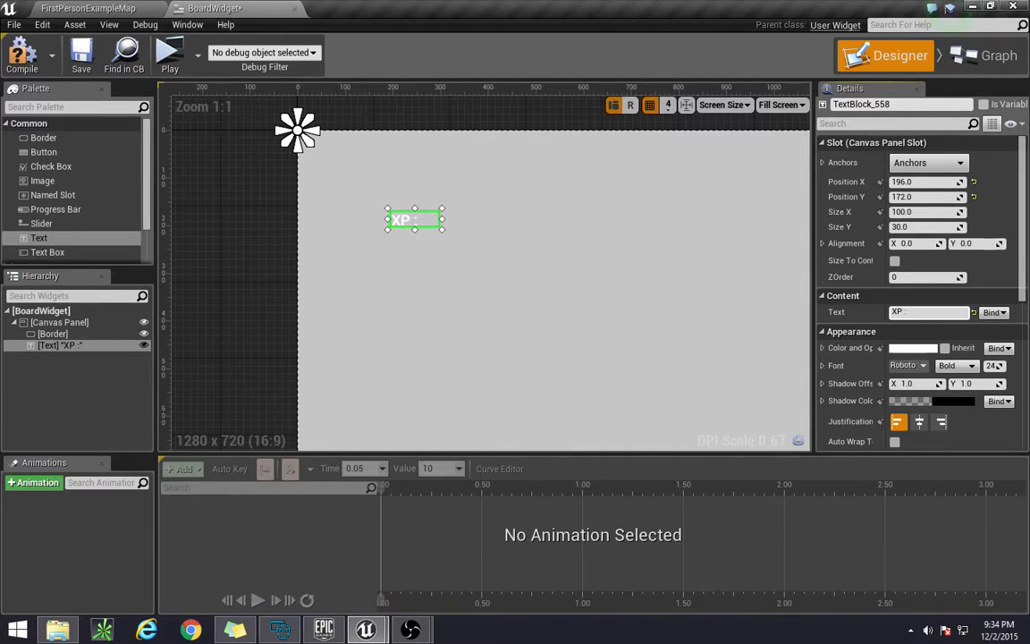
- Make the XP : label black with a much larger font, then add a second text block
click(913, 347)
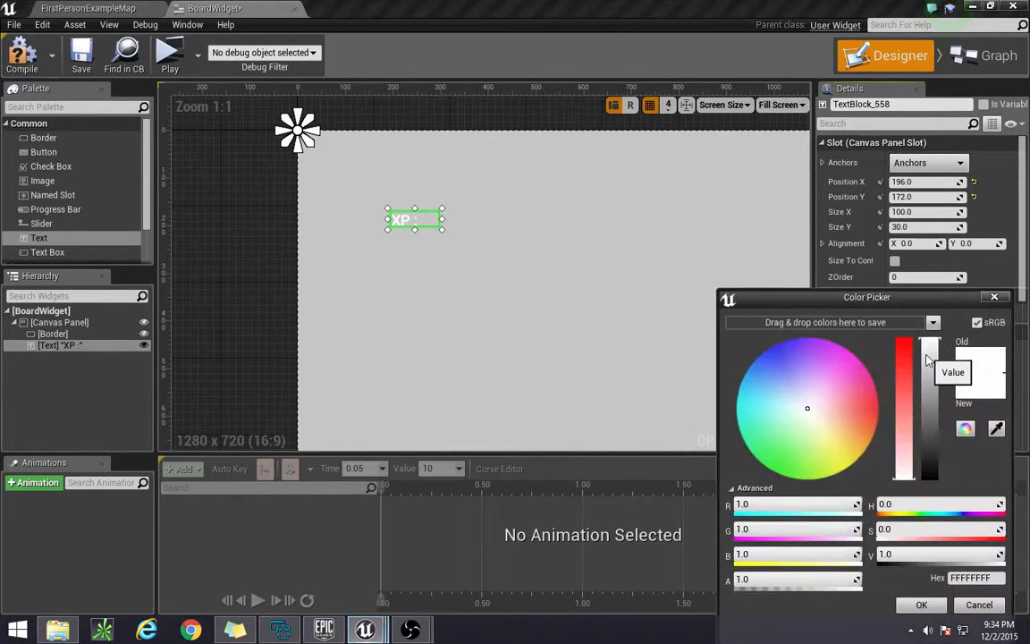
click(980, 604)
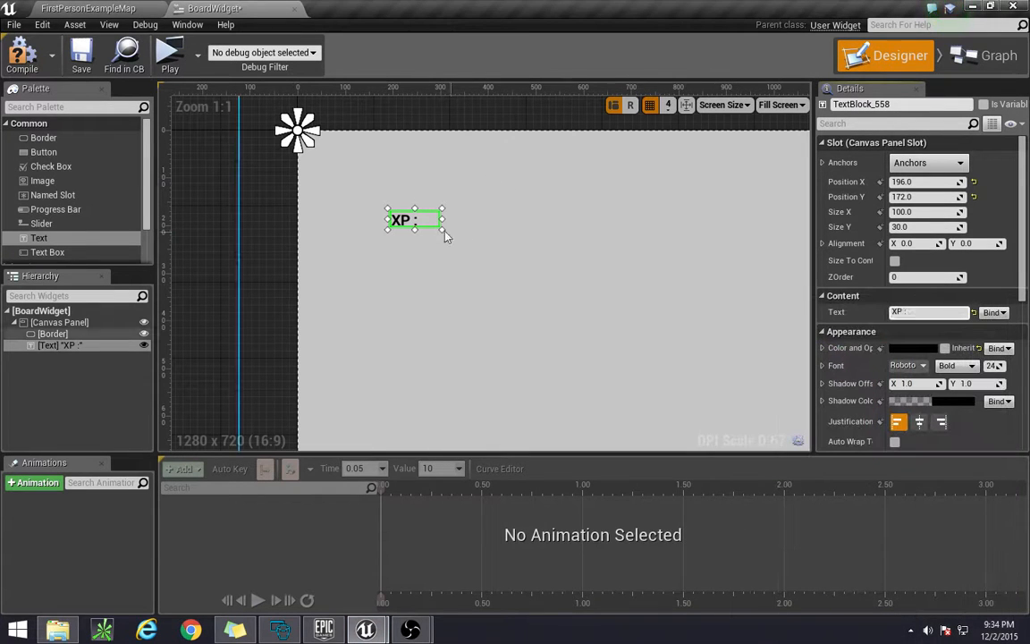
click(54, 332)
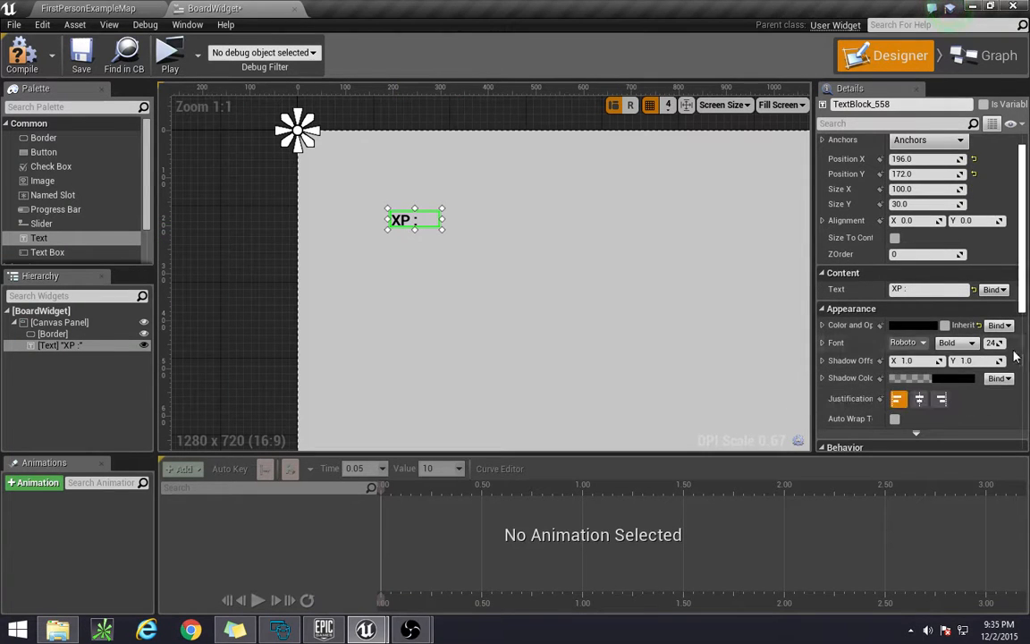
drag(442, 231, 497, 254)
text(50)
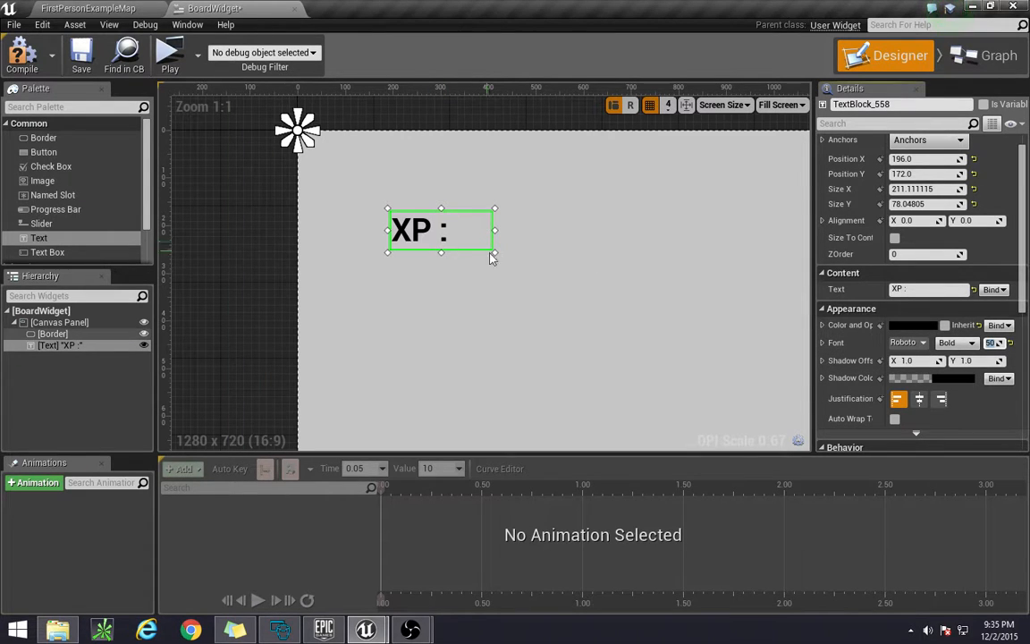
drag(493, 254, 516, 268)
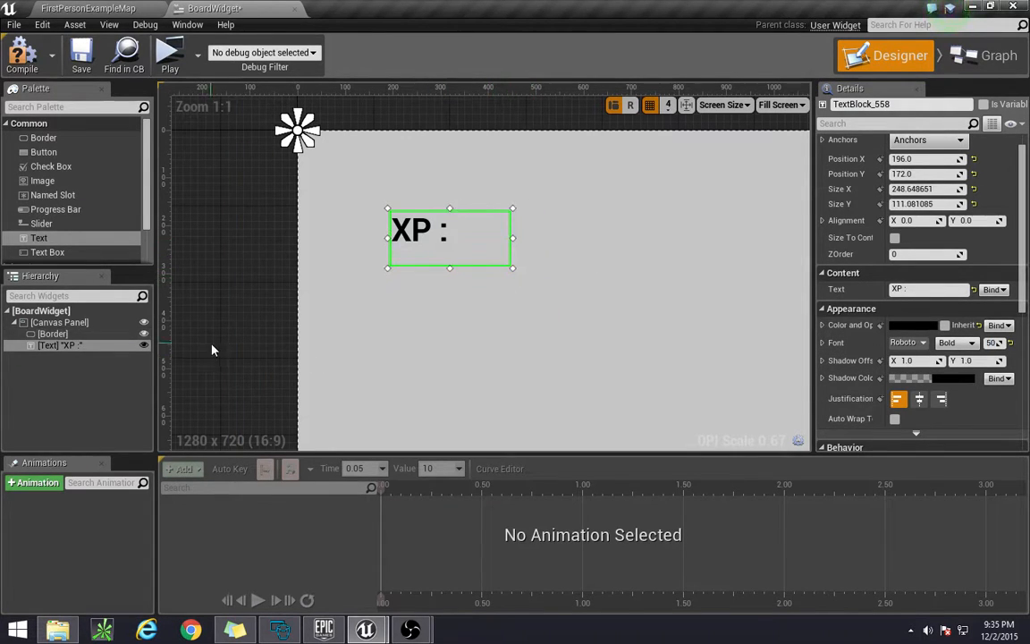
mouse_move(39, 238)
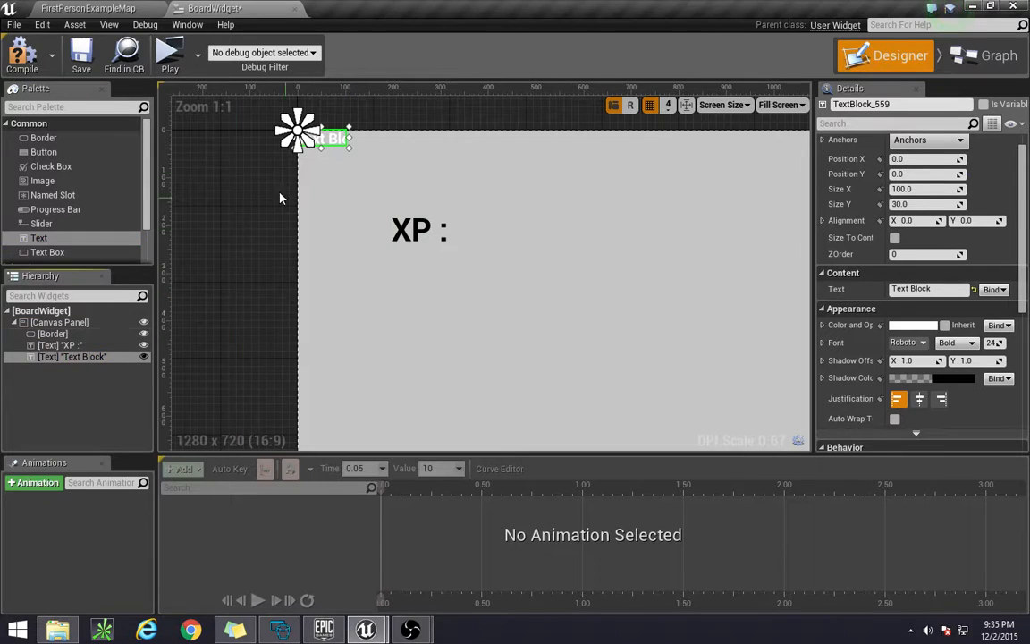
- Place the new text block just right of XP :, enlarge it, set its text to 10 in black
drag(337, 139, 480, 237)
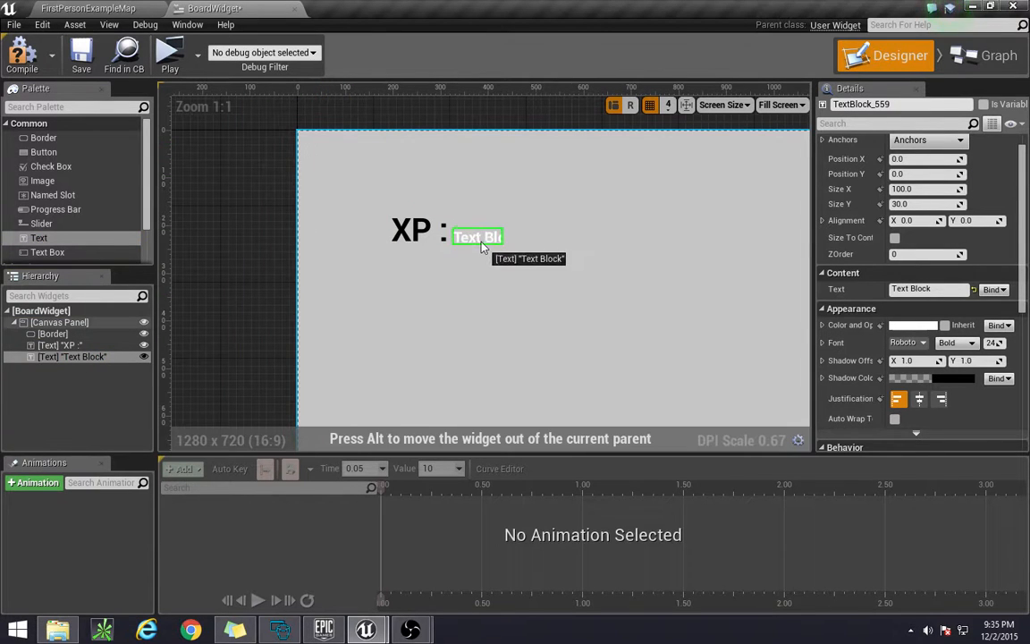
drag(477, 236, 481, 222)
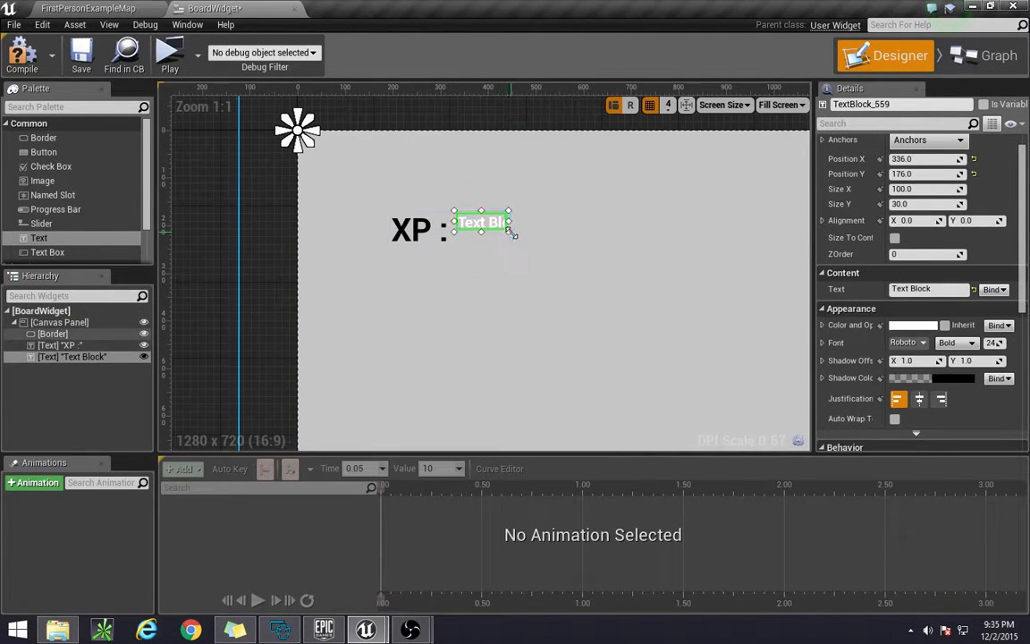
drag(512, 235, 647, 274)
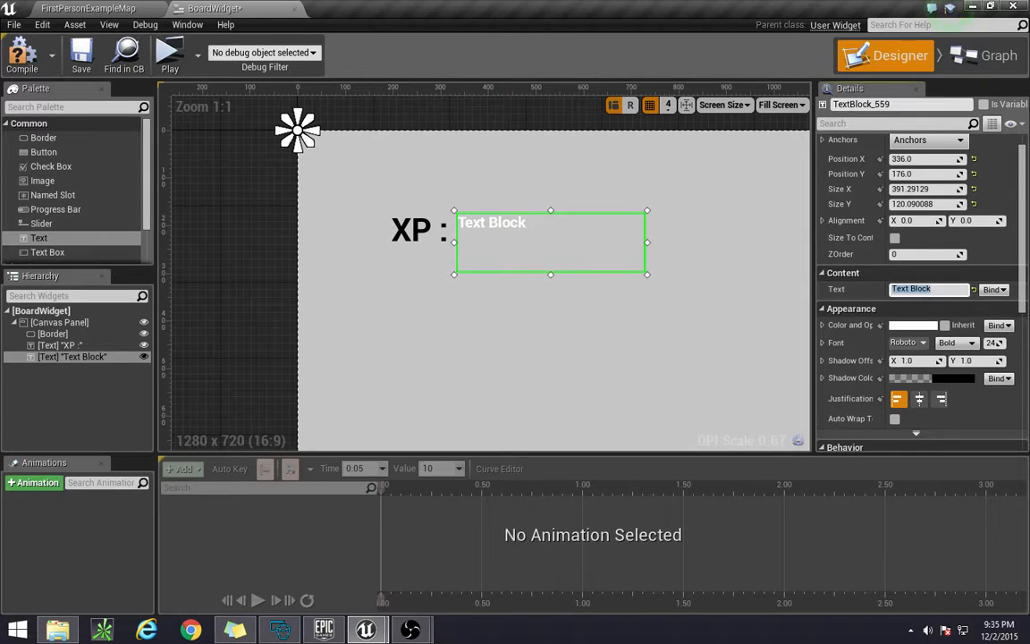
text(10)
click(997, 342)
text(50)
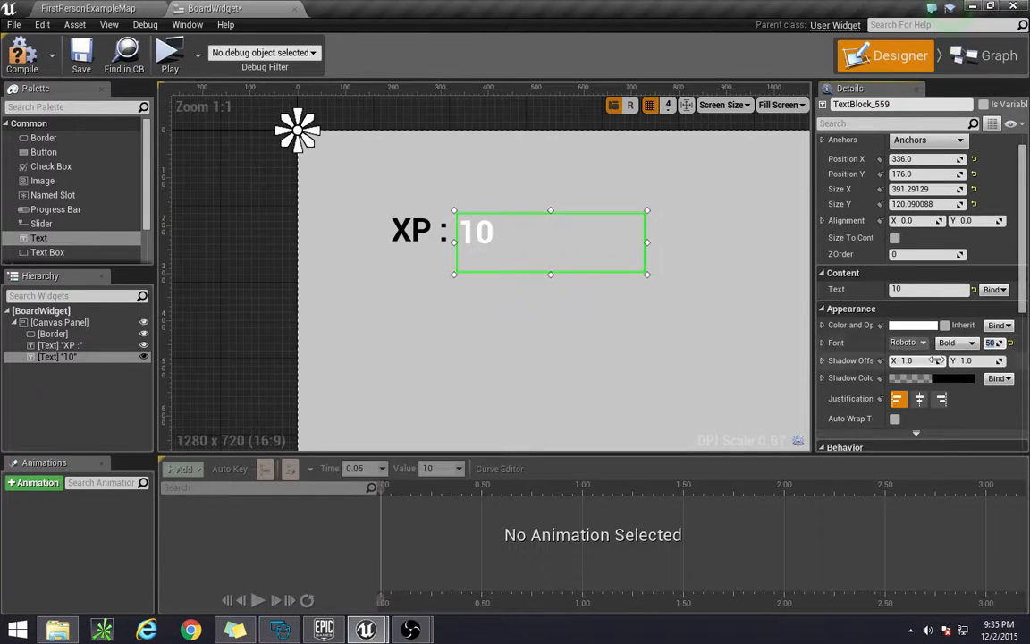
click(913, 325)
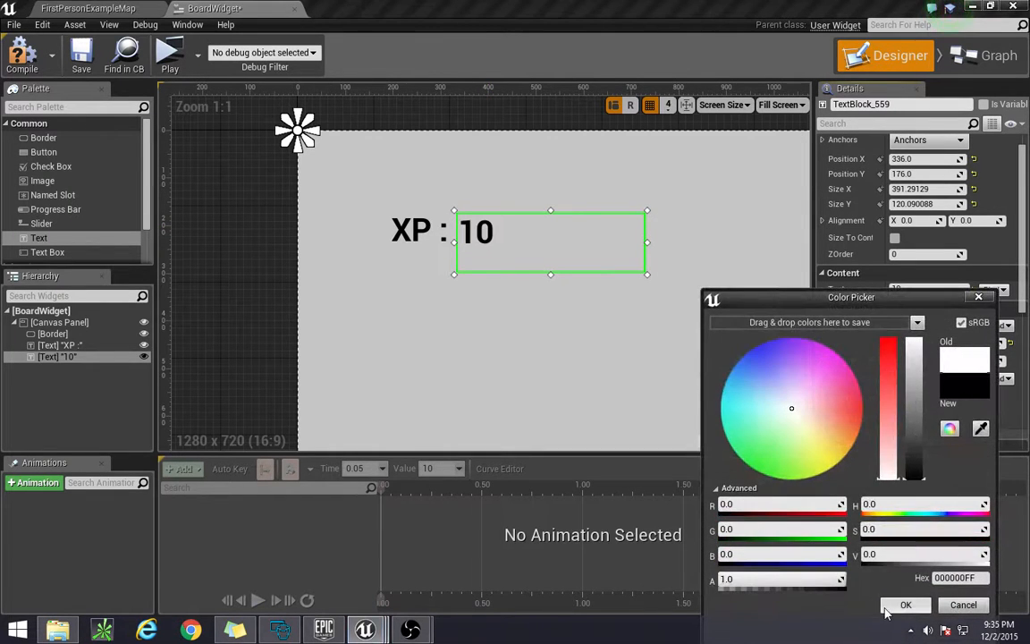
click(905, 605)
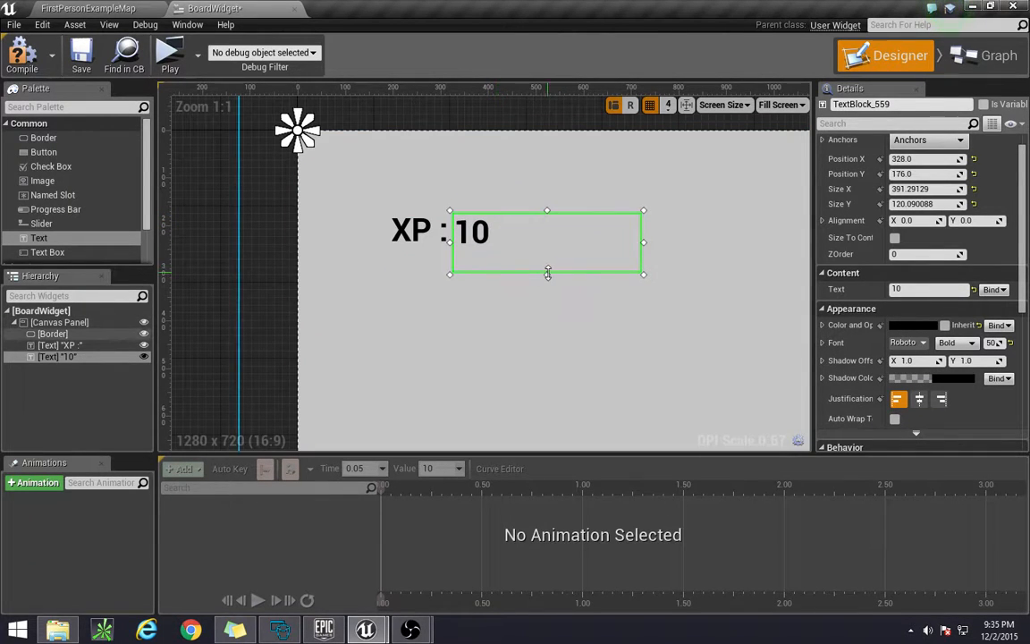
- Shrink the 10 box and line it up with the XP : label
drag(547, 274, 547, 251)
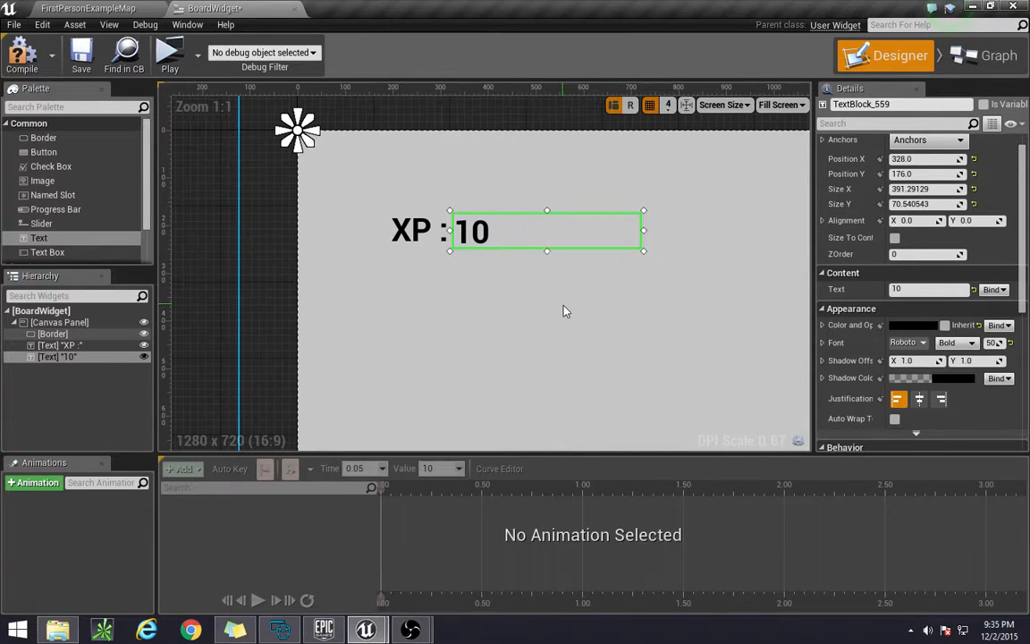
click(51, 334)
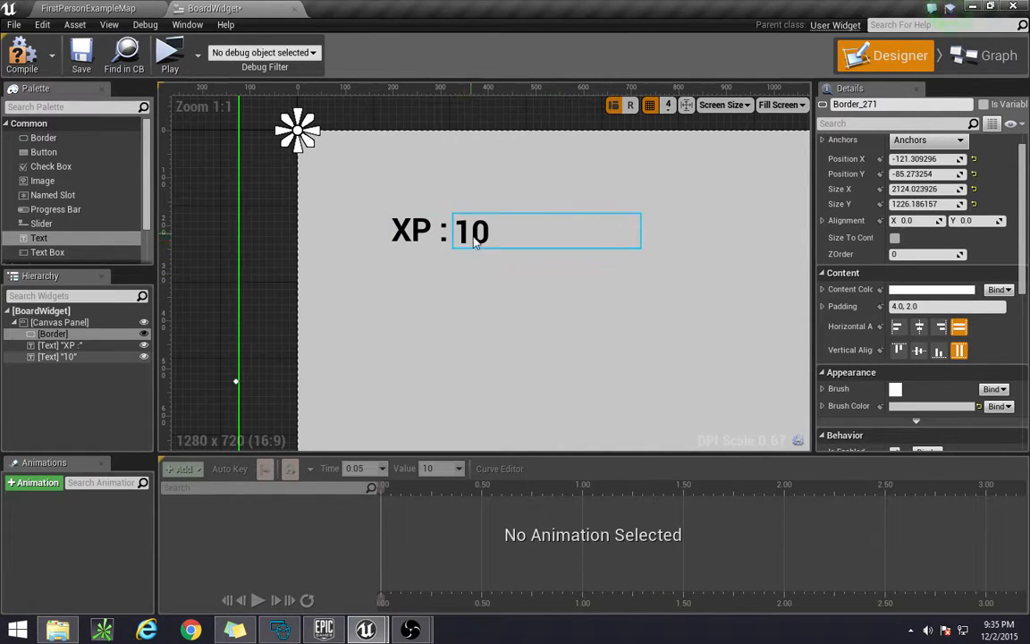
click(475, 229)
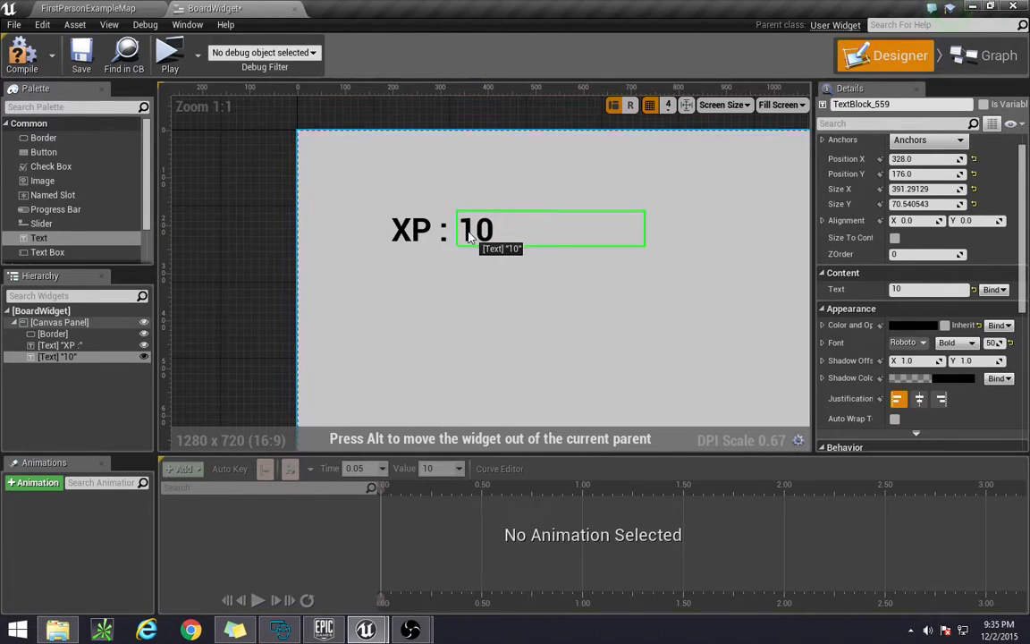
click(52, 335)
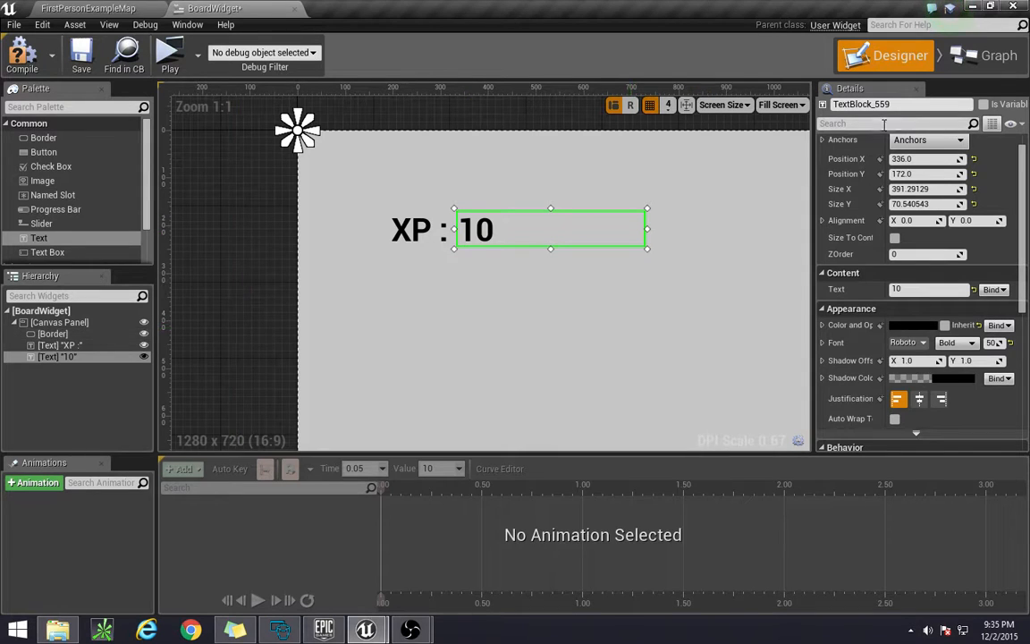
click(998, 55)
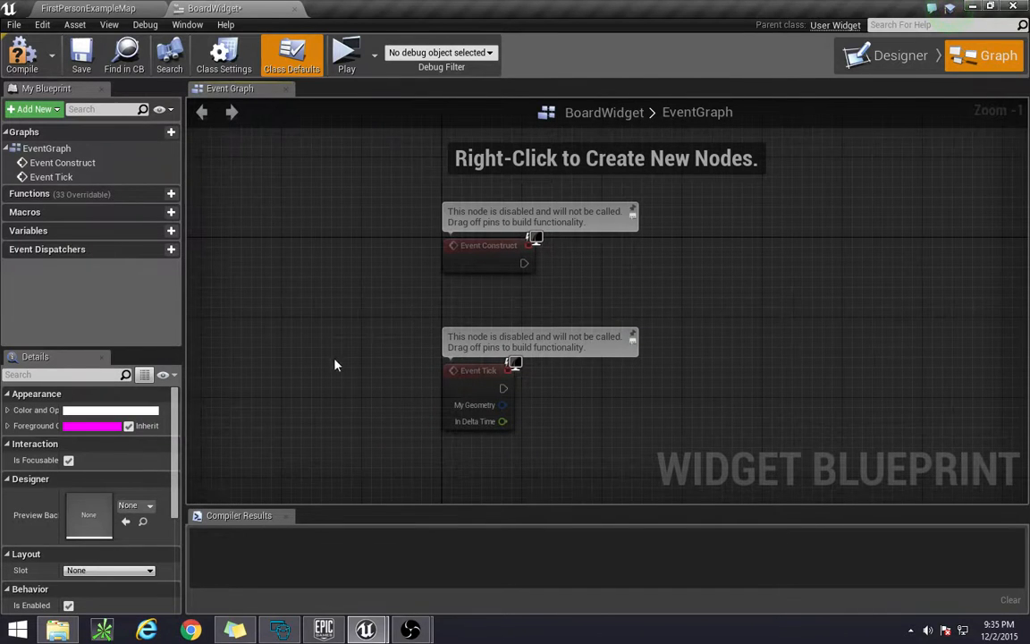
mouse_move(432, 222)
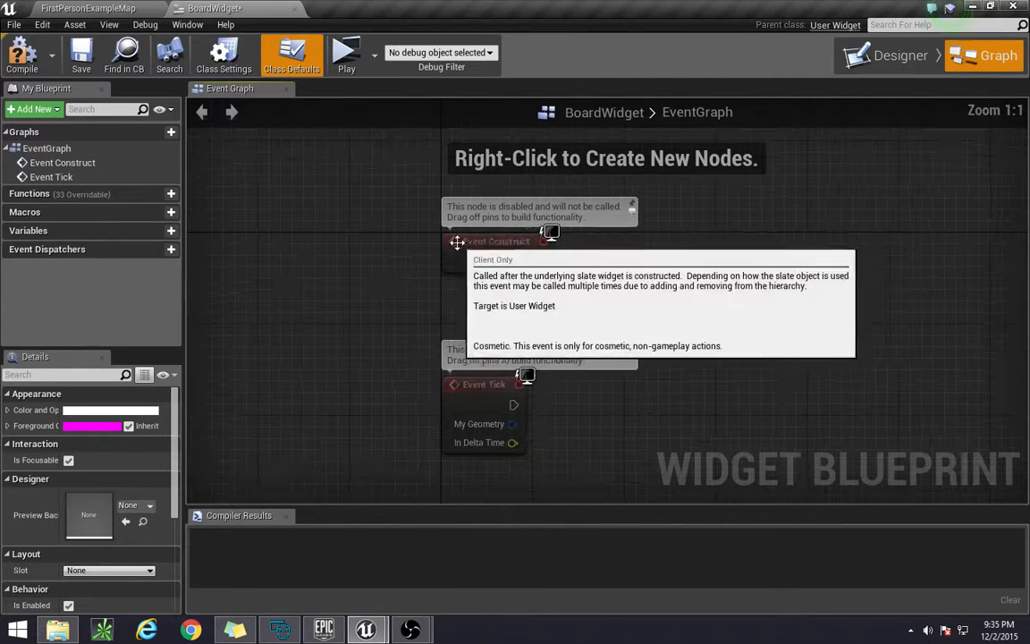
mouse_move(519, 258)
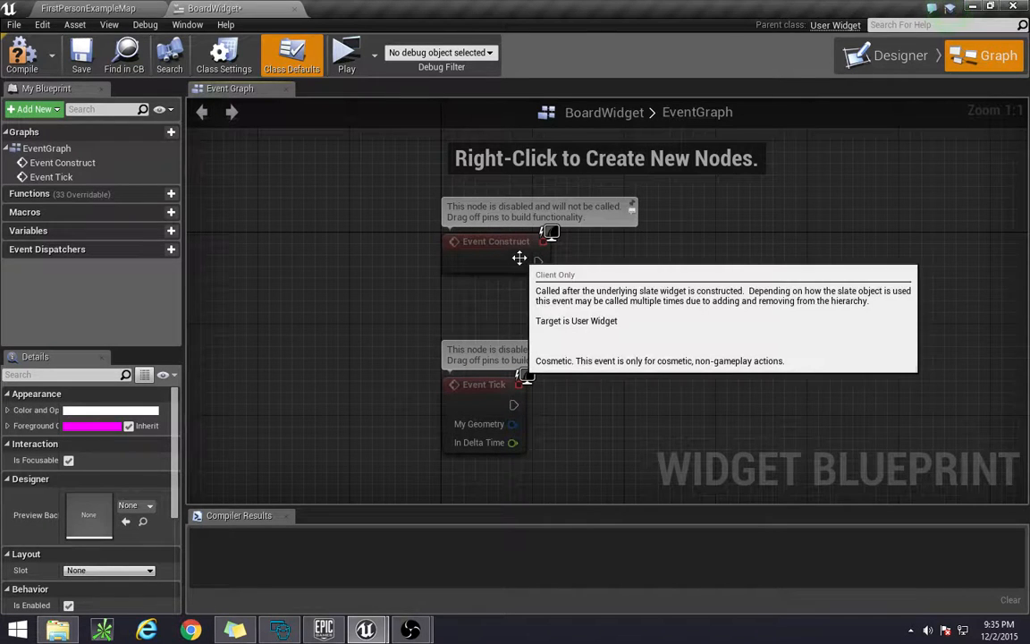
mouse_move(522, 283)
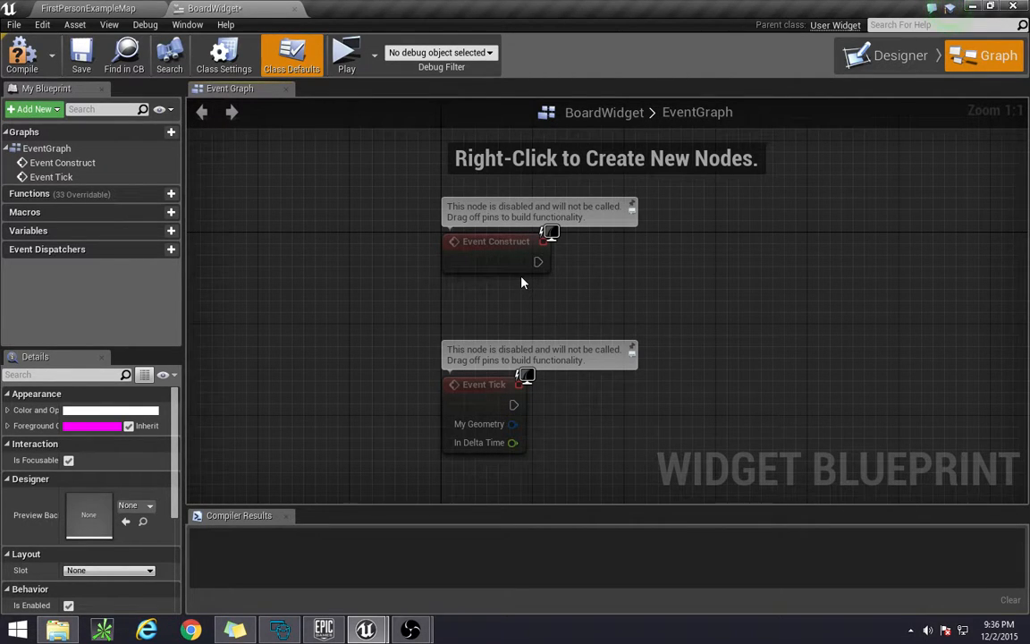
mouse_move(487, 397)
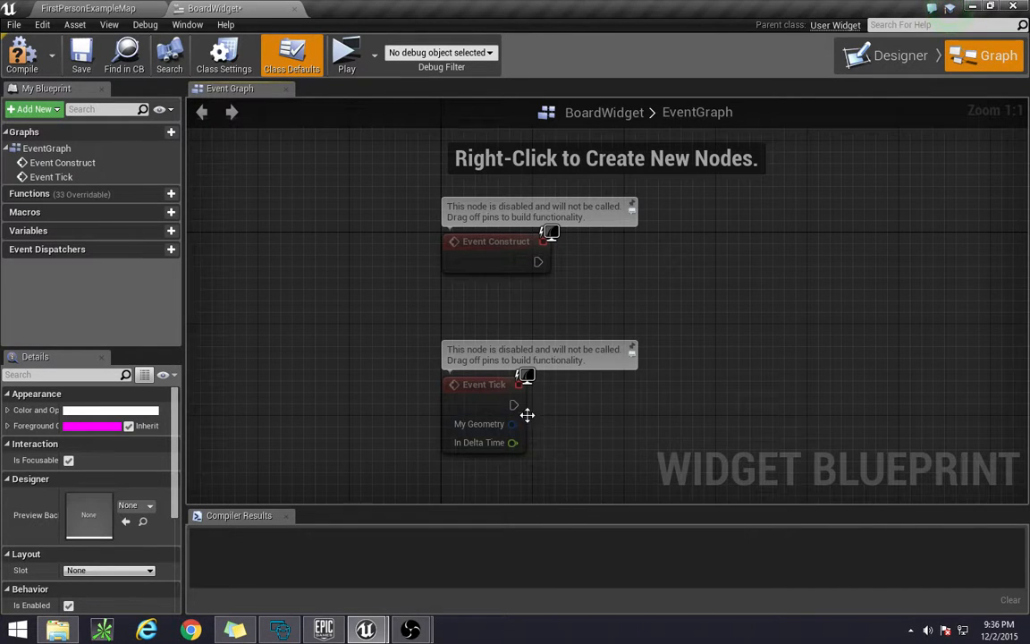
mouse_move(379, 252)
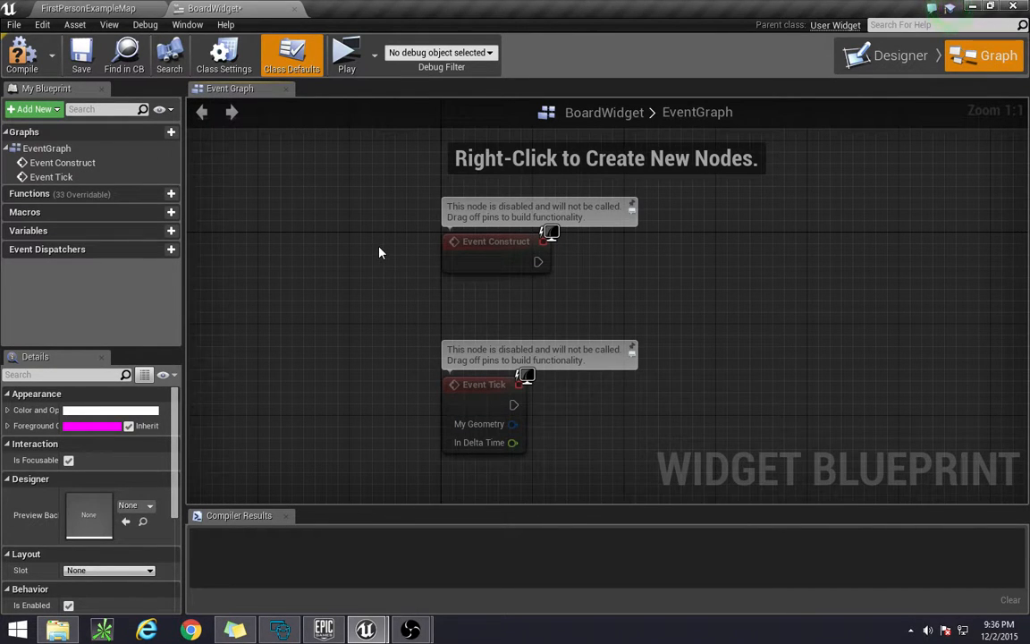
- Select the disabled default event nodes and add a working Event Tick node
drag(380, 254, 594, 451)
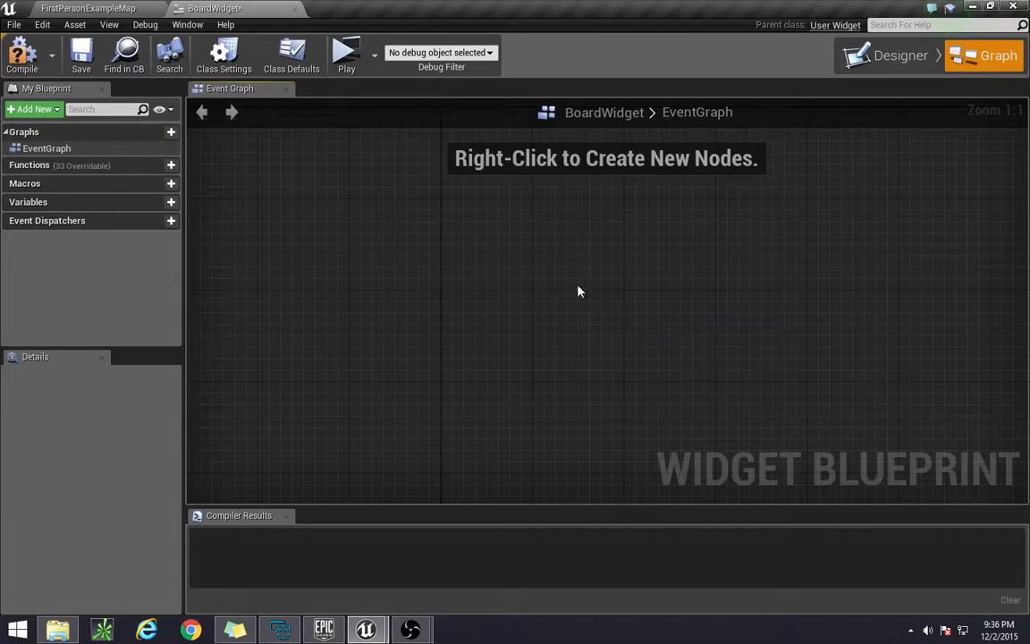
right_click(580, 290)
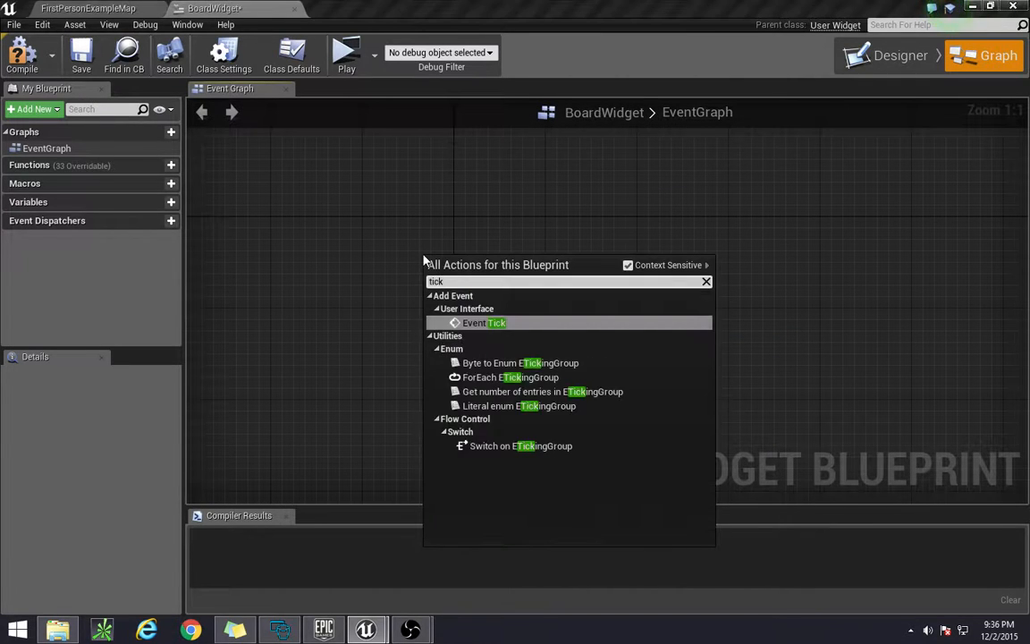
click(483, 322)
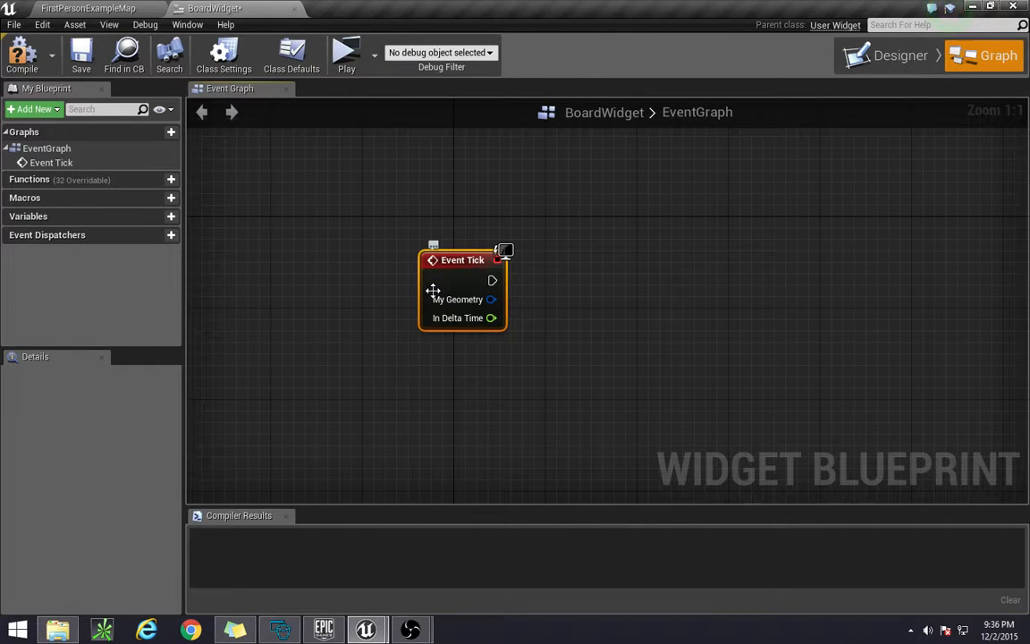
mouse_move(490, 319)
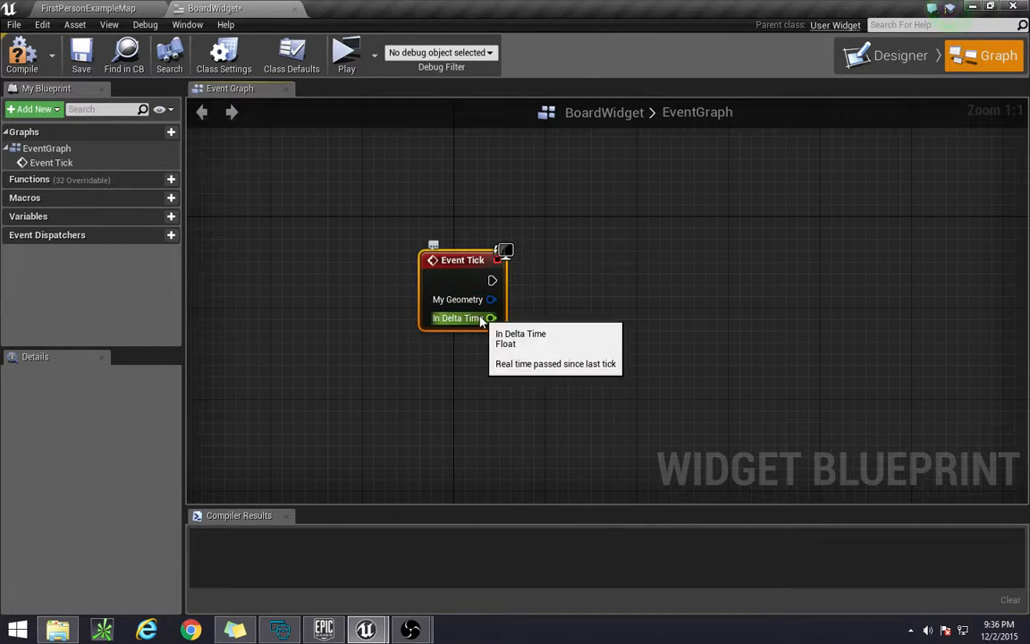
mouse_move(197, 308)
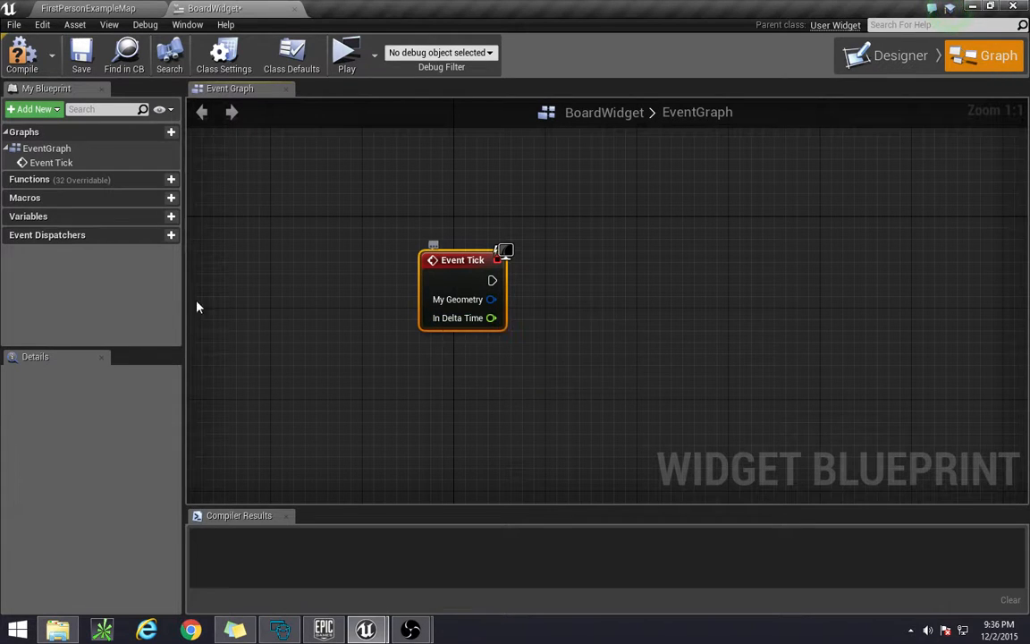
mouse_move(361, 311)
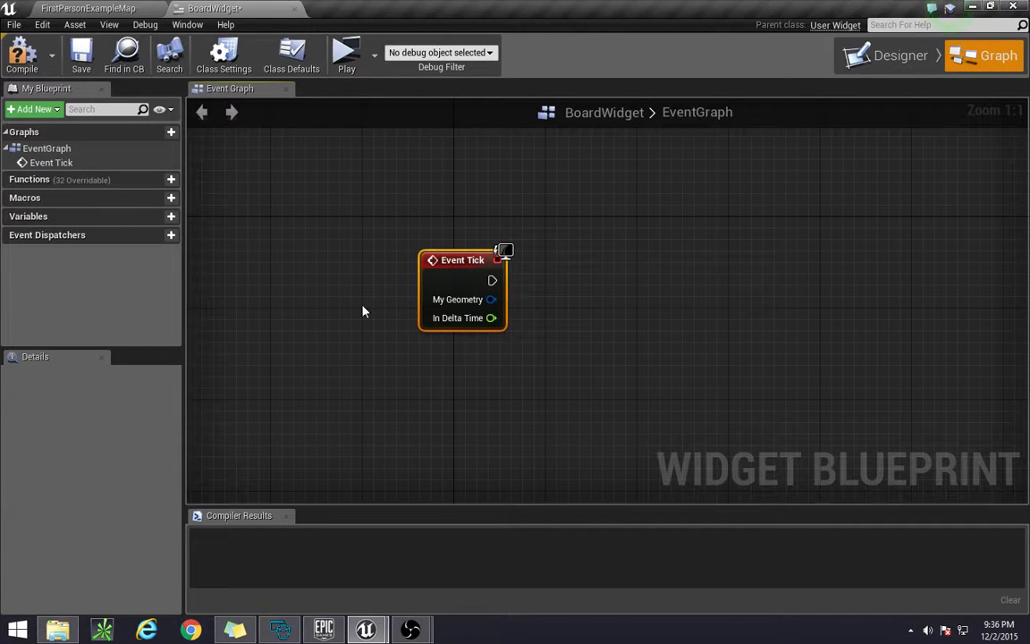
- Add a Float variable XP and look up the Get Player Character node
click(157, 216)
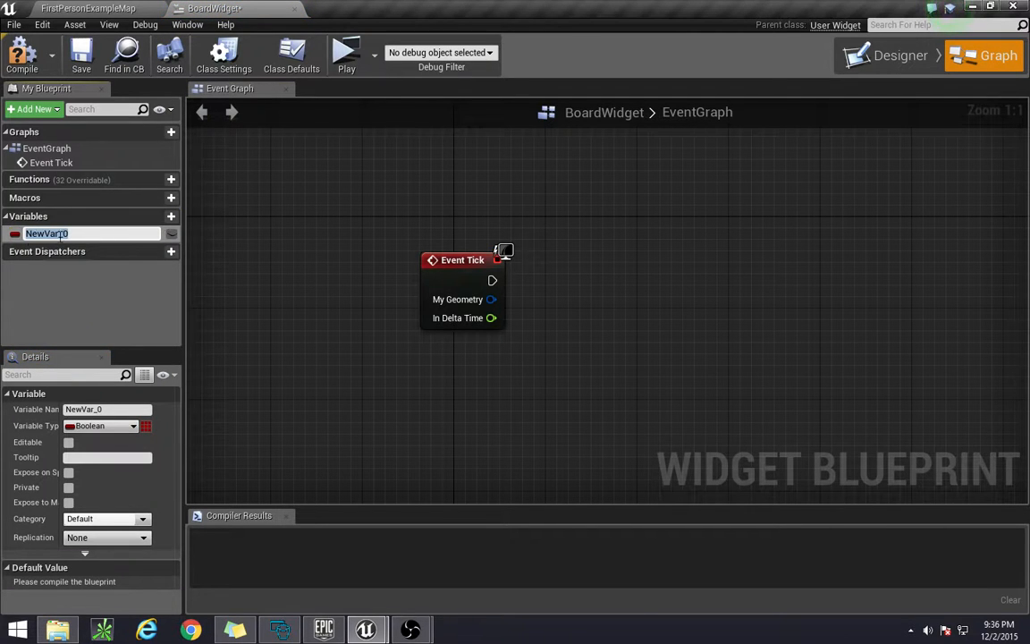
click(105, 425)
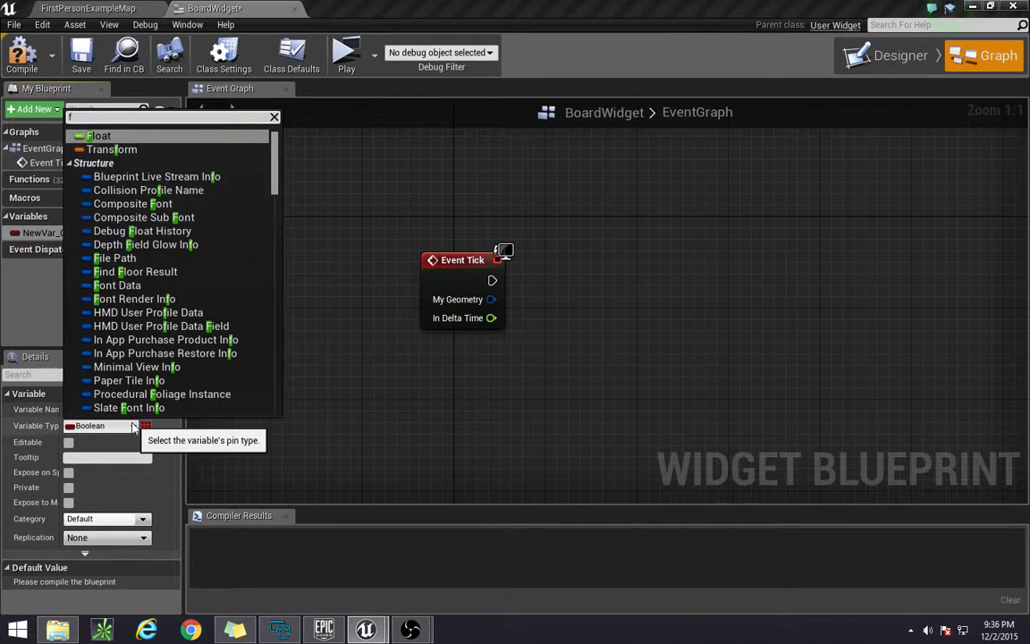
click(100, 136)
text(g)
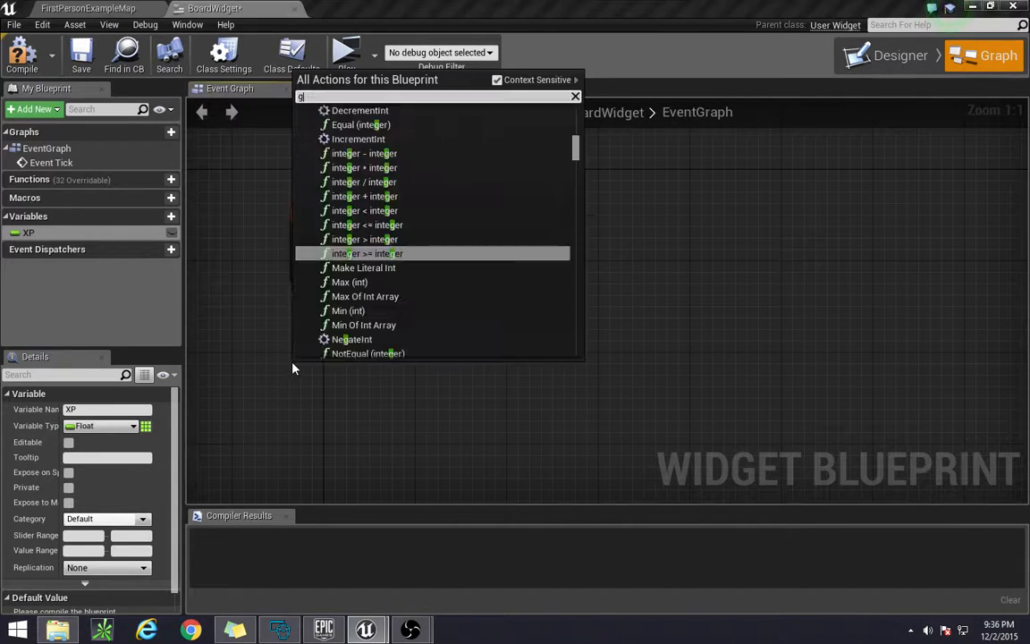
text(et player)
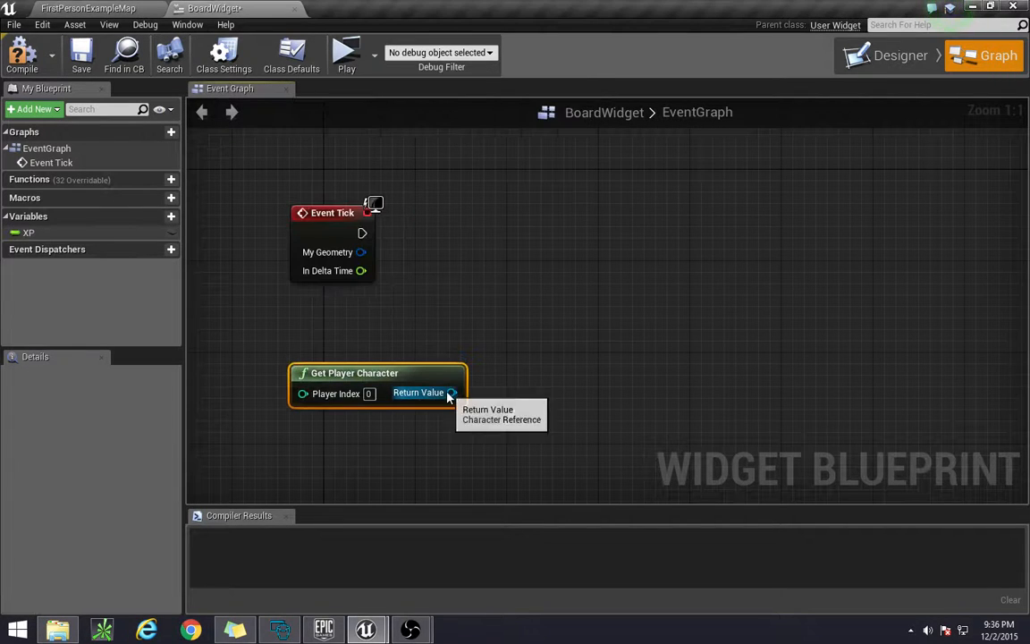
- Cast the player character to FirstPersonCharacter, wire Event Tick into the cast, return to the designer
drag(451, 393, 526, 295)
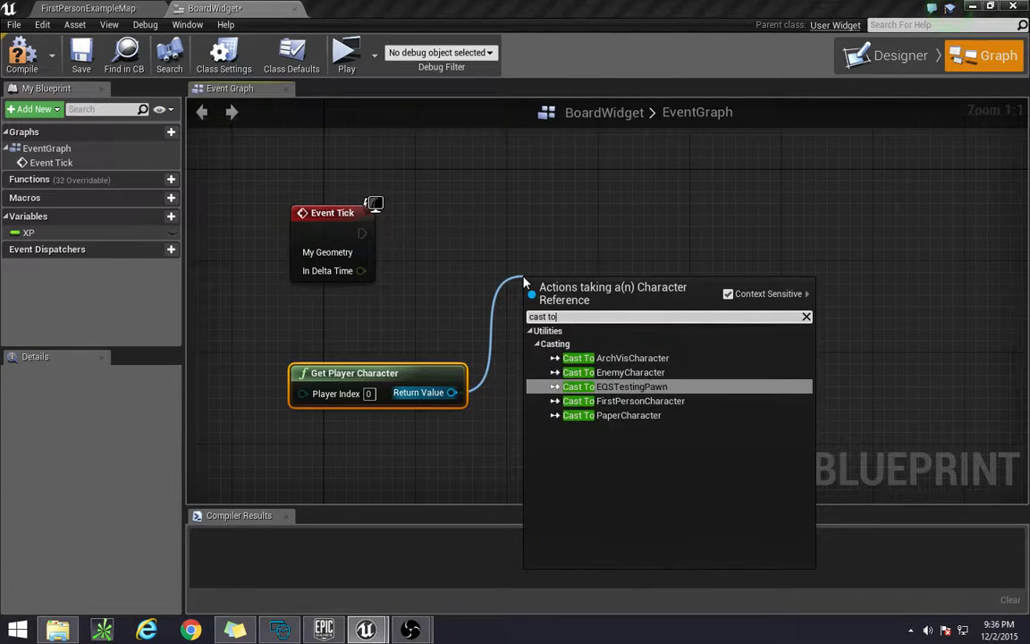
click(624, 401)
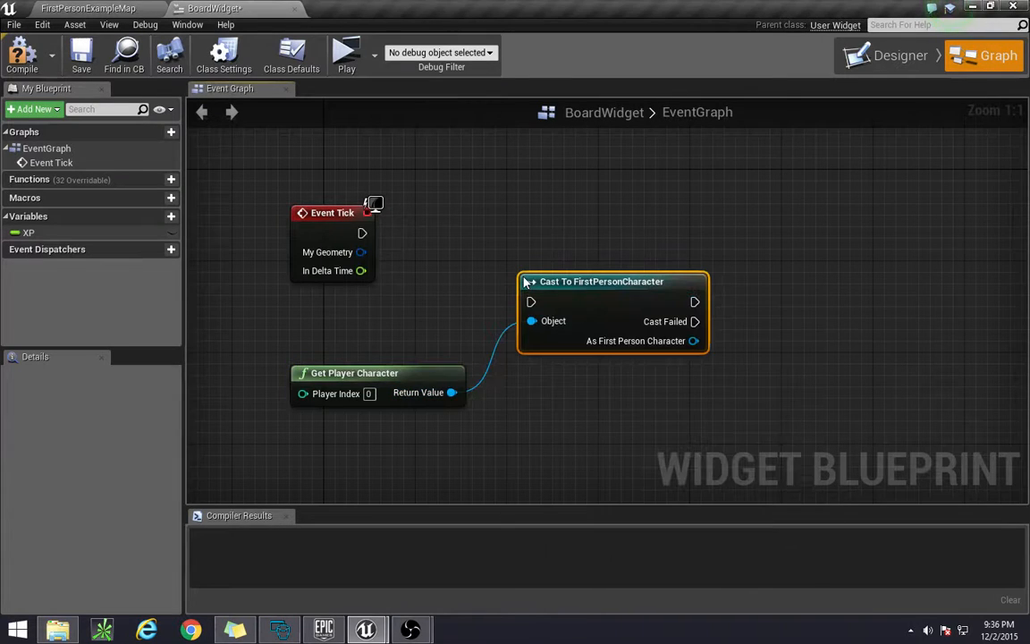
drag(361, 233, 530, 300)
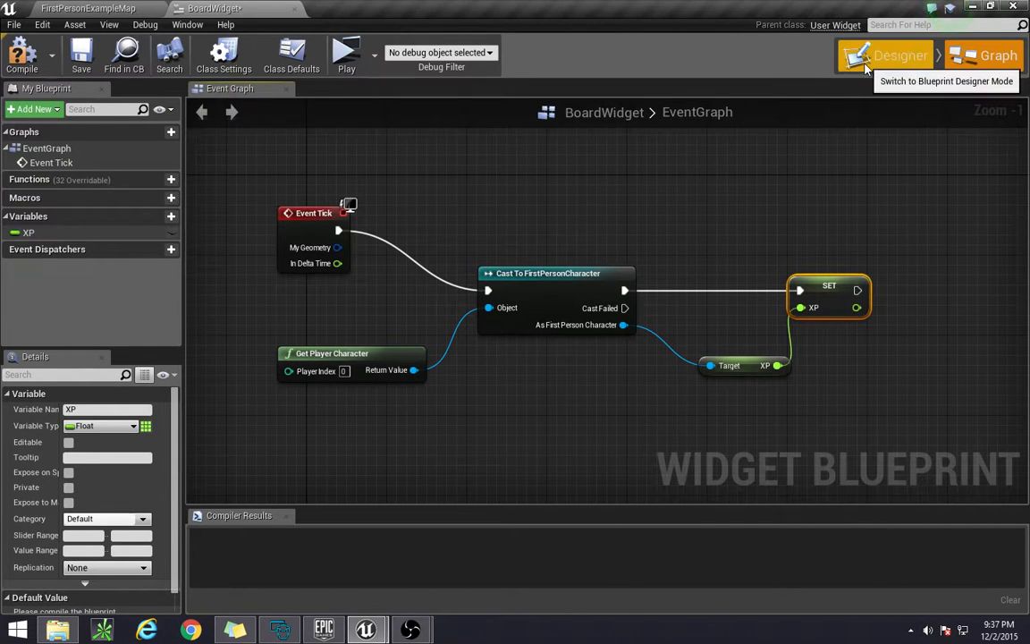
click(900, 56)
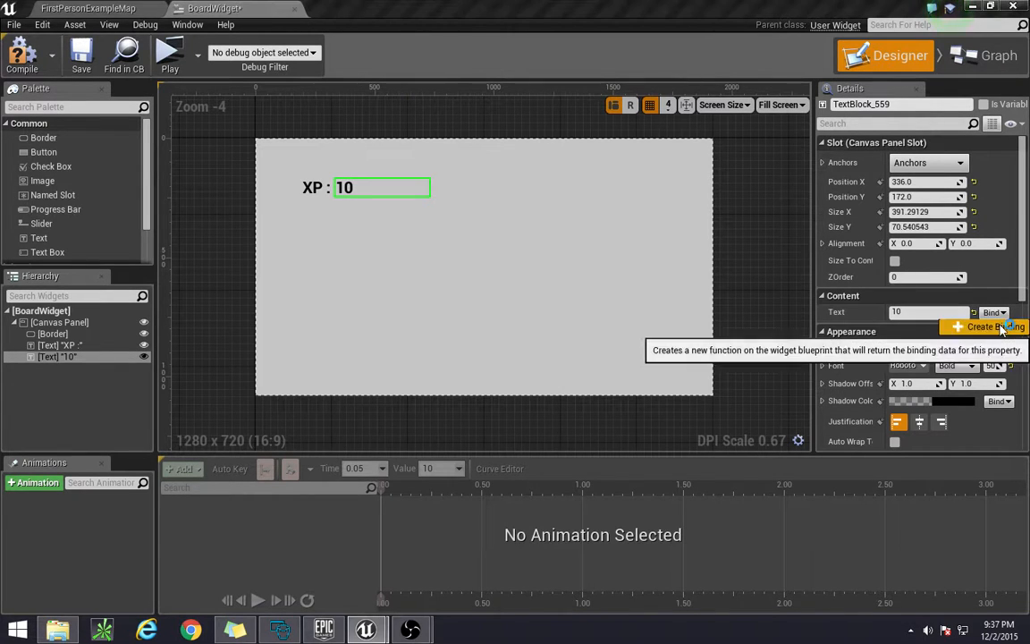
- Create a binding for the value text returning XP through a float-to-text conversion
click(993, 325)
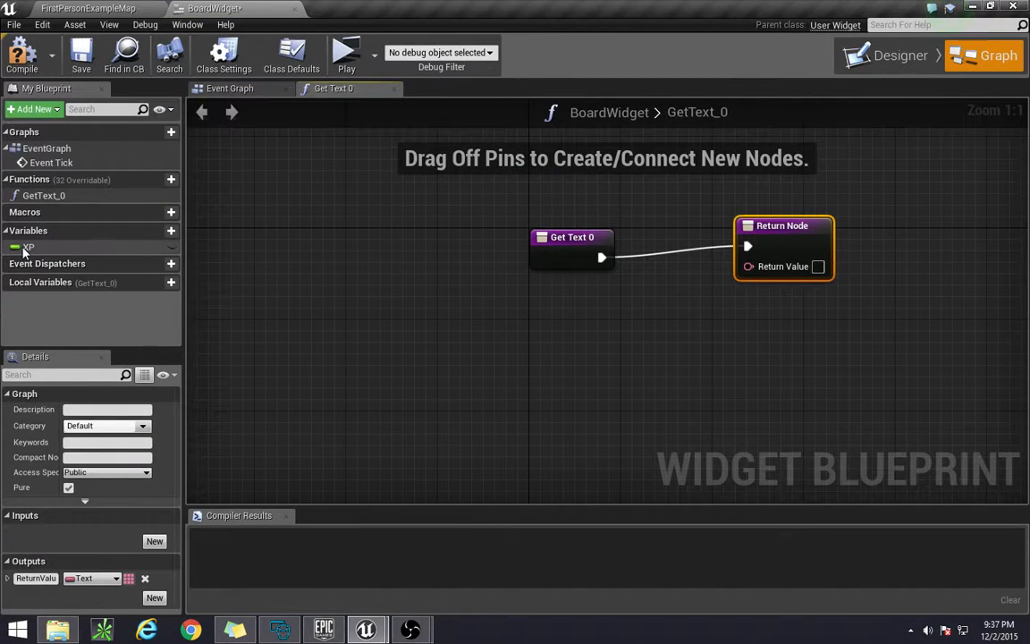
click(29, 247)
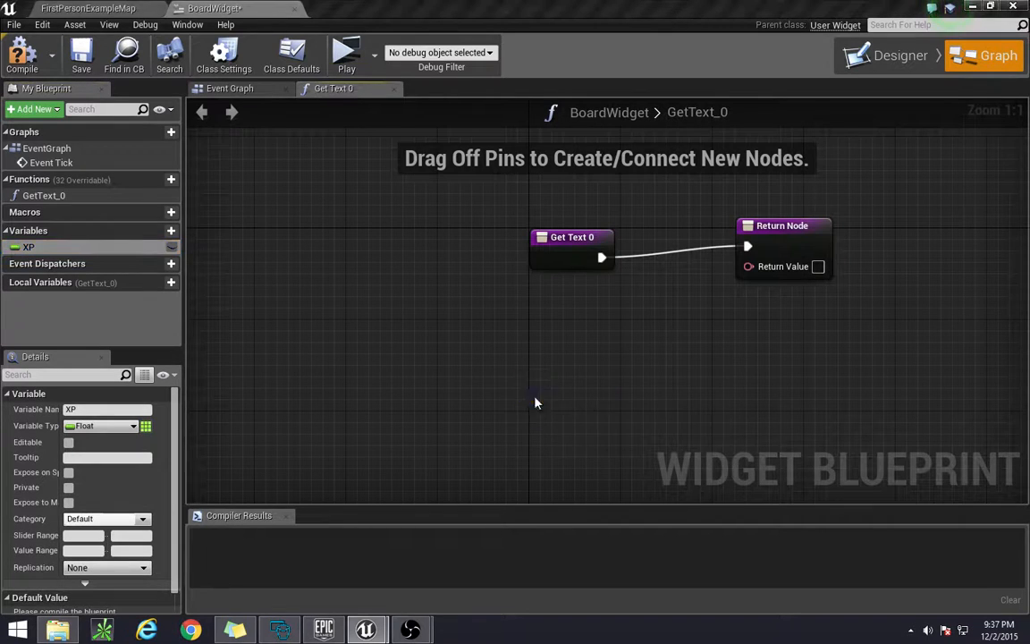
drag(29, 247, 565, 388)
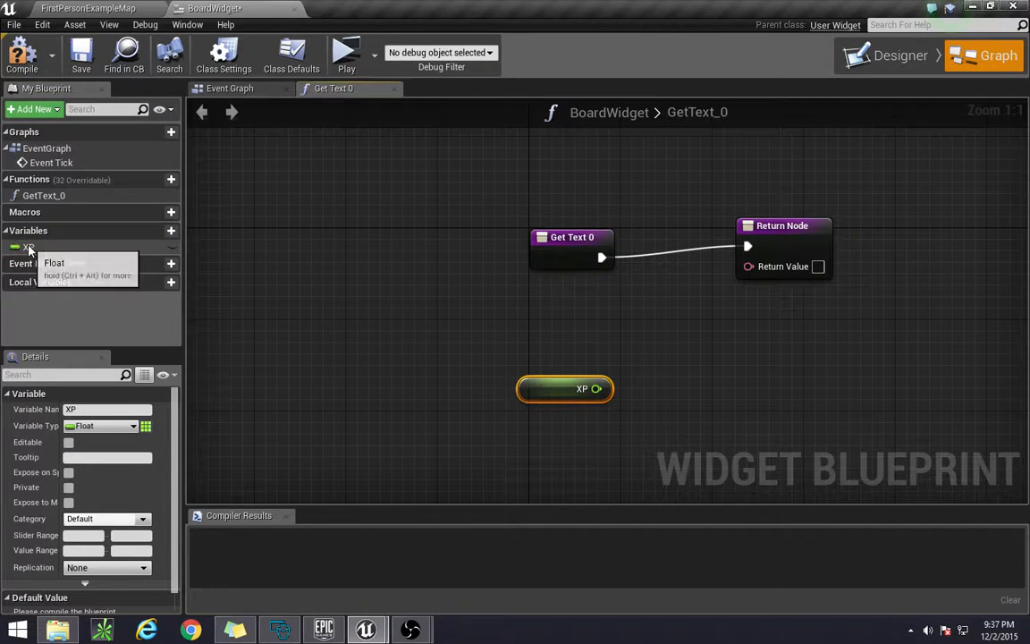
mouse_move(591, 388)
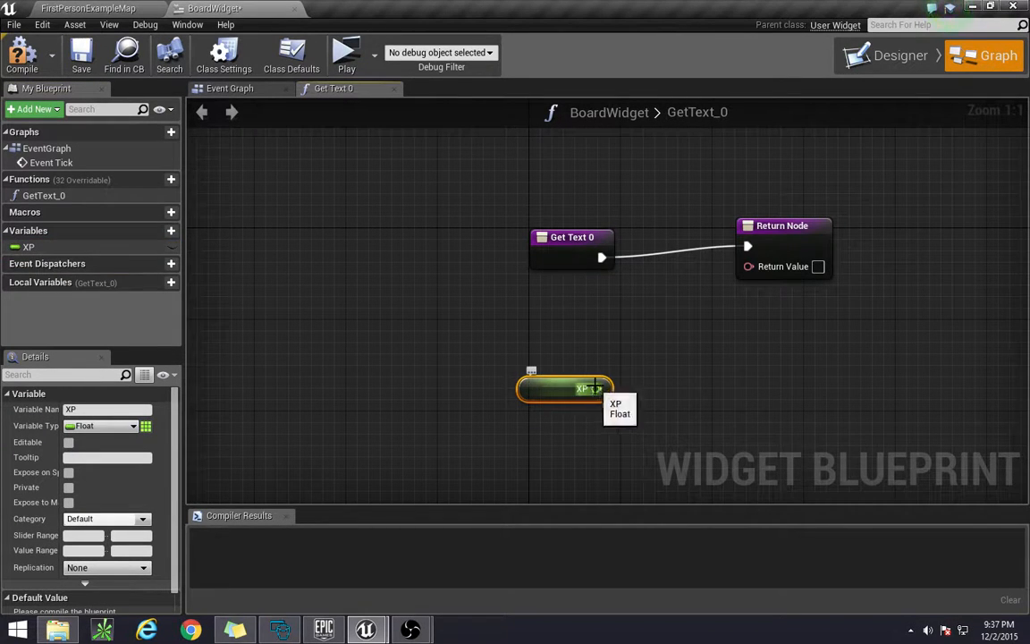
drag(597, 388, 750, 267)
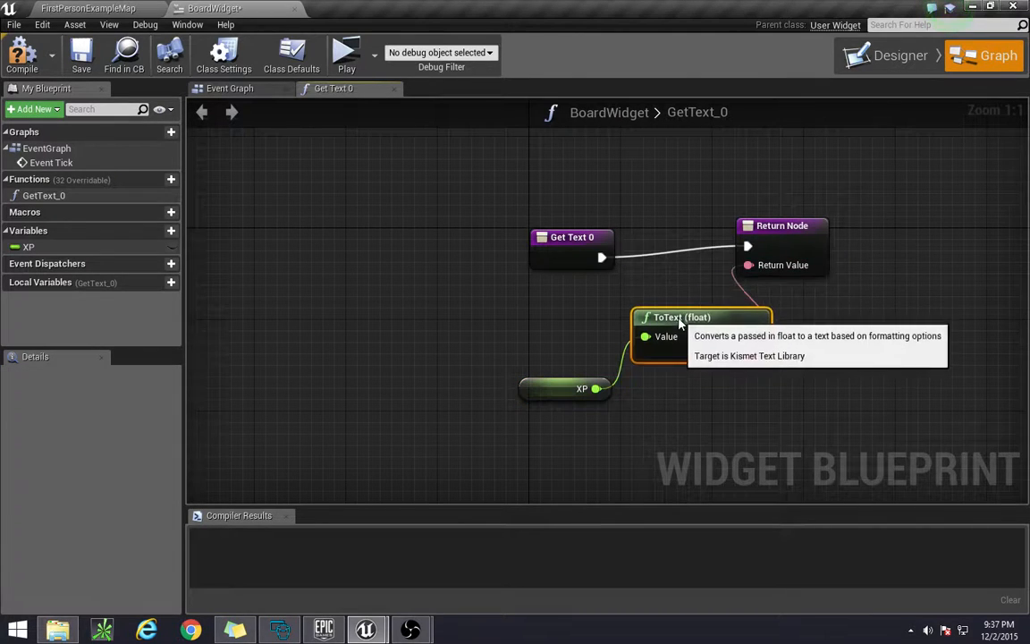
drag(701, 317, 644, 304)
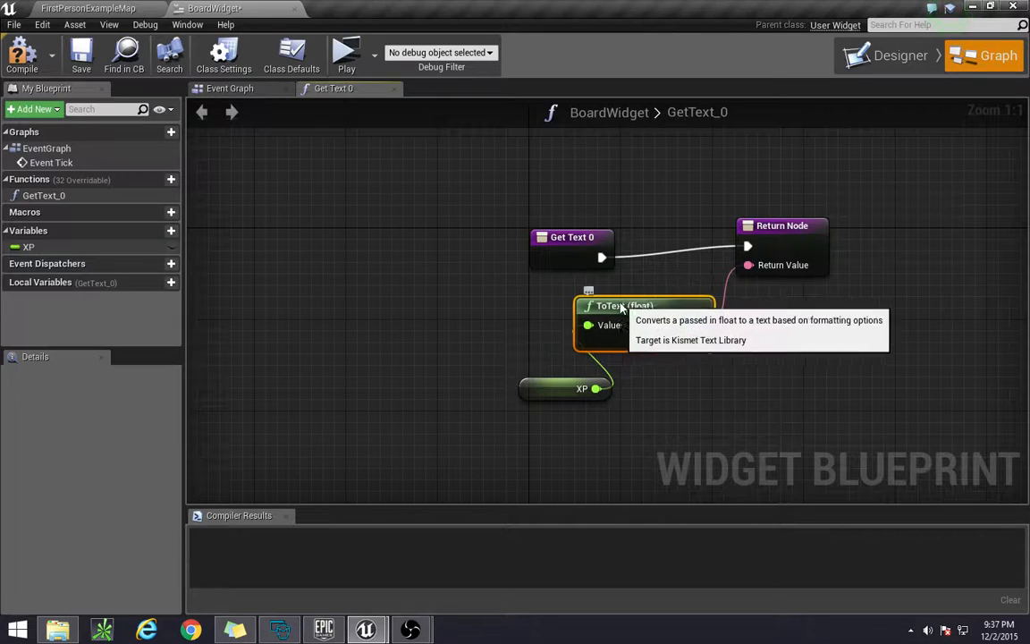
- Return to the designer and reselect the placeholder 10 text value
click(900, 55)
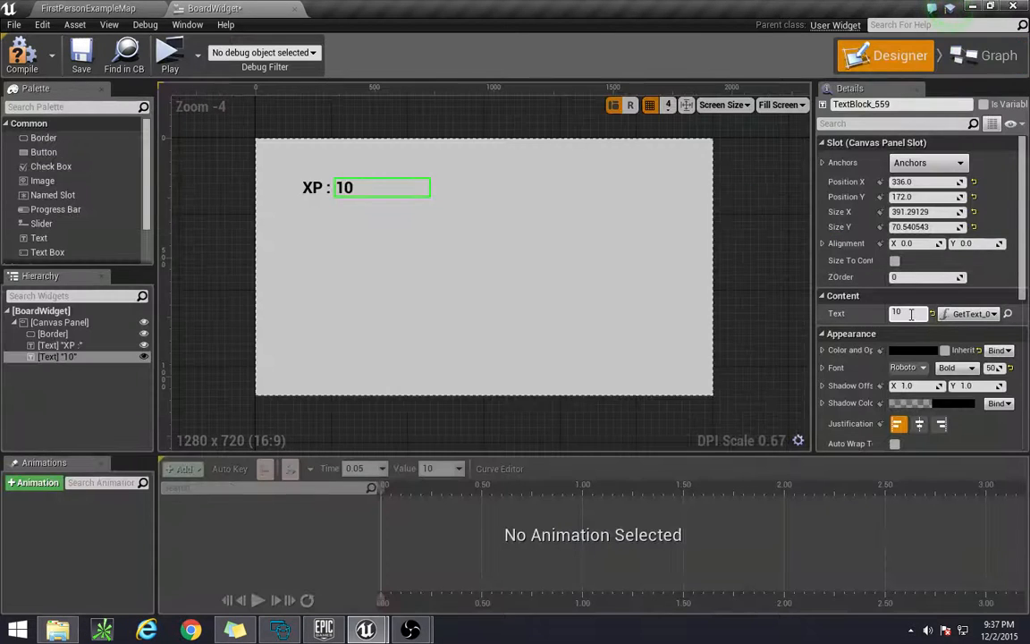
triple_click(903, 313)
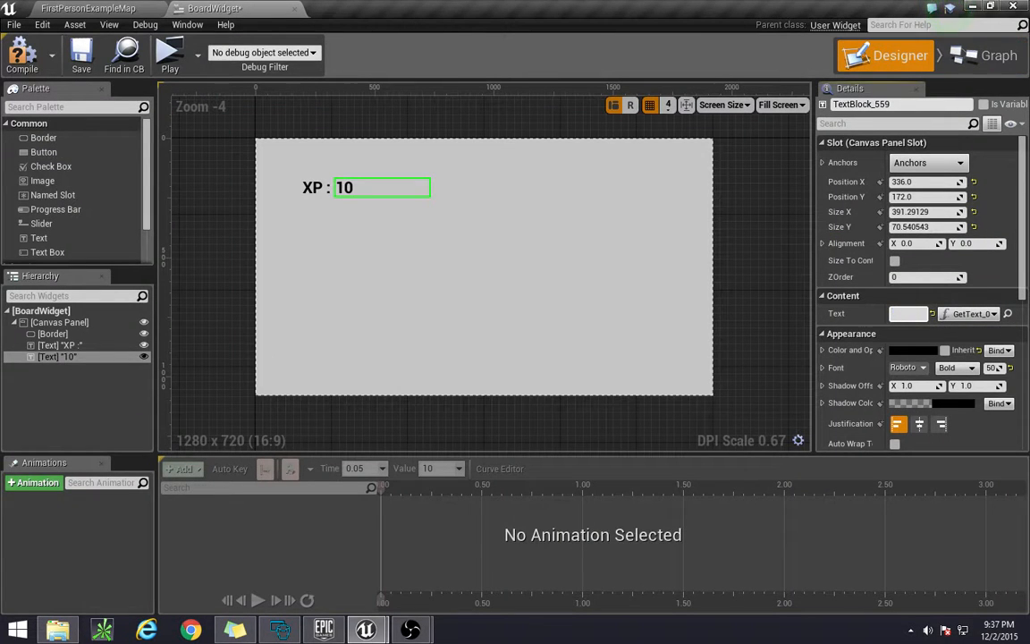
click(905, 313)
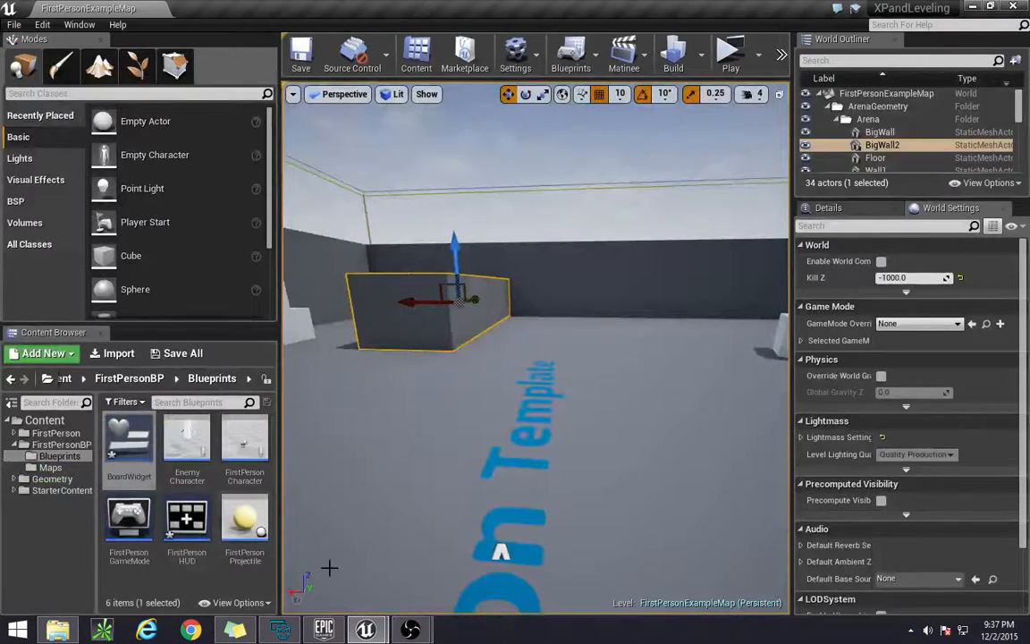
mouse_move(129, 438)
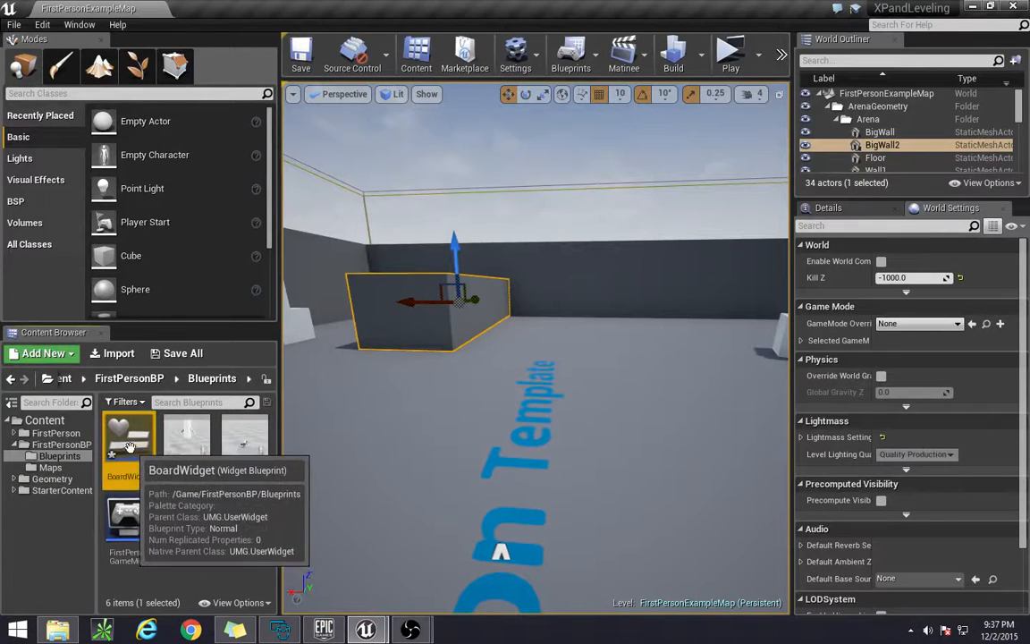
mouse_move(122, 435)
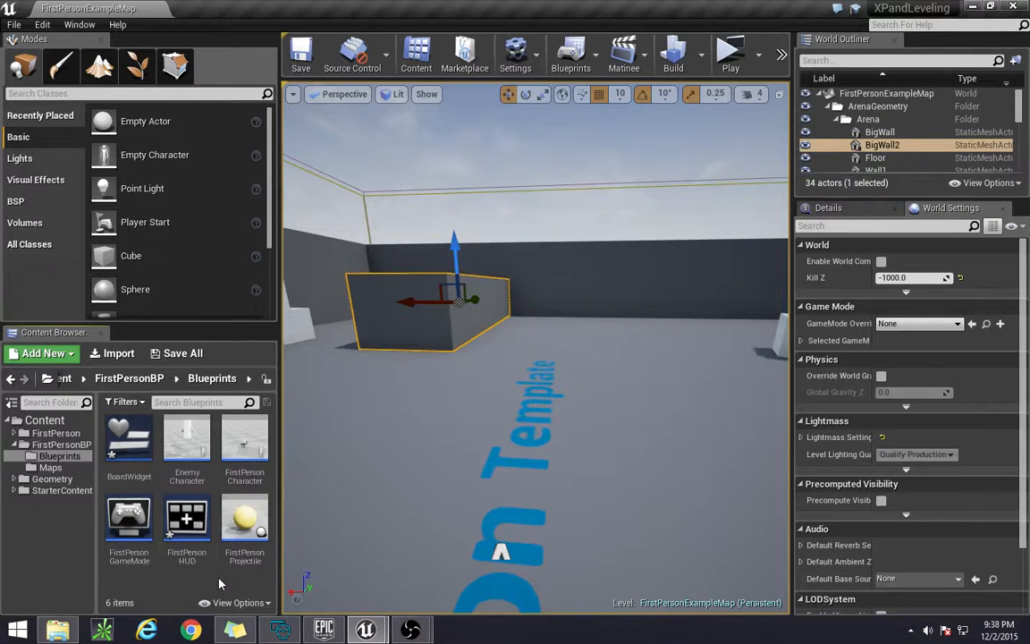
- Start creating a new Blueprint class in the Blueprints folder
click(42, 352)
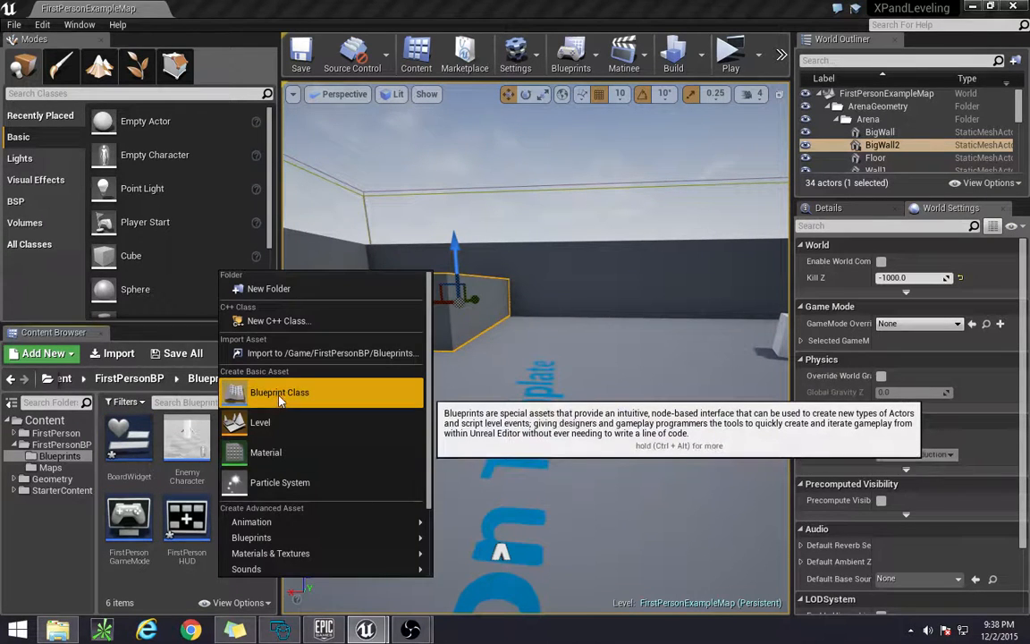
click(279, 392)
text(Leader)
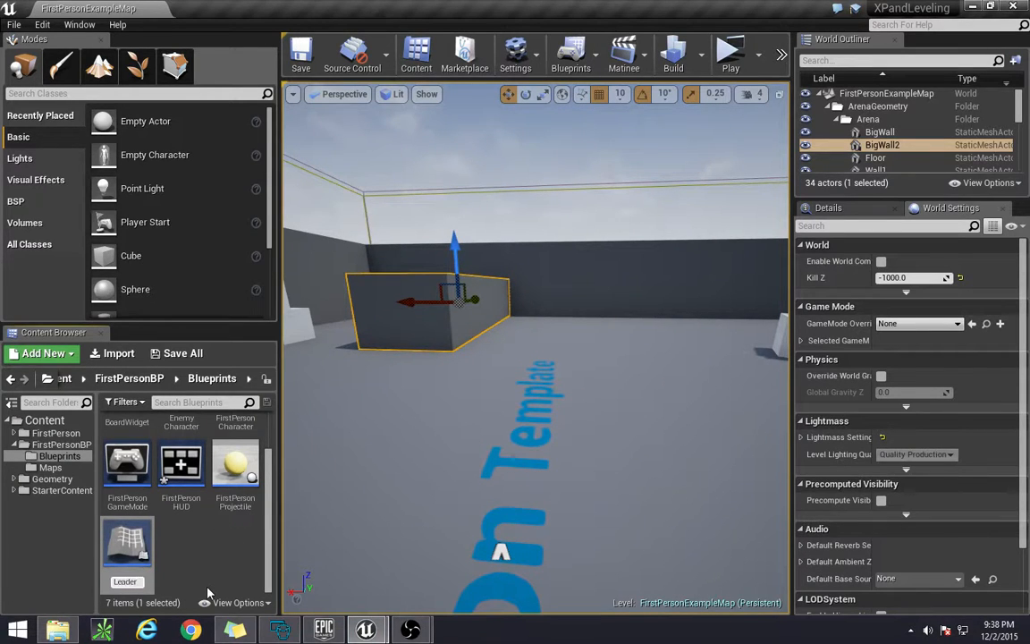
mouse_move(128, 546)
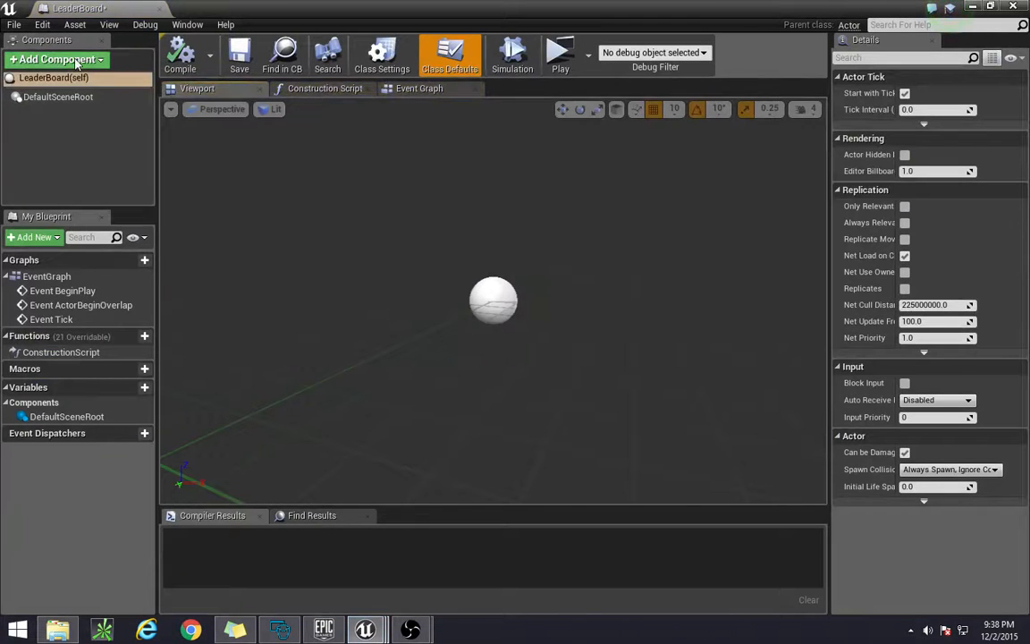
- Add a widget component displaying BoardWidget with an 800 by 500 draw size
click(57, 59)
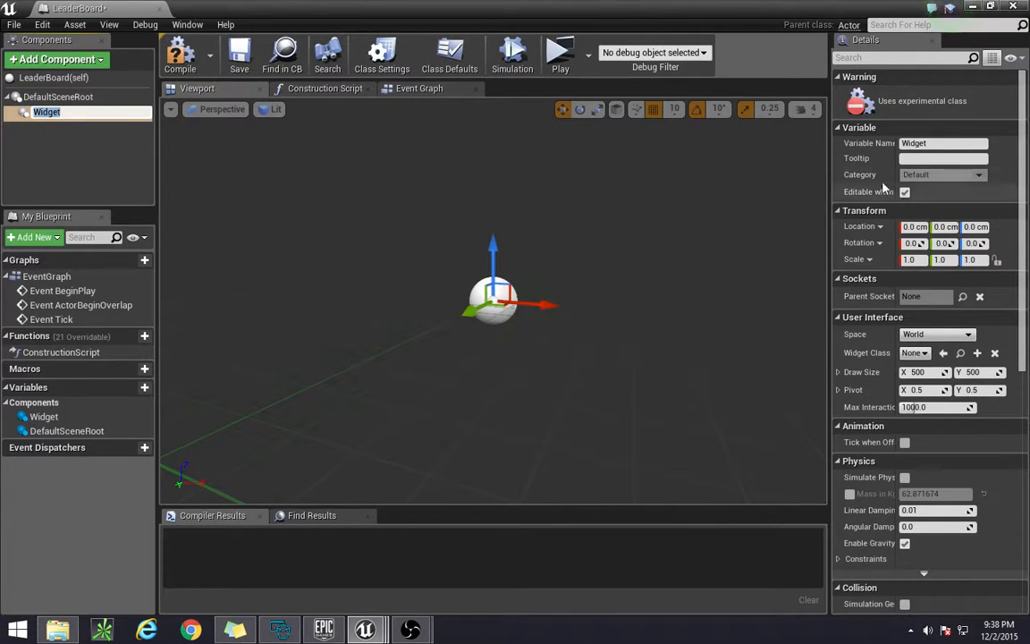
mouse_move(916, 353)
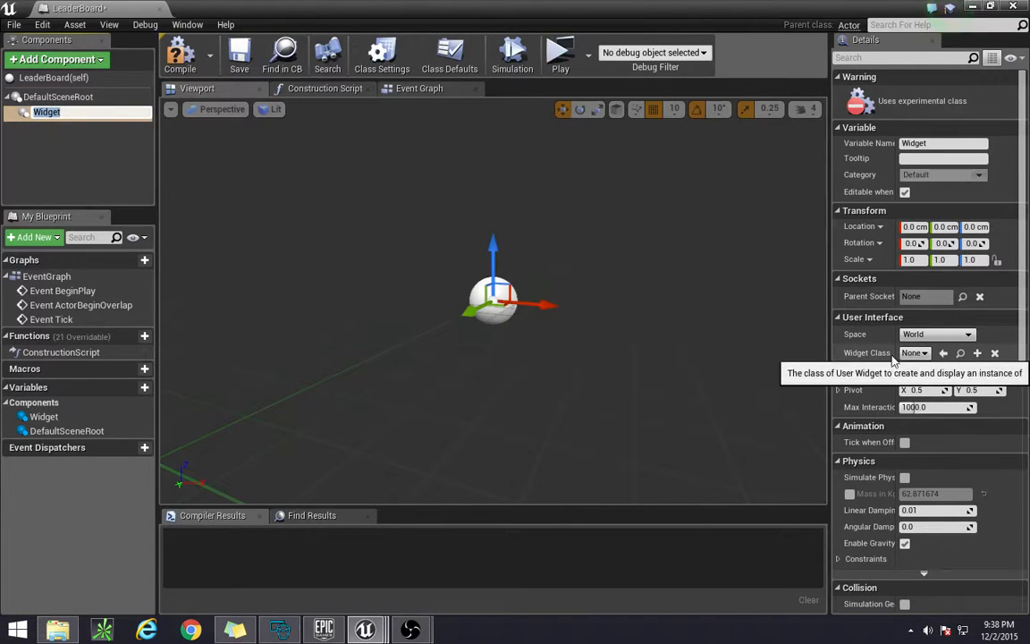
click(916, 352)
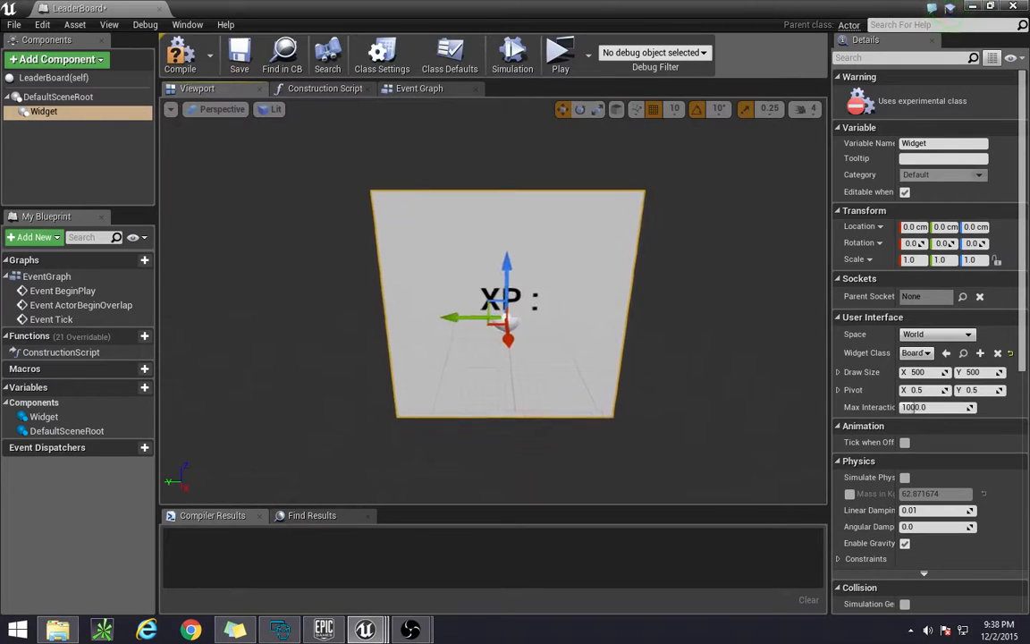
drag(505, 305, 411, 336)
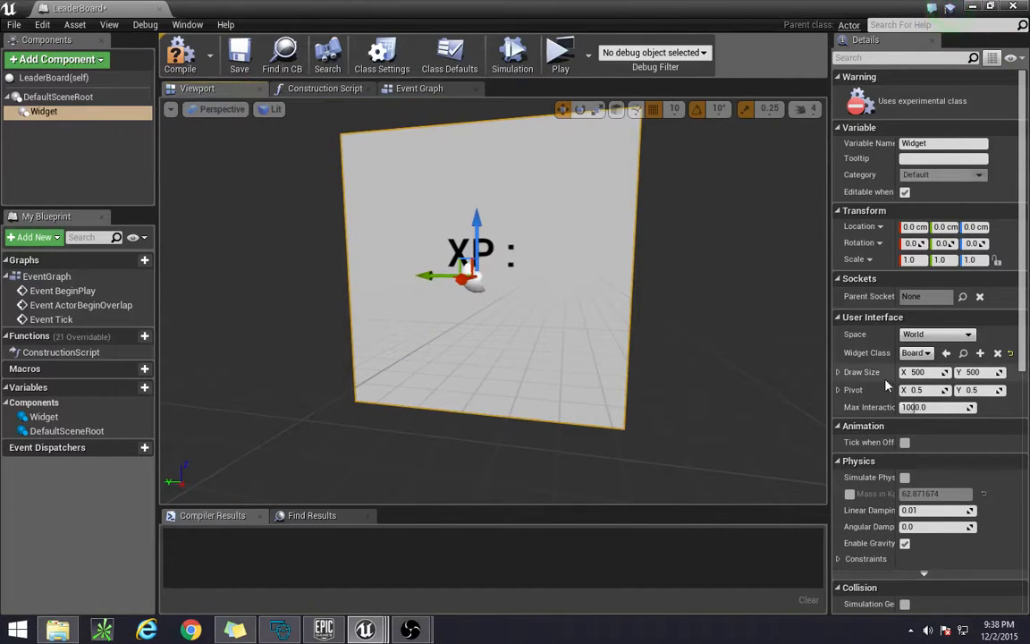
click(837, 370)
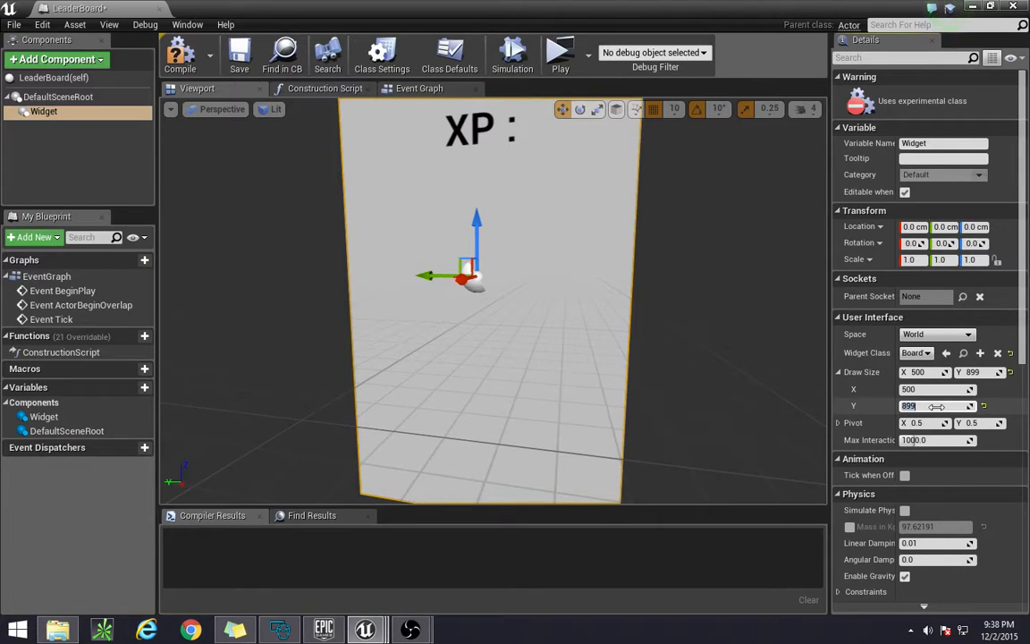
text(500)
click(938, 390)
text(800)
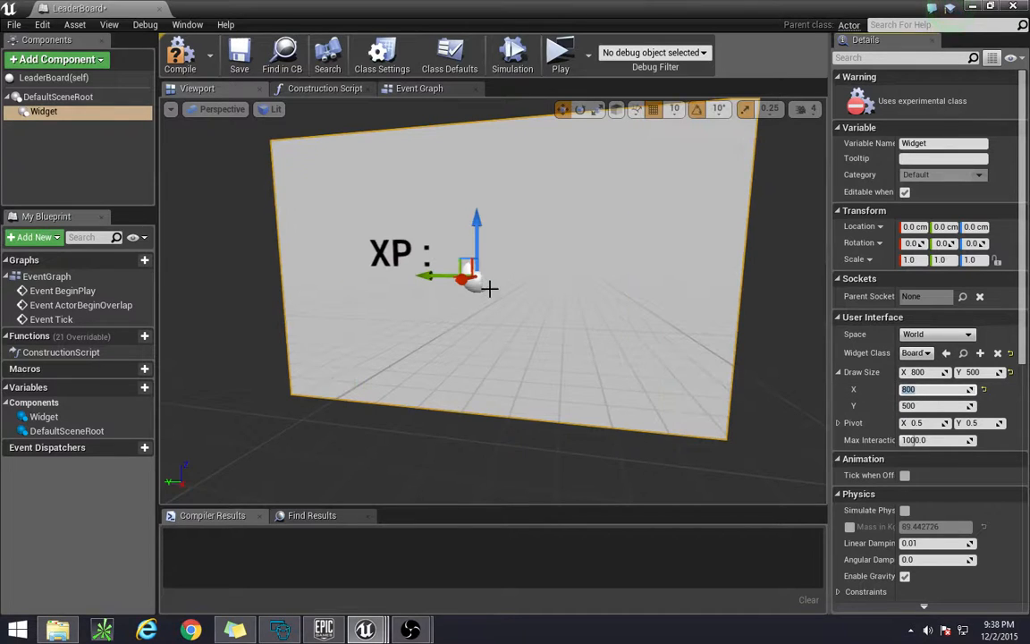
mouse_move(476, 233)
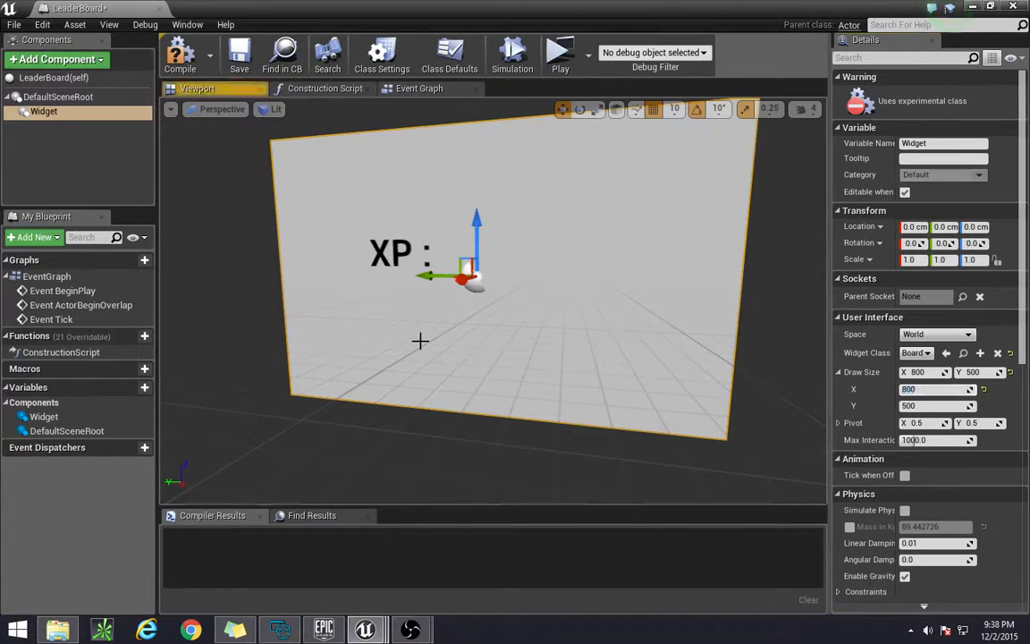
- Compile LeaderBoard and close its blueprint editor
click(179, 53)
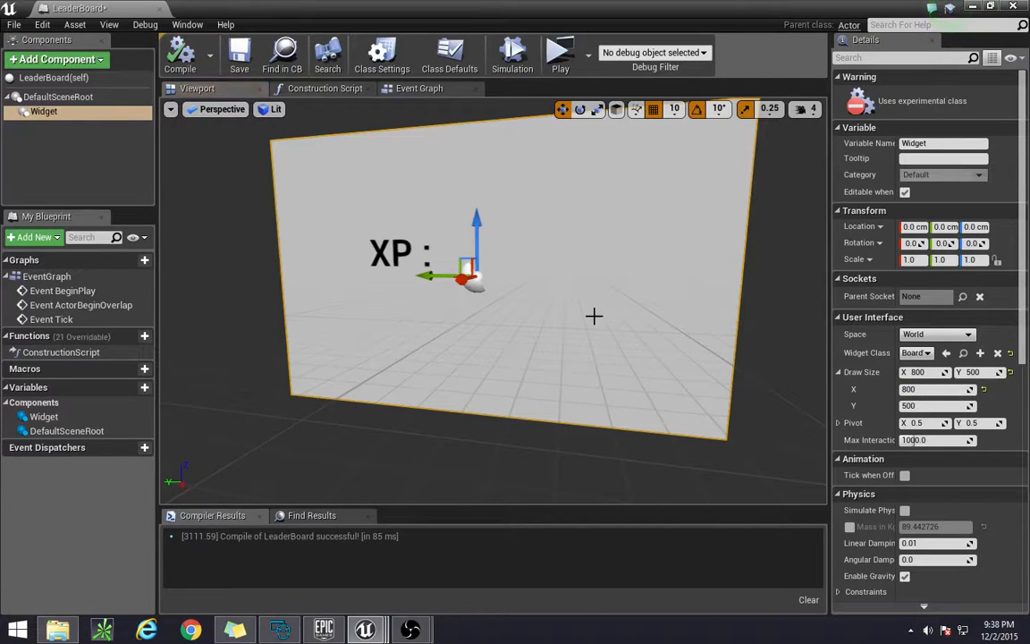
mouse_move(433, 245)
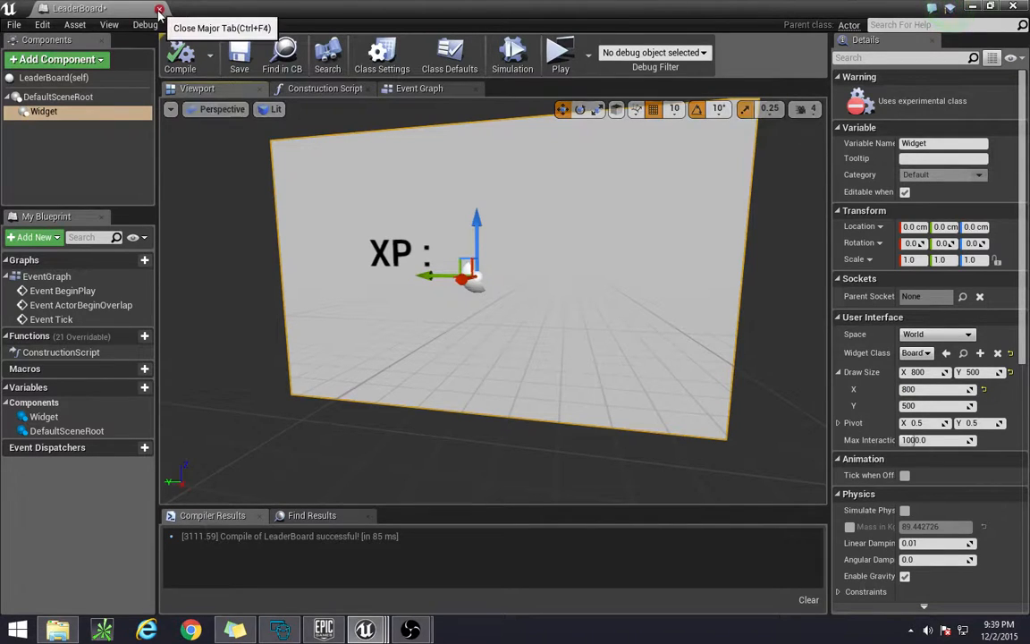
click(161, 7)
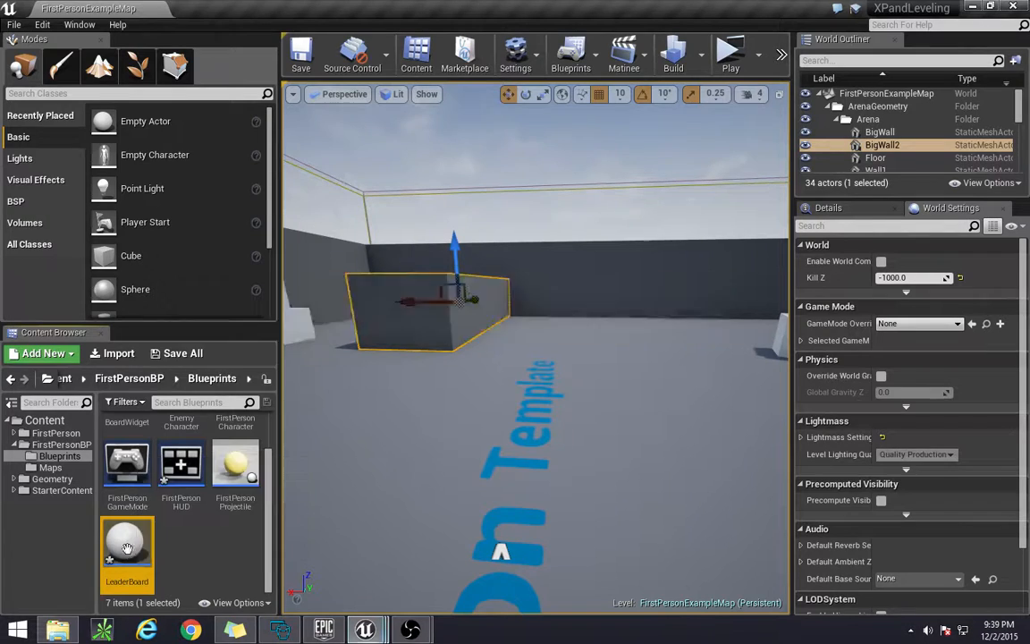
- Open the LeaderBoard blueprint and its Add Component list
double_click(127, 551)
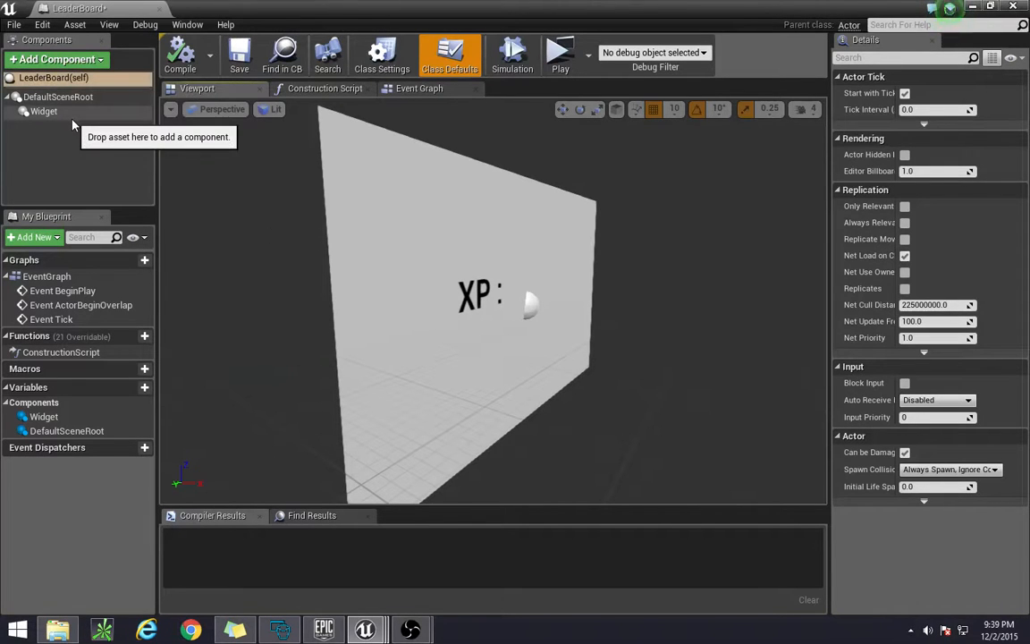
click(57, 59)
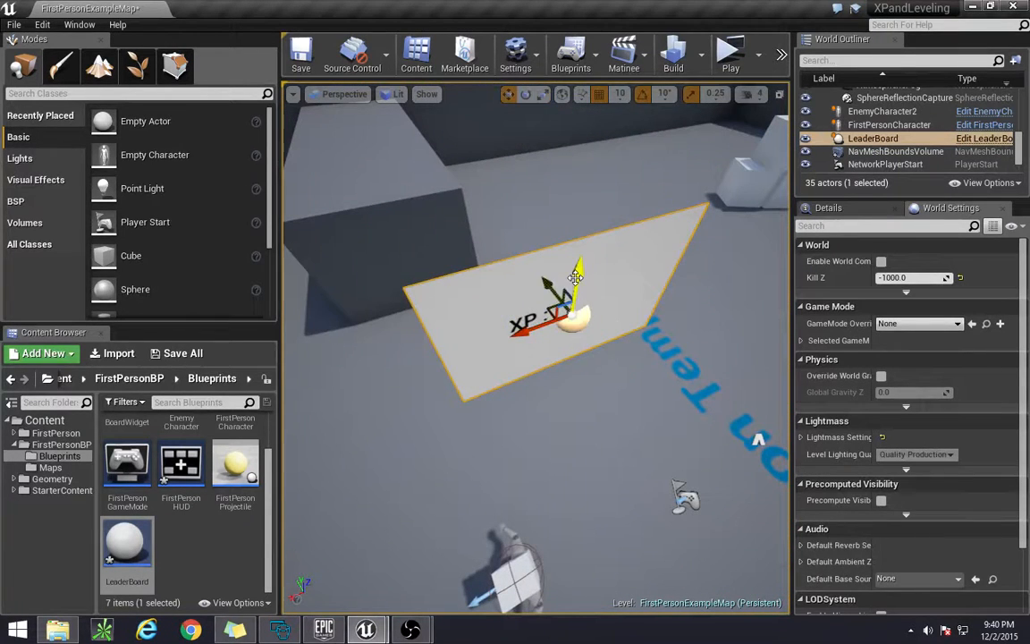
- Rotate the LeaderBoard upright, set scale snap to 0.0625 and launch the level preview
drag(577, 278, 551, 361)
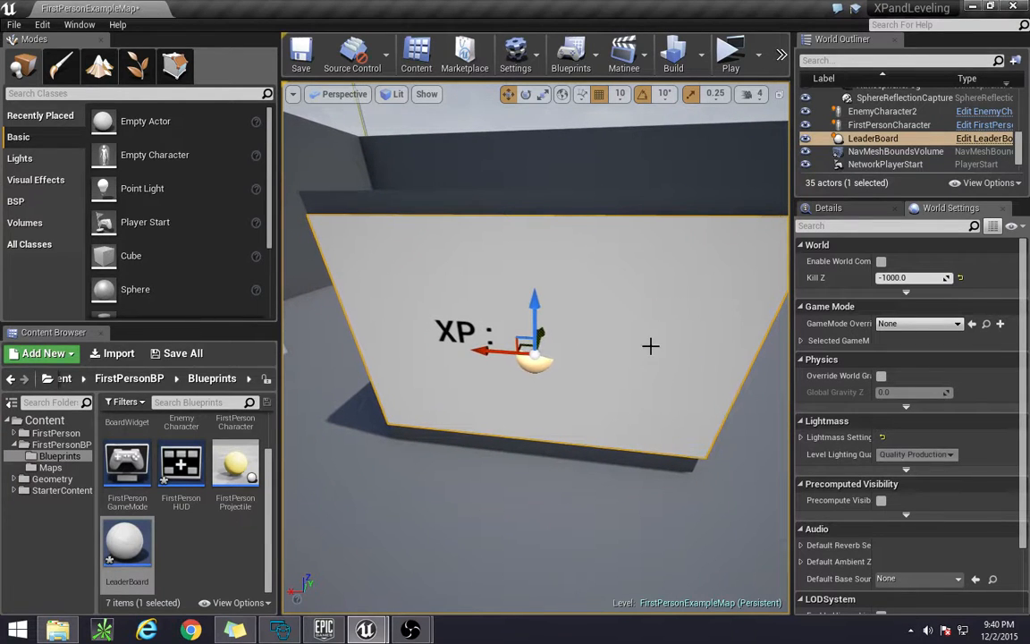
mouse_move(619, 93)
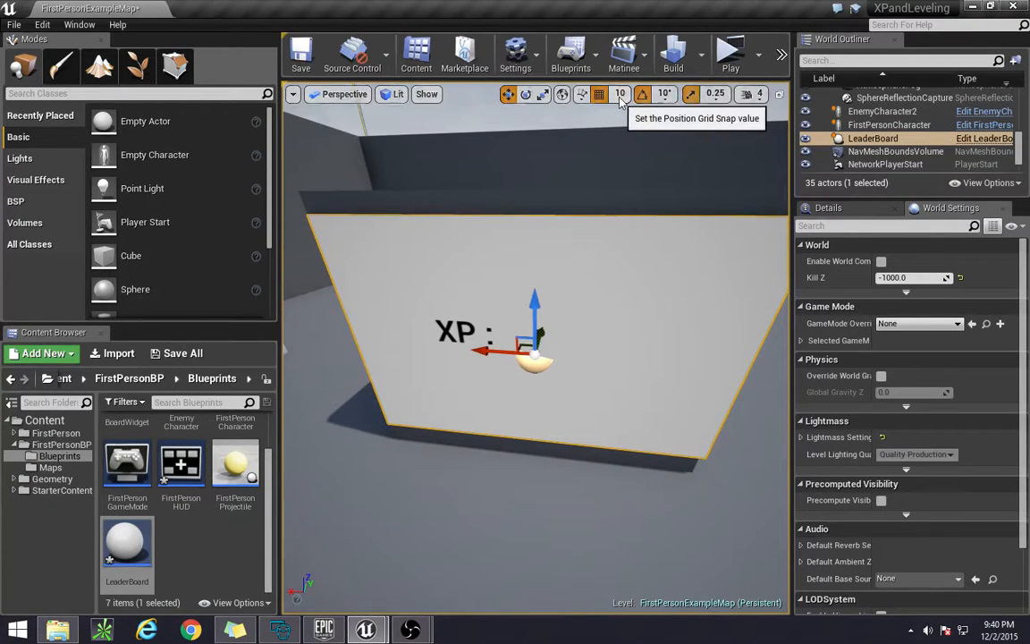
click(716, 93)
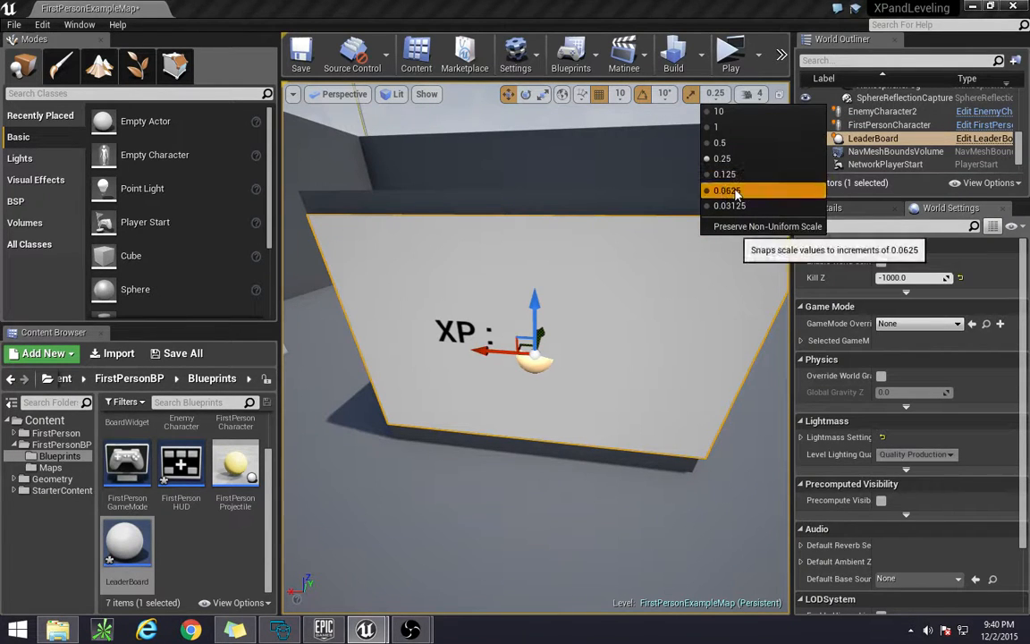
click(726, 190)
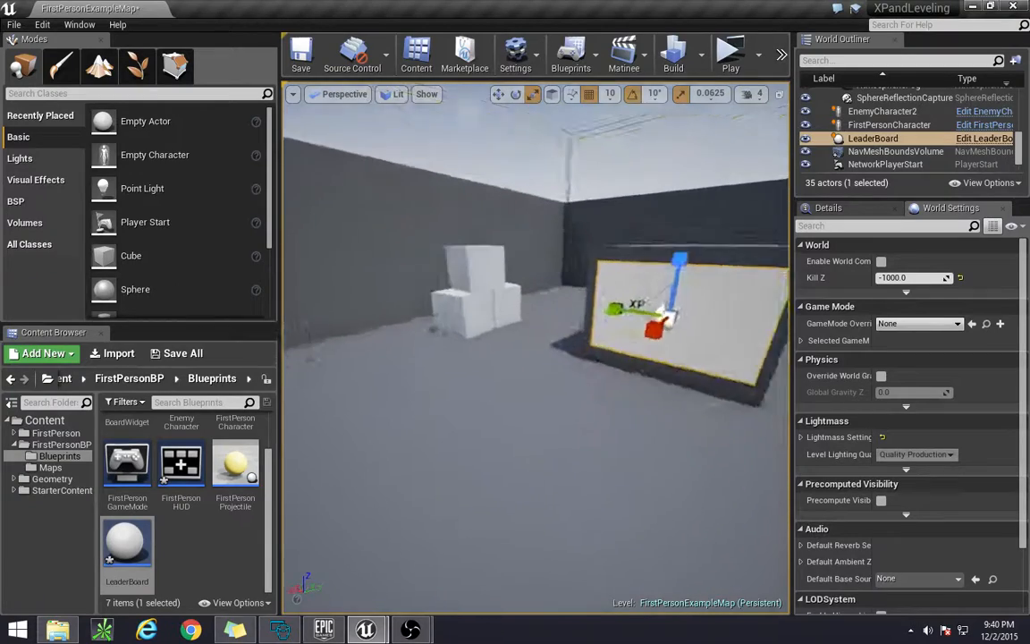
click(730, 54)
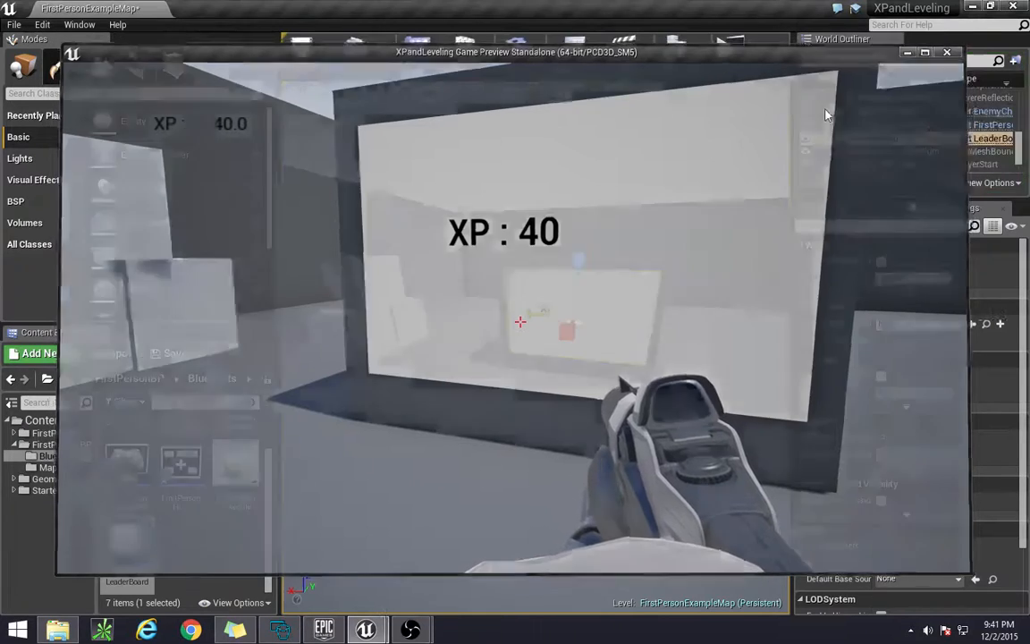
- Close the game preview showing XP : 40 and reopen BoardWidget in the widget designer
click(948, 52)
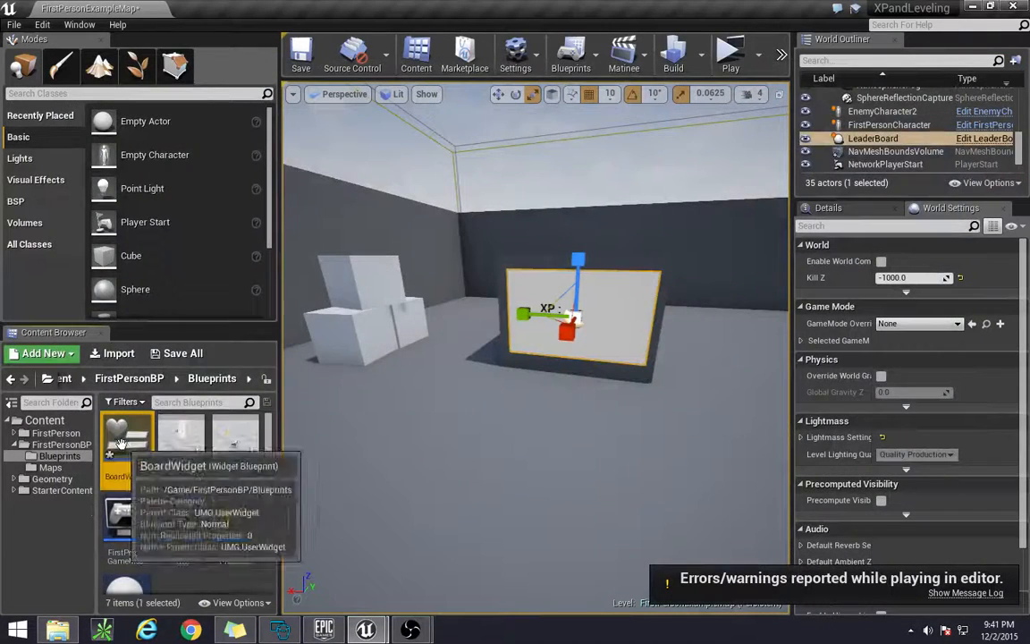
double_click(127, 448)
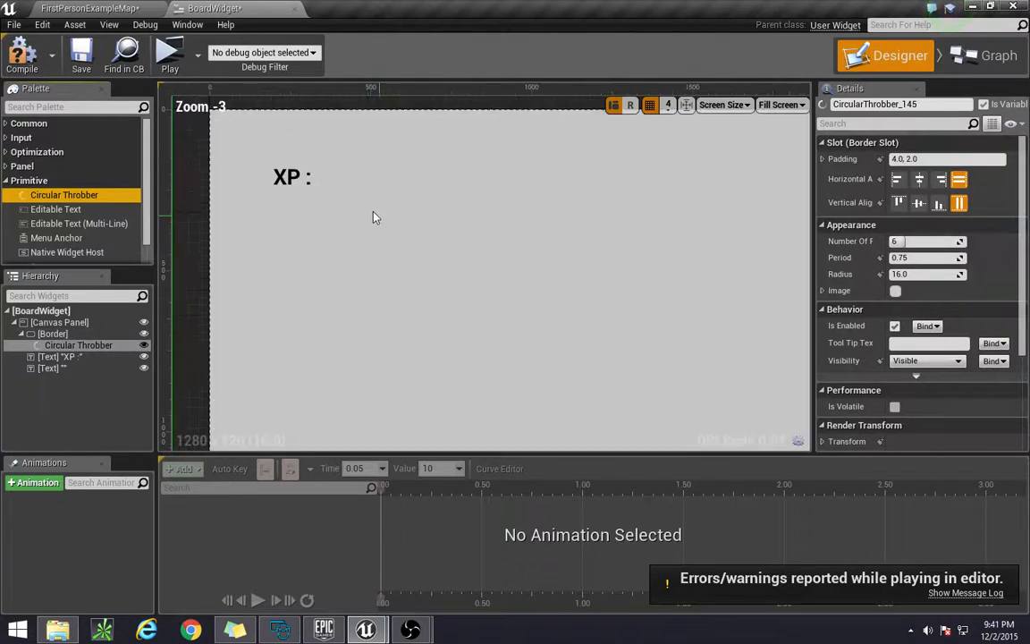
- Place a Circular Throbber in the Canvas Panel and enlarge it into a wide box
click(50, 369)
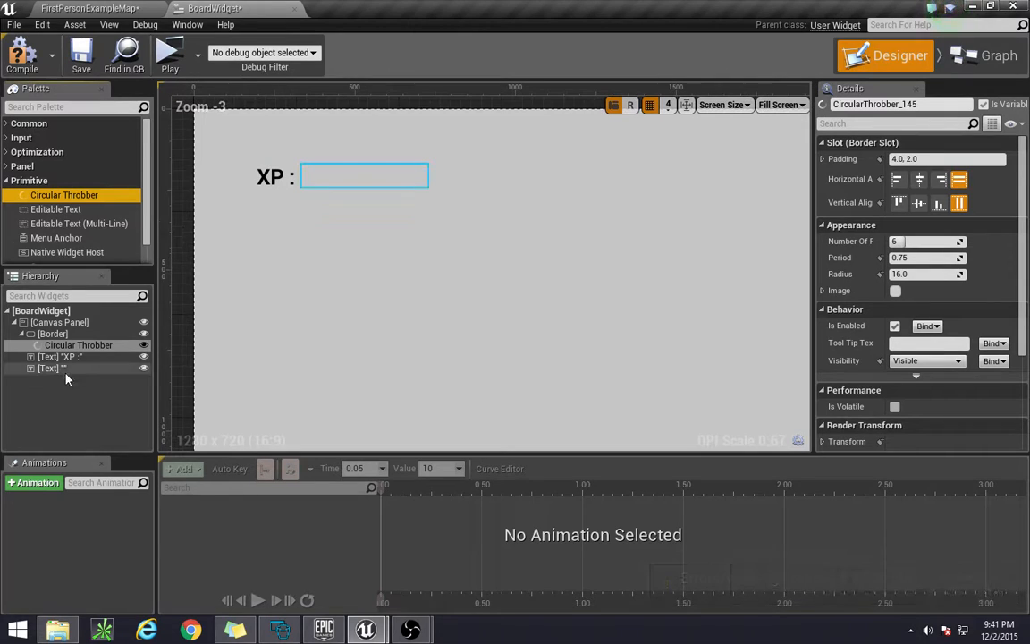
click(79, 345)
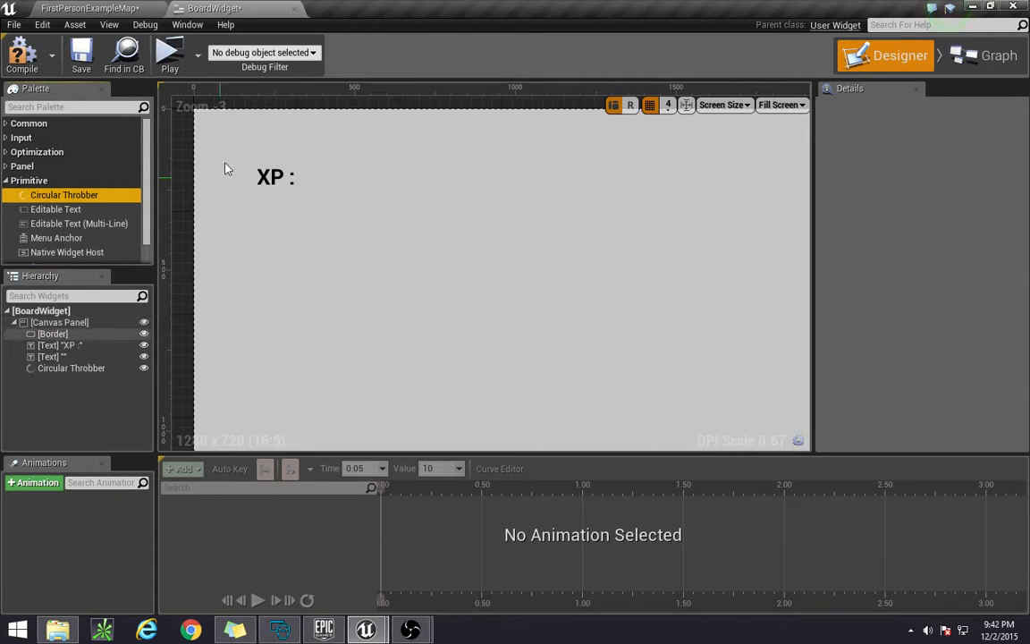
scroll(up, 3)
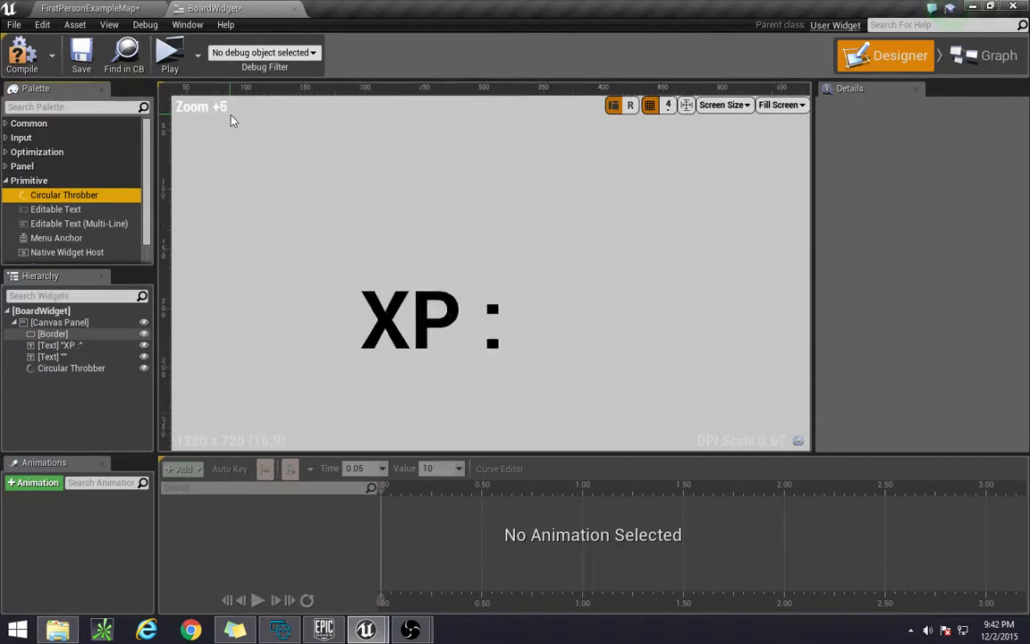
scroll(up, 3)
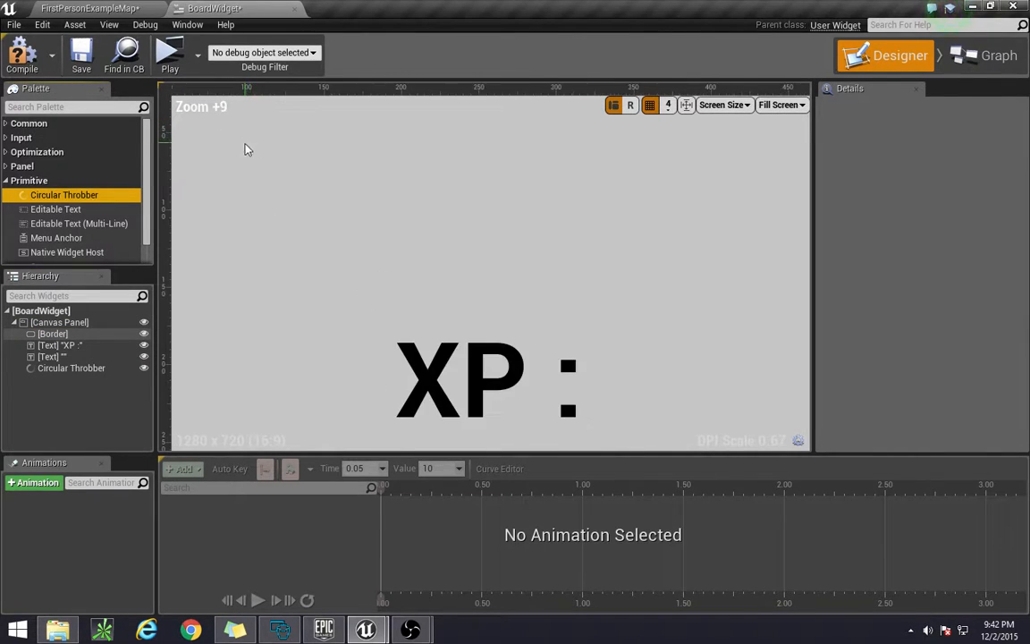
click(53, 335)
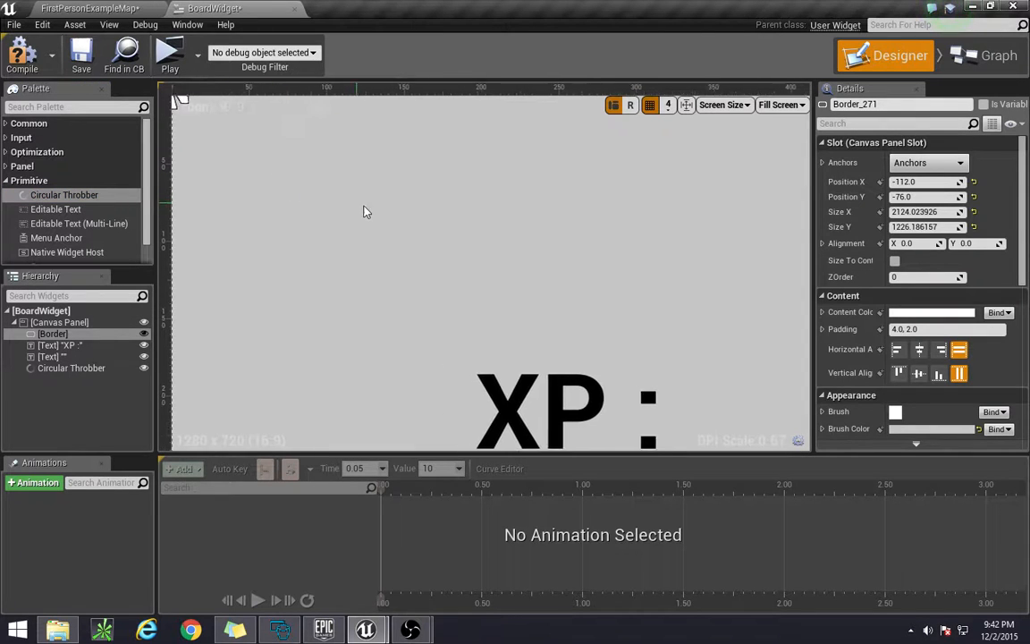
click(71, 369)
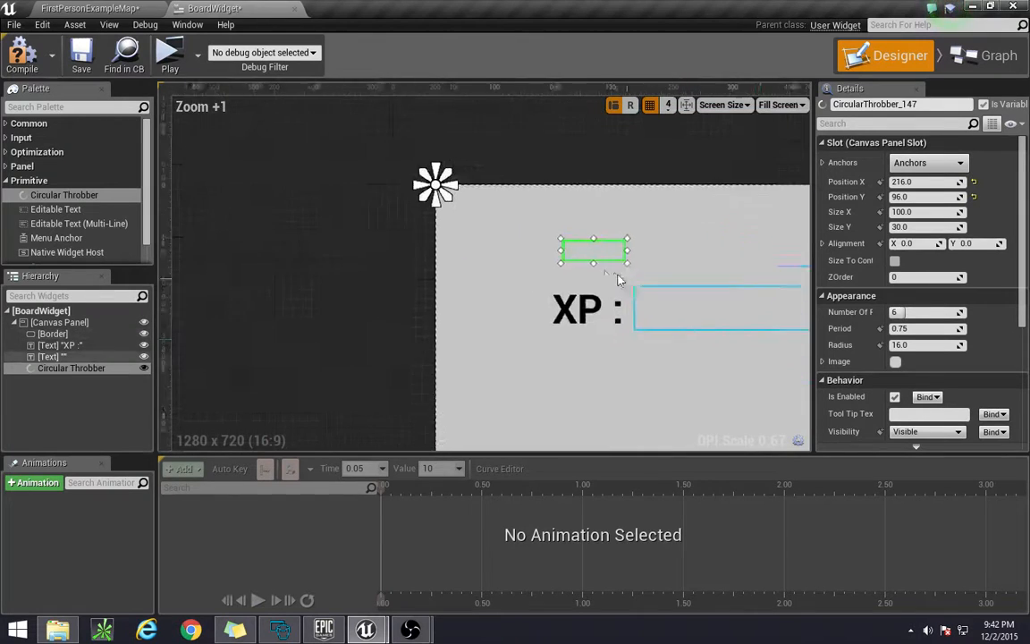
drag(594, 251, 544, 236)
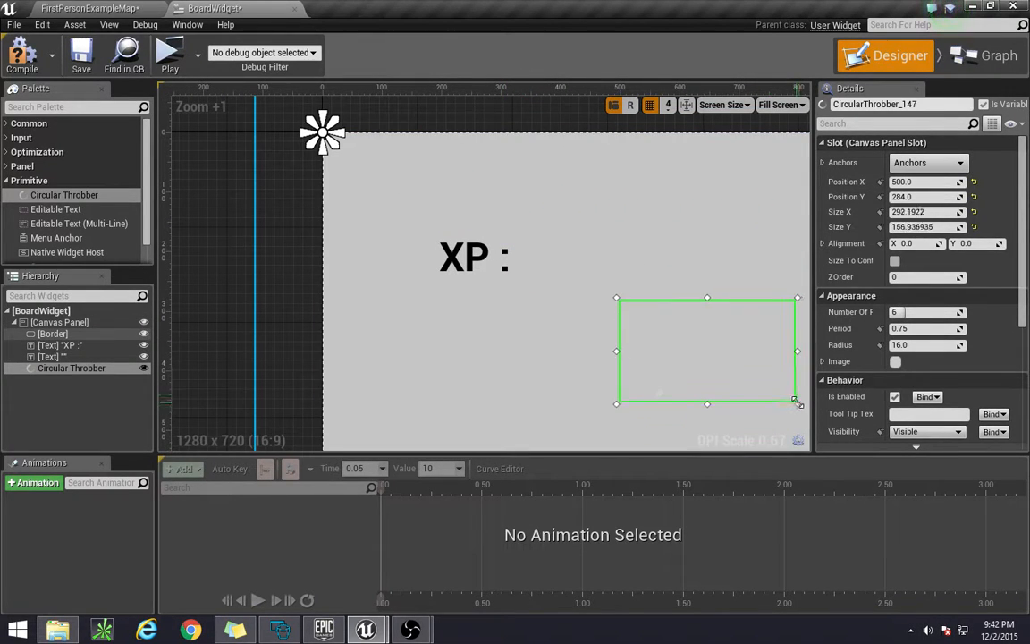
- Set the throbber to 20 pieces, stretch it around the XP text and play the level
scroll(down, 3)
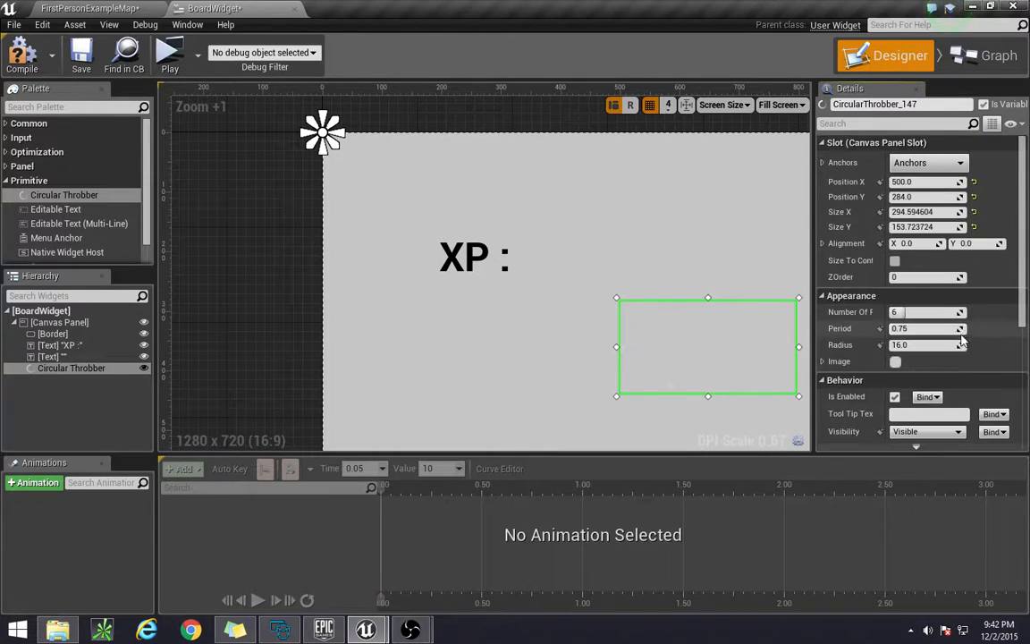
scroll(down, 3)
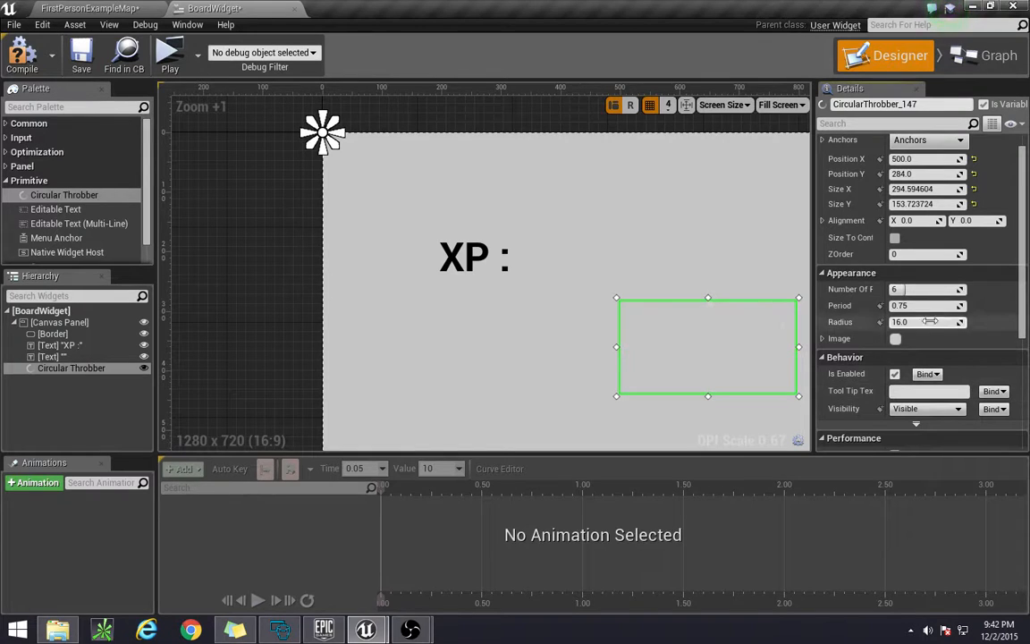
click(52, 333)
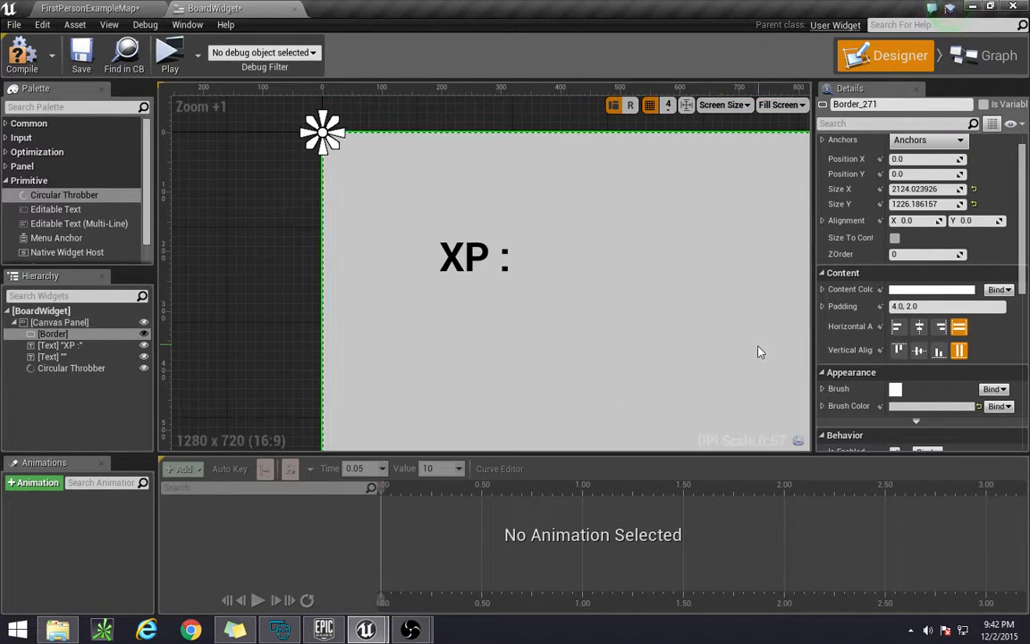
click(72, 368)
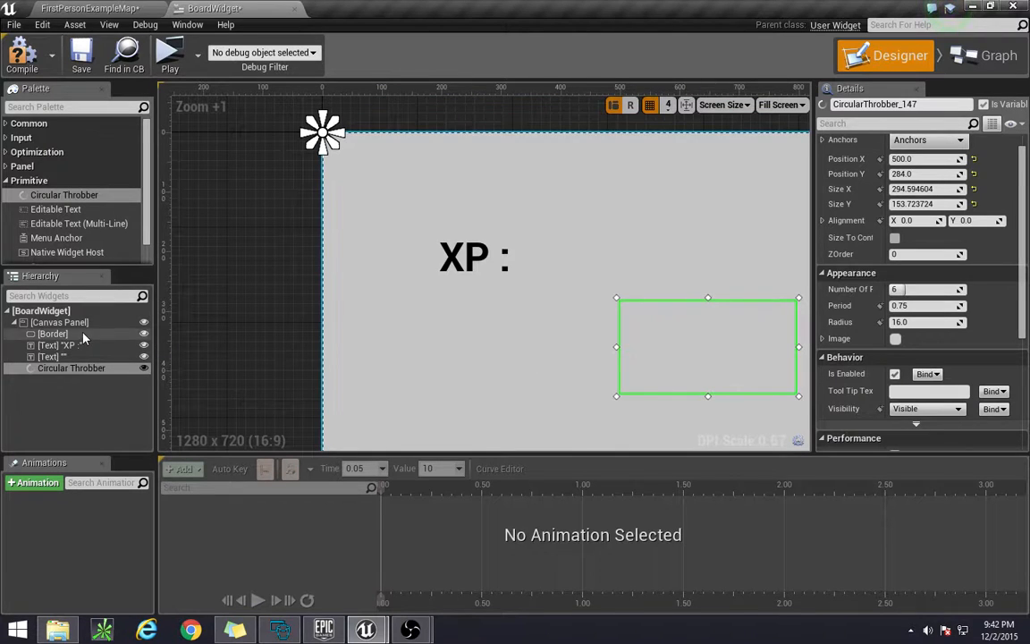
click(54, 335)
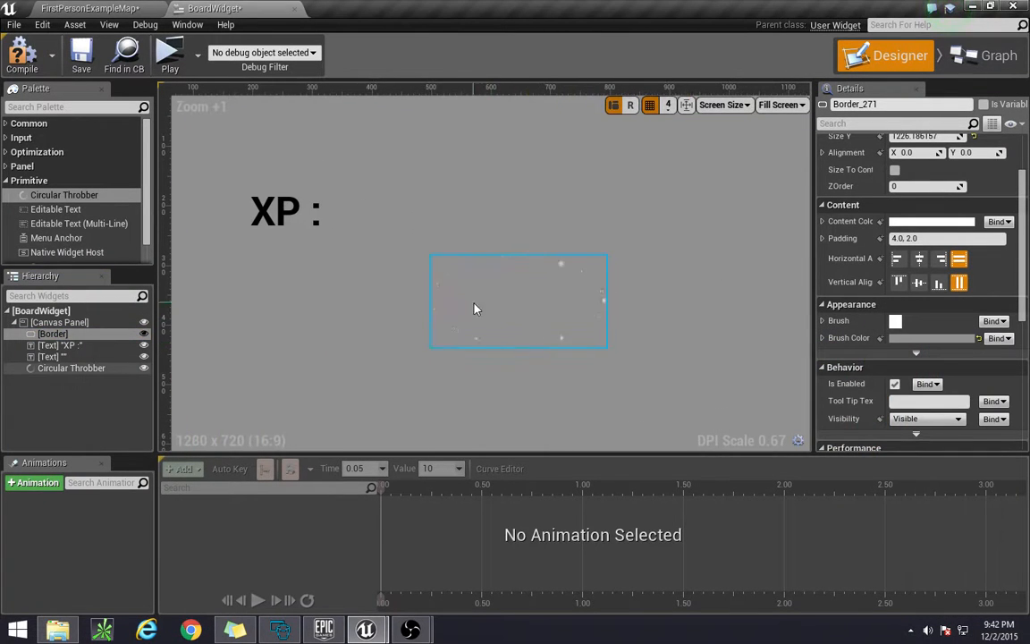
click(72, 369)
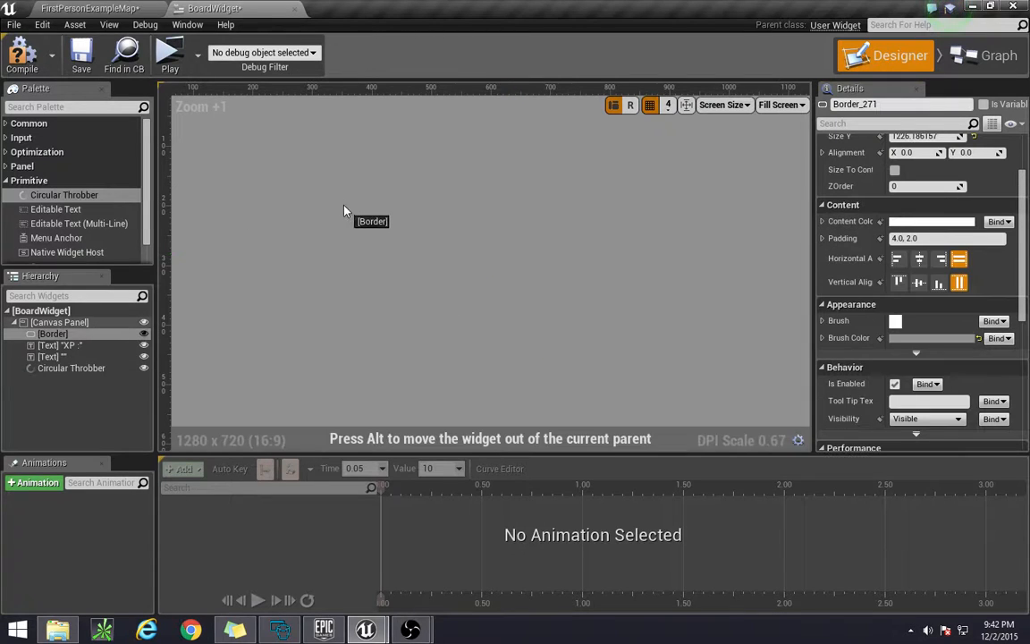
click(72, 369)
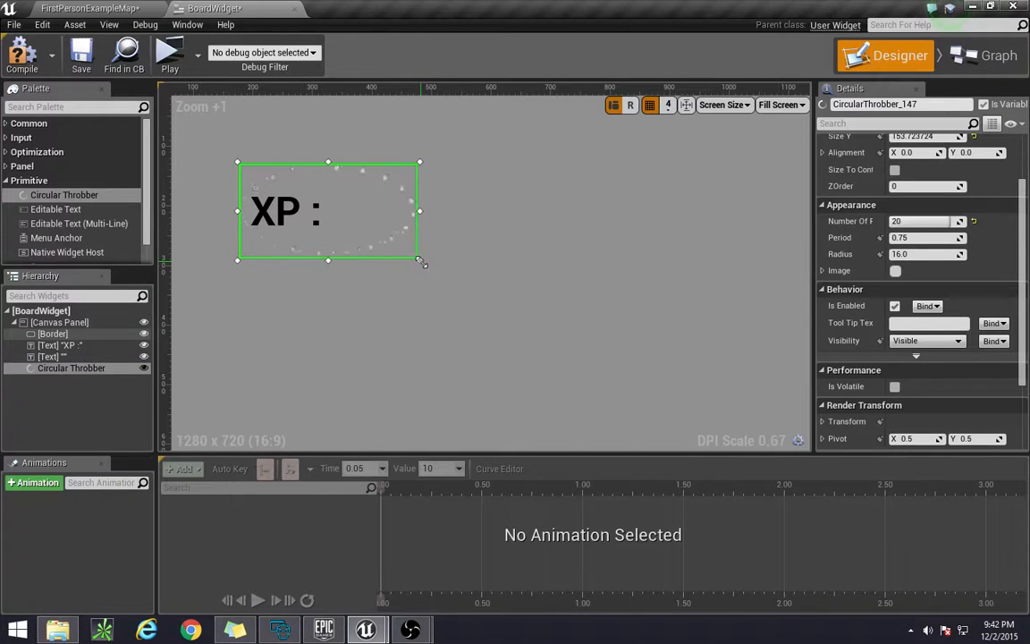
drag(419, 260, 522, 286)
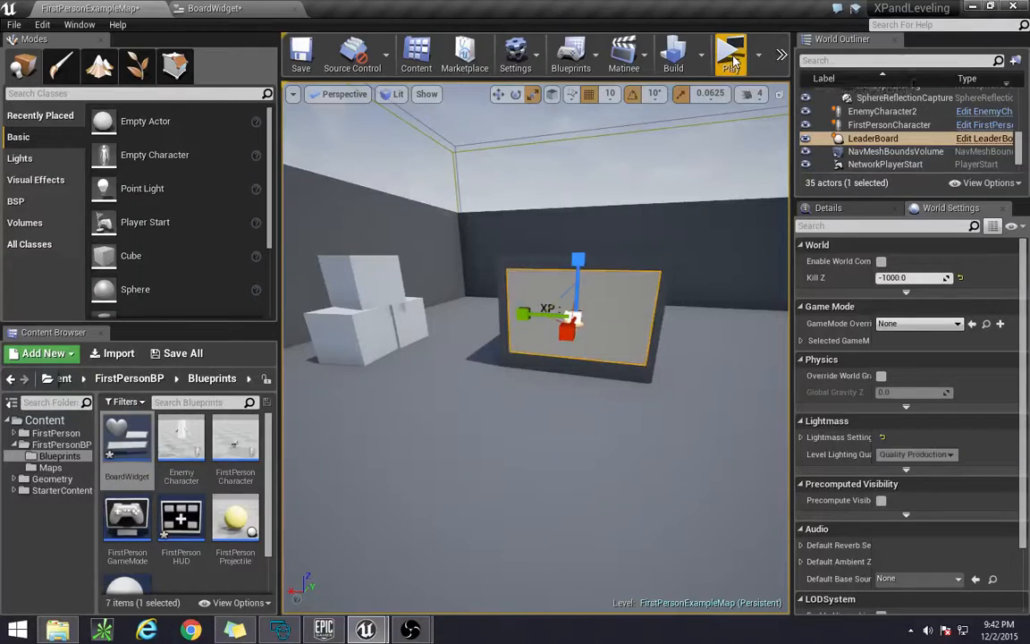
click(730, 54)
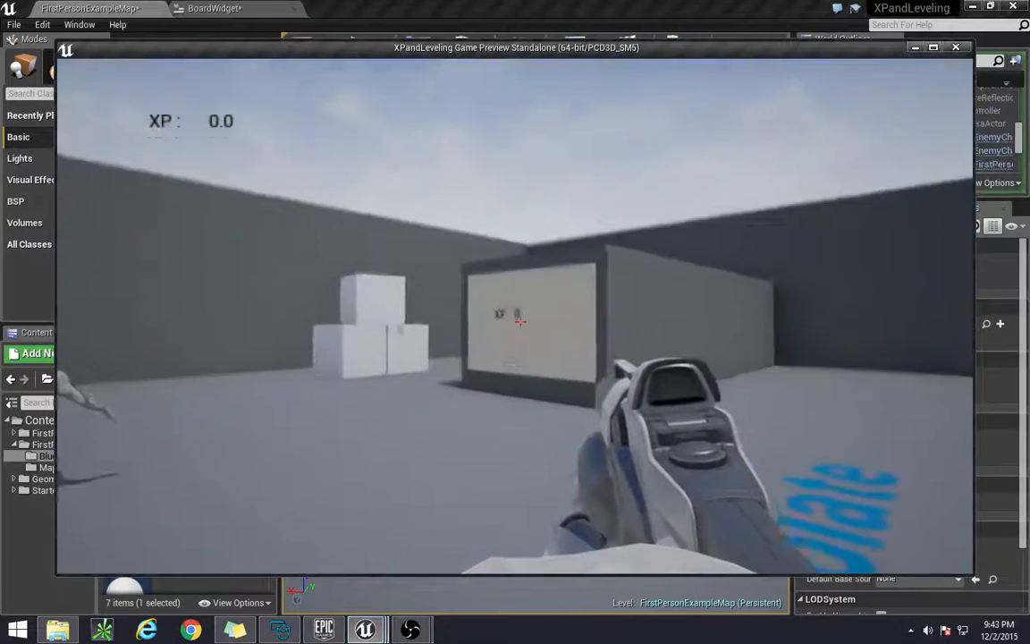